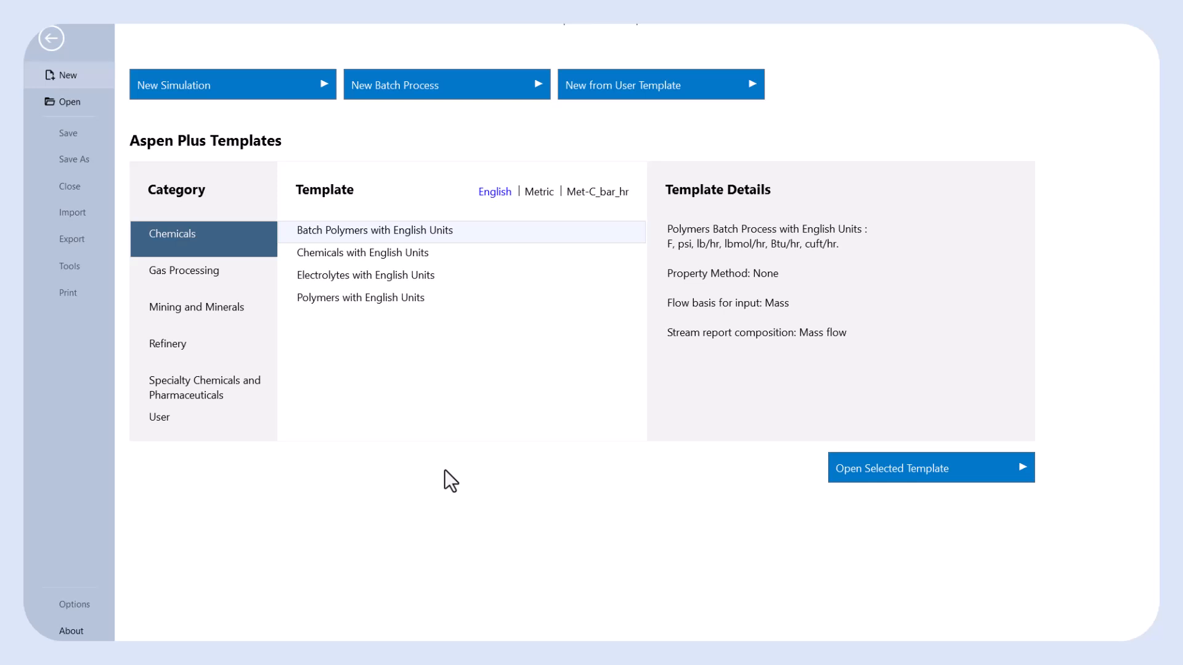
mouse_move(266, 157)
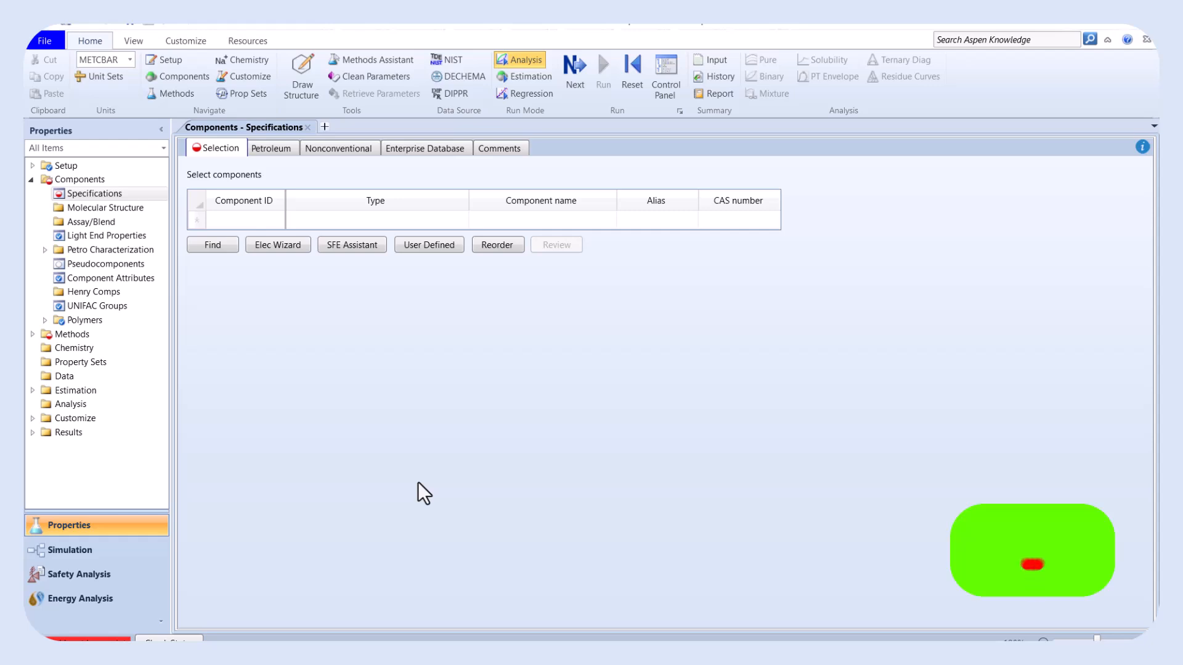
Enter propane as component C3 in the component selection grid.
left_click(244, 200)
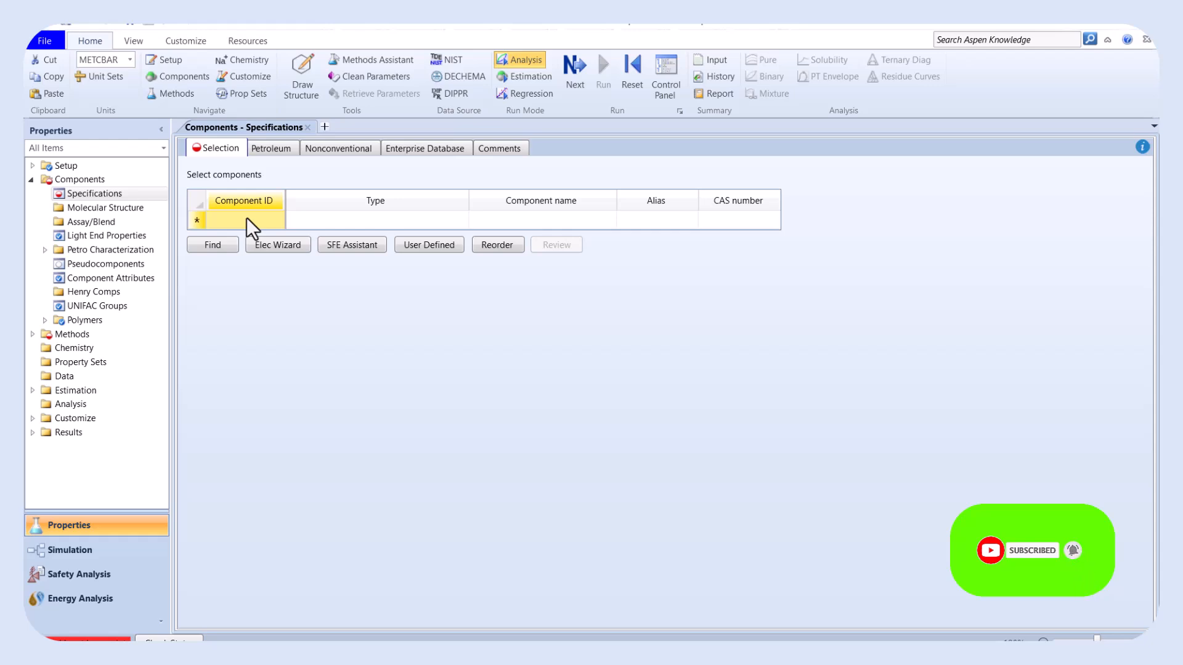
type("C3")
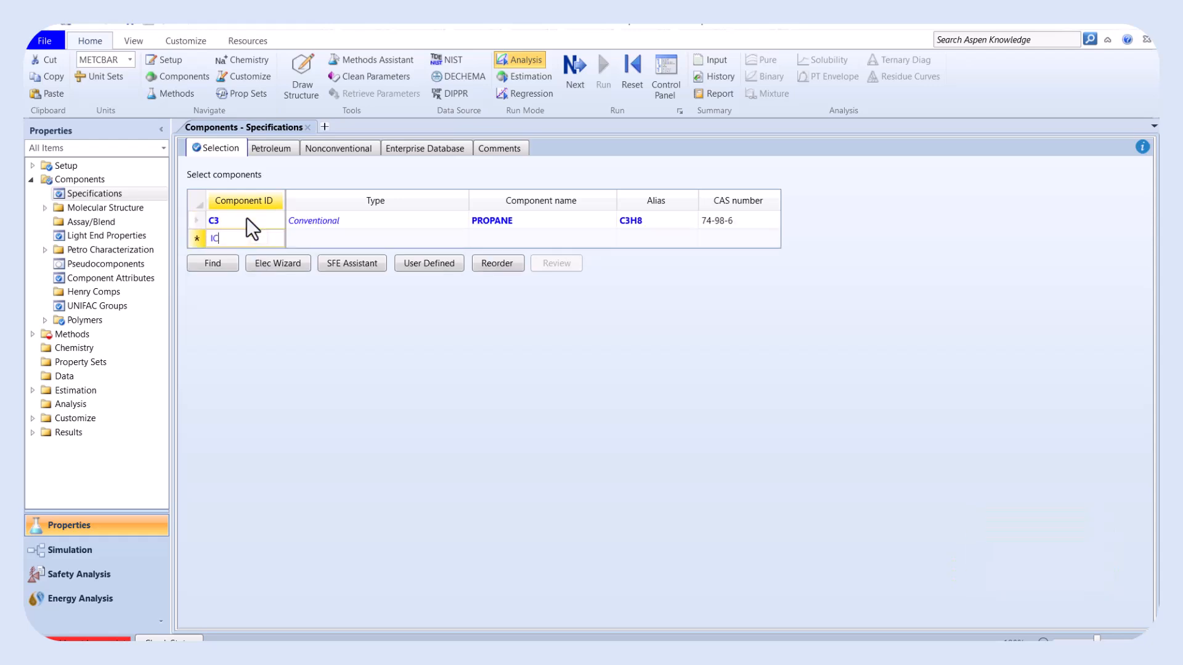
key("Return")
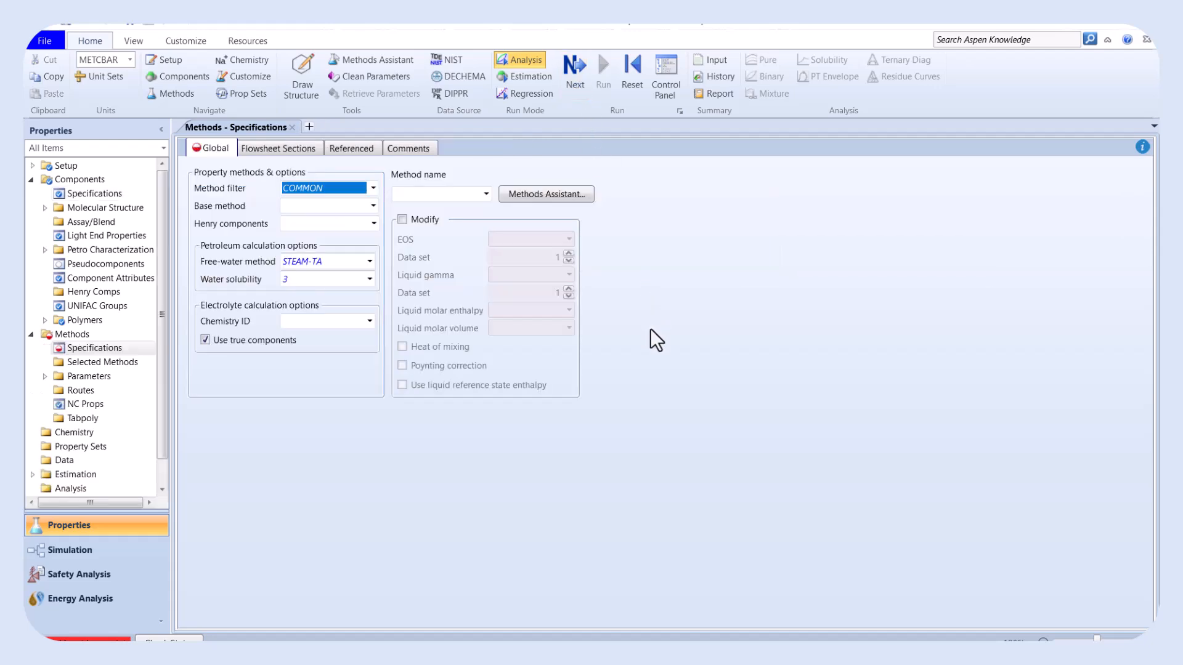
mouse_move(324, 470)
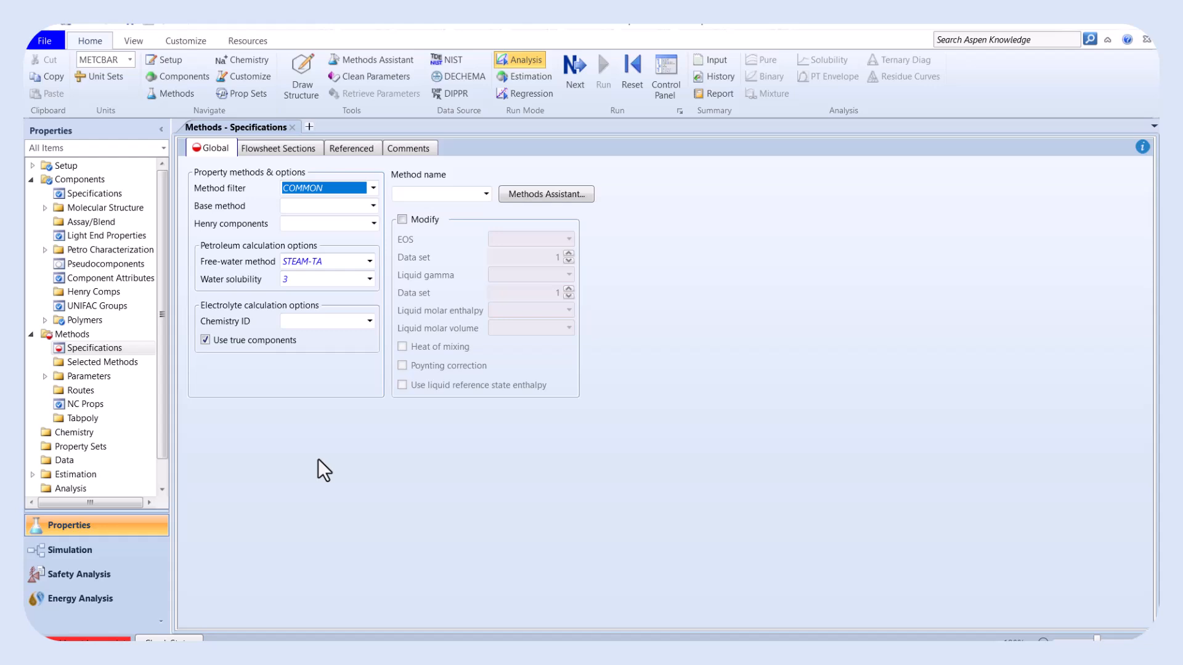
Choose PENG-ROB from the base property method list.
left_click(371, 205)
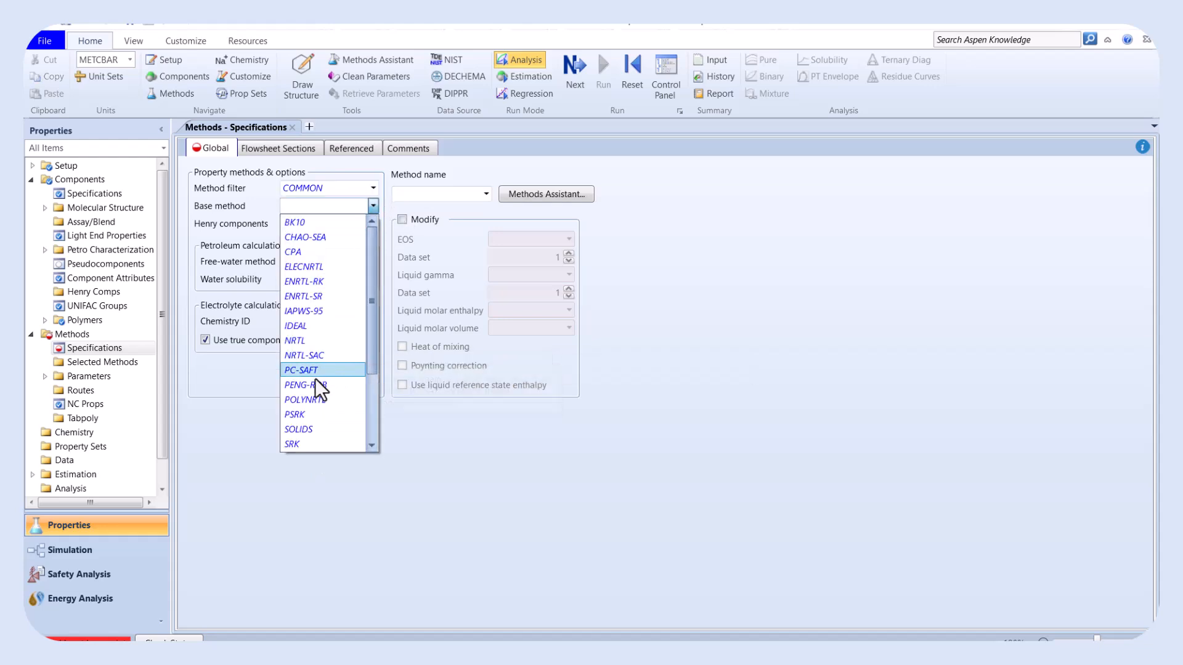
left_click(301, 386)
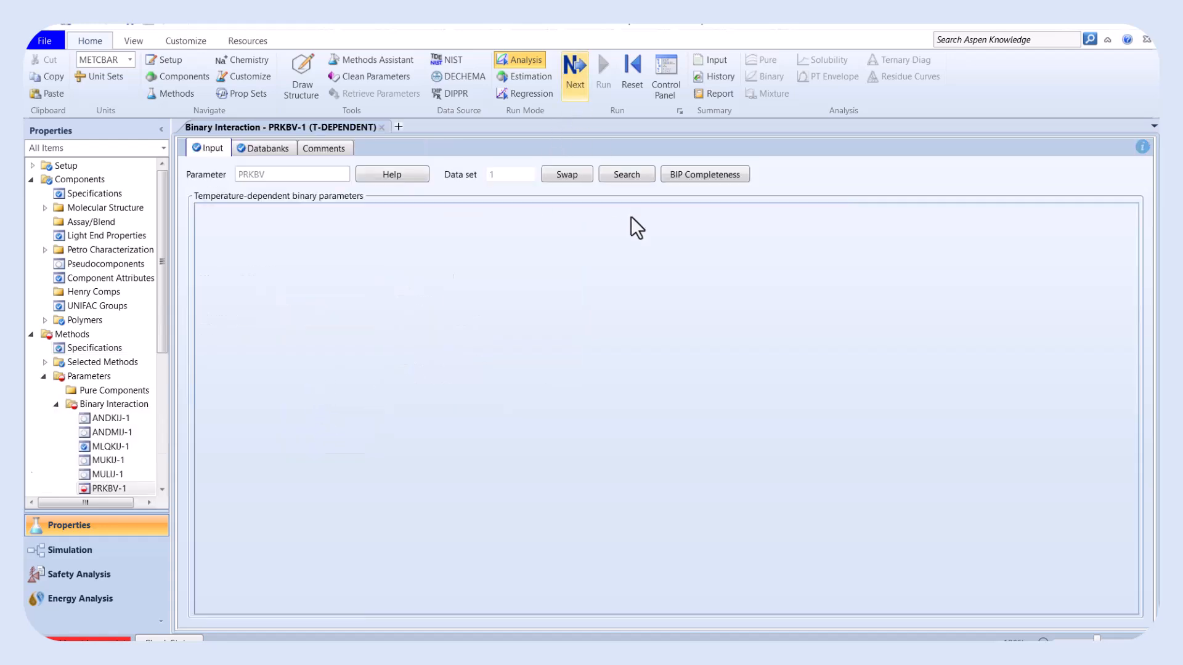
Load the PRKBV-1 C3–IC4 binary parameters and enter the simulation environment.
left_click(574, 68)
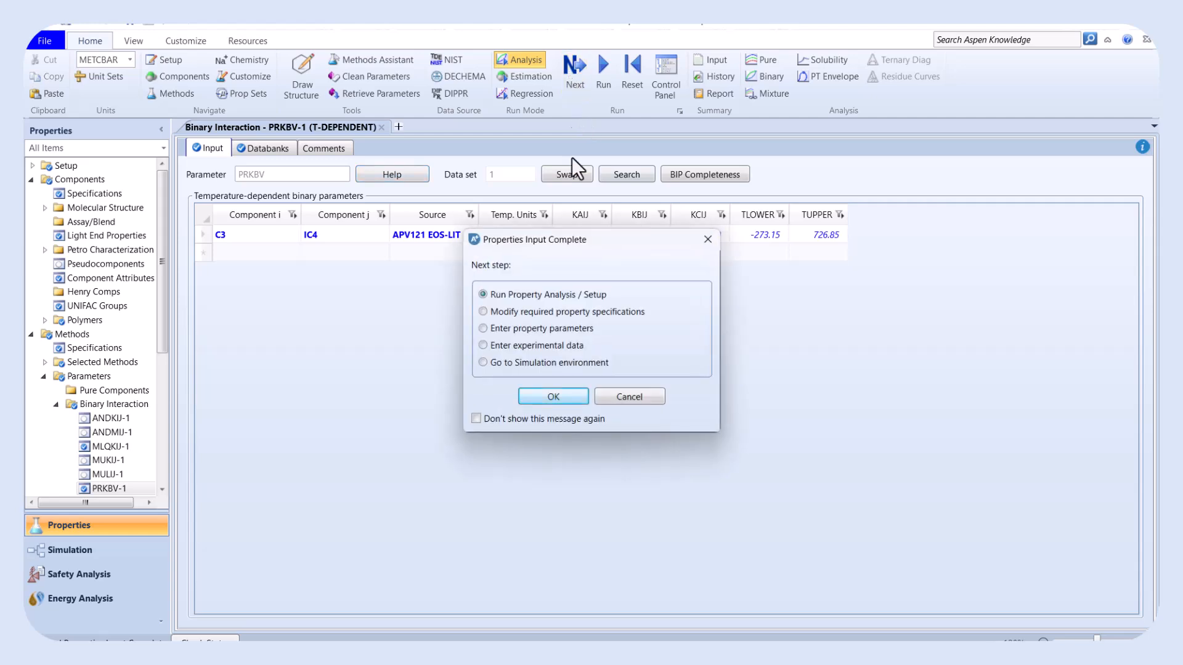
left_click(483, 362)
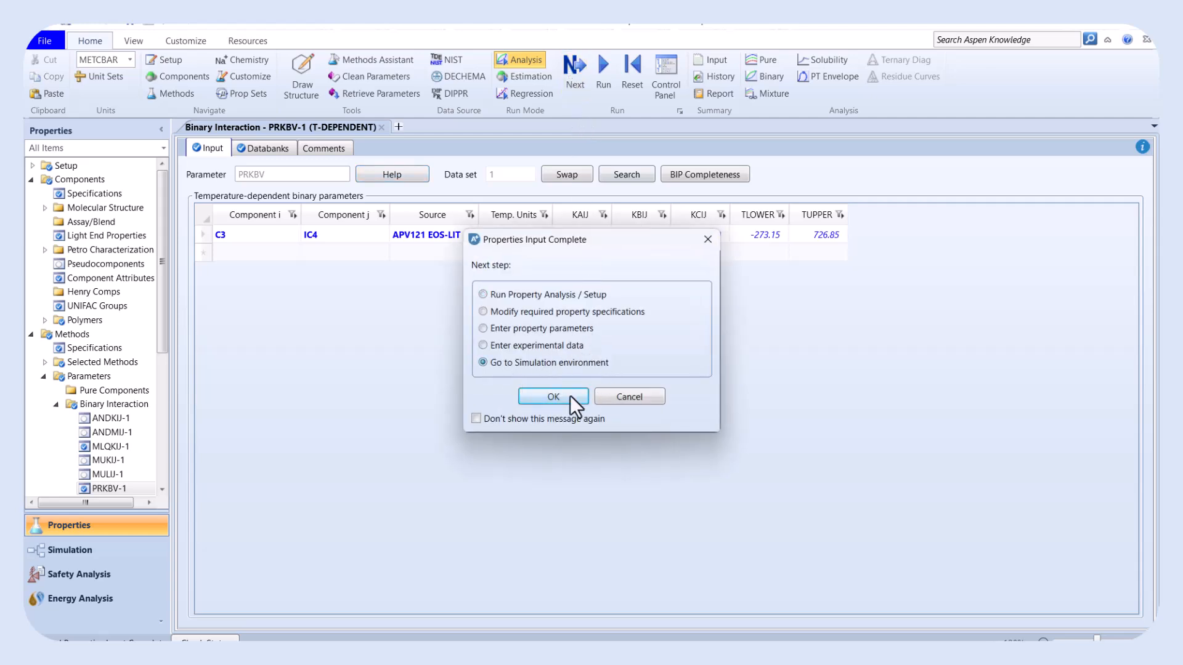
left_click(552, 396)
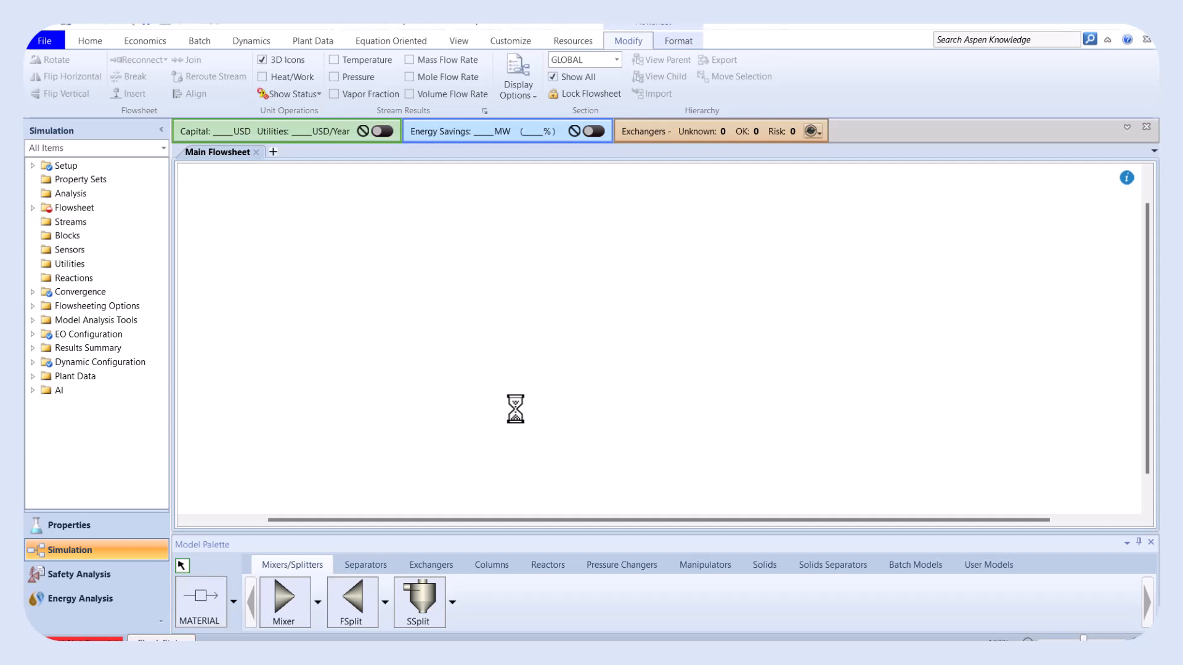
Place RadFrac column B1 from the Columns palette and open feed stream F.
left_click(490, 564)
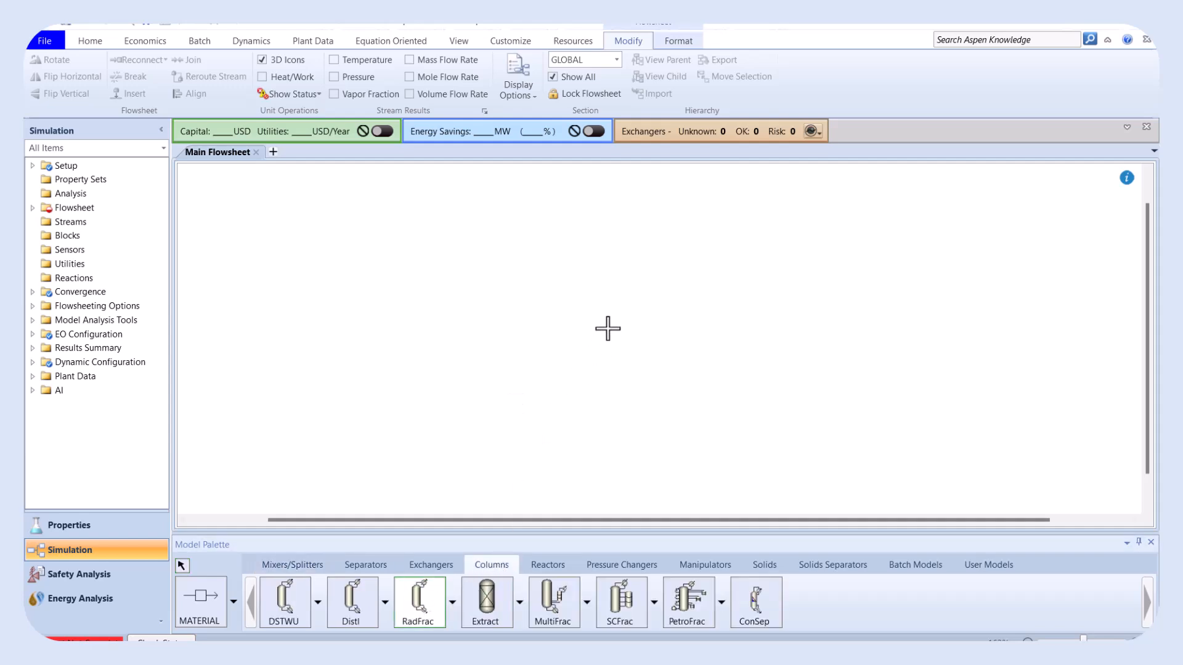
left_click(613, 330)
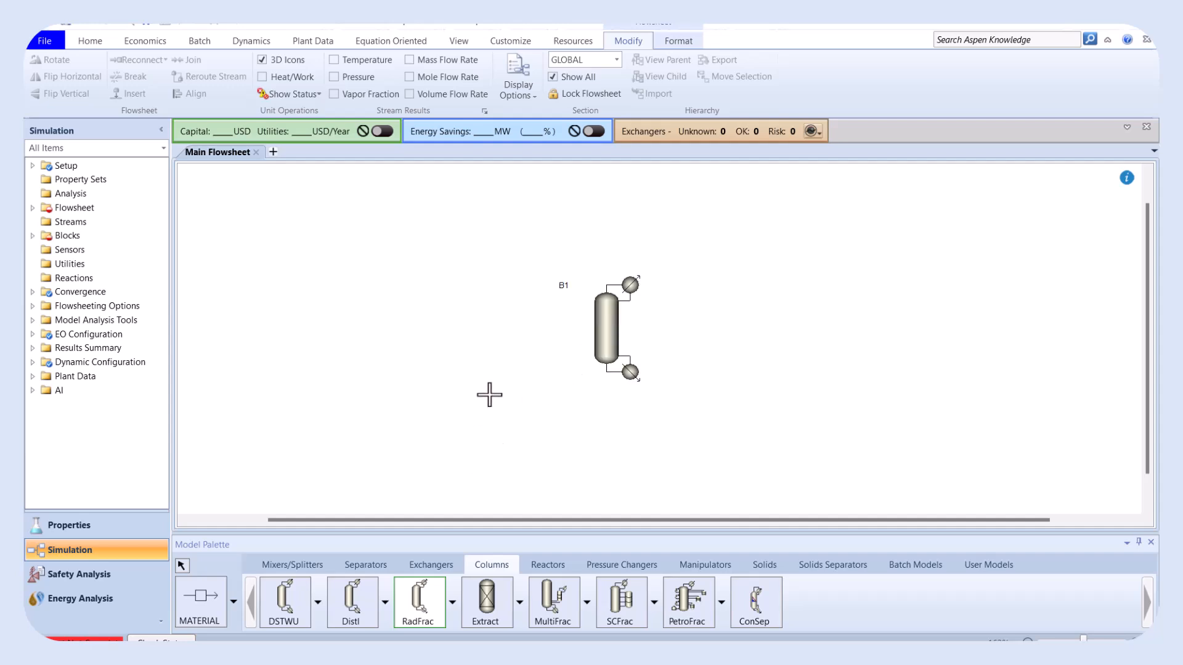
mouse_move(281, 511)
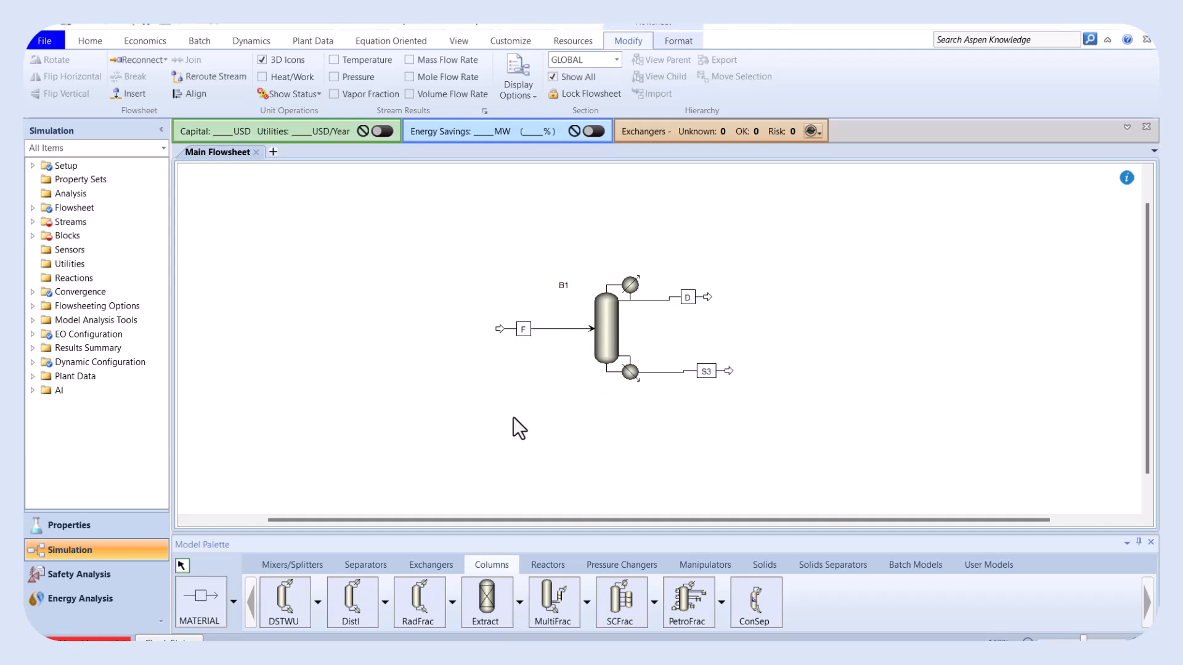
double_click(706, 370)
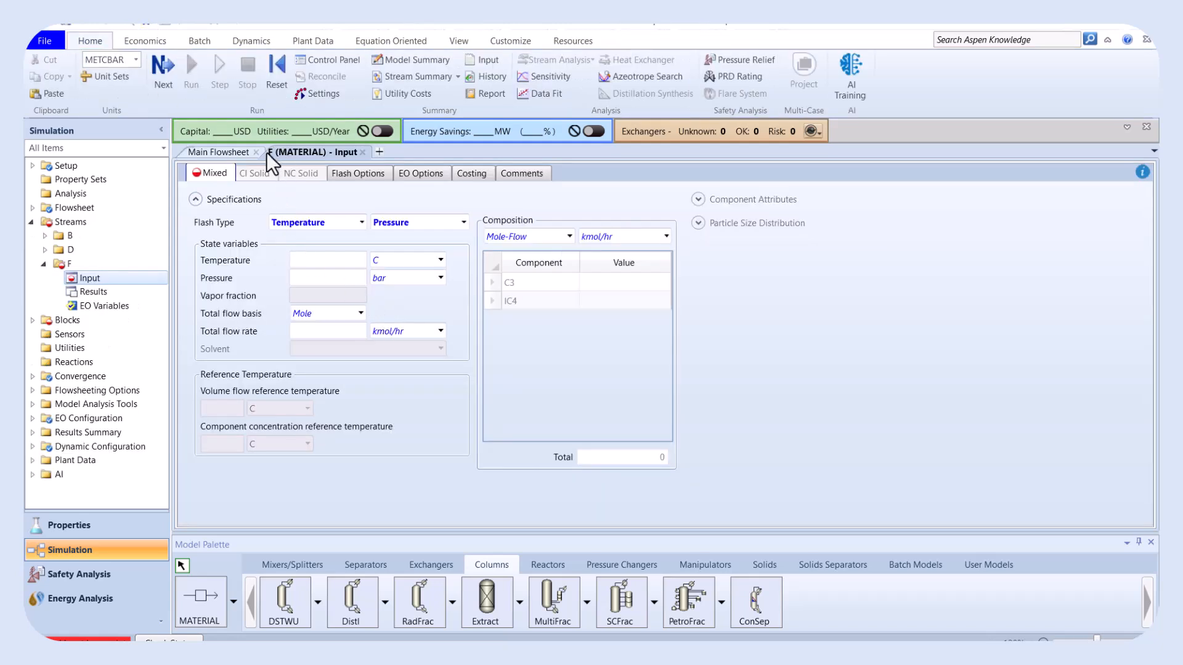
mouse_move(294, 168)
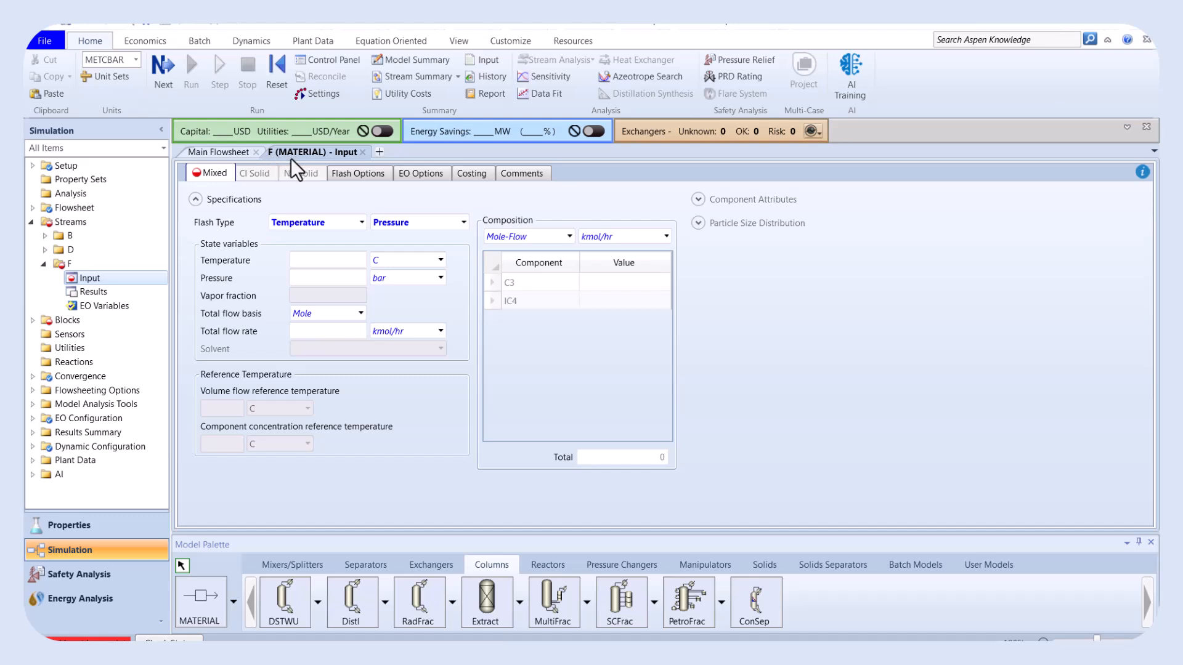
Enter feed F at 30 C and 100 kmol/hr, using a Mole-Frac composition basis.
type("30")
type("16")
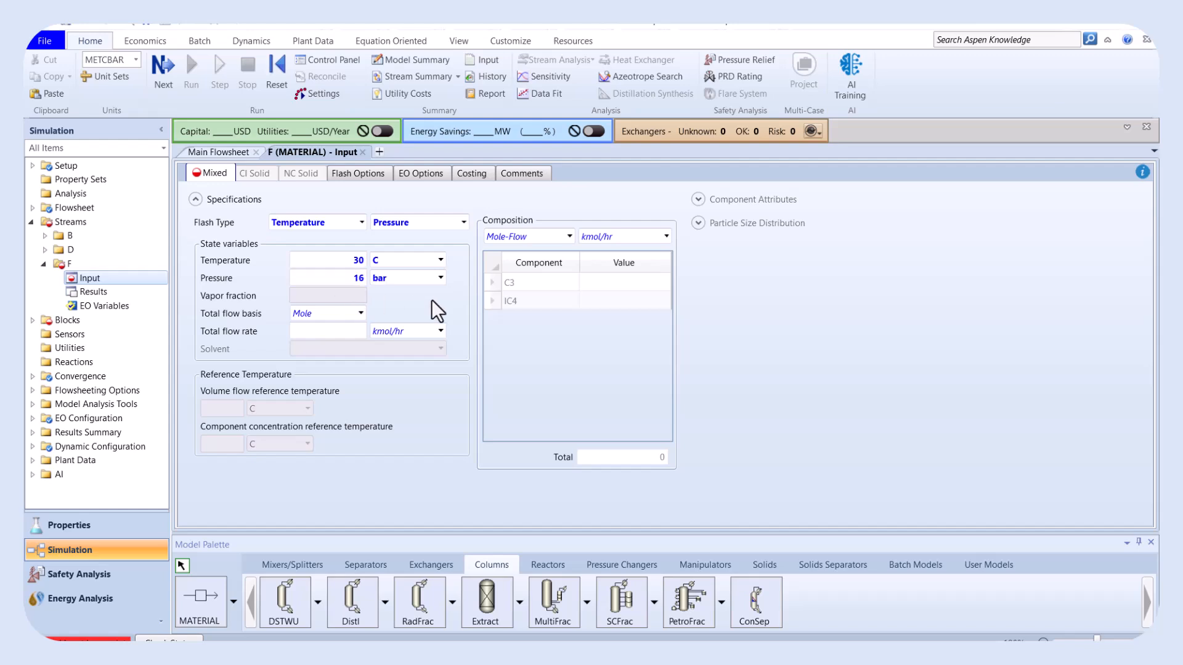
left_click(327, 330)
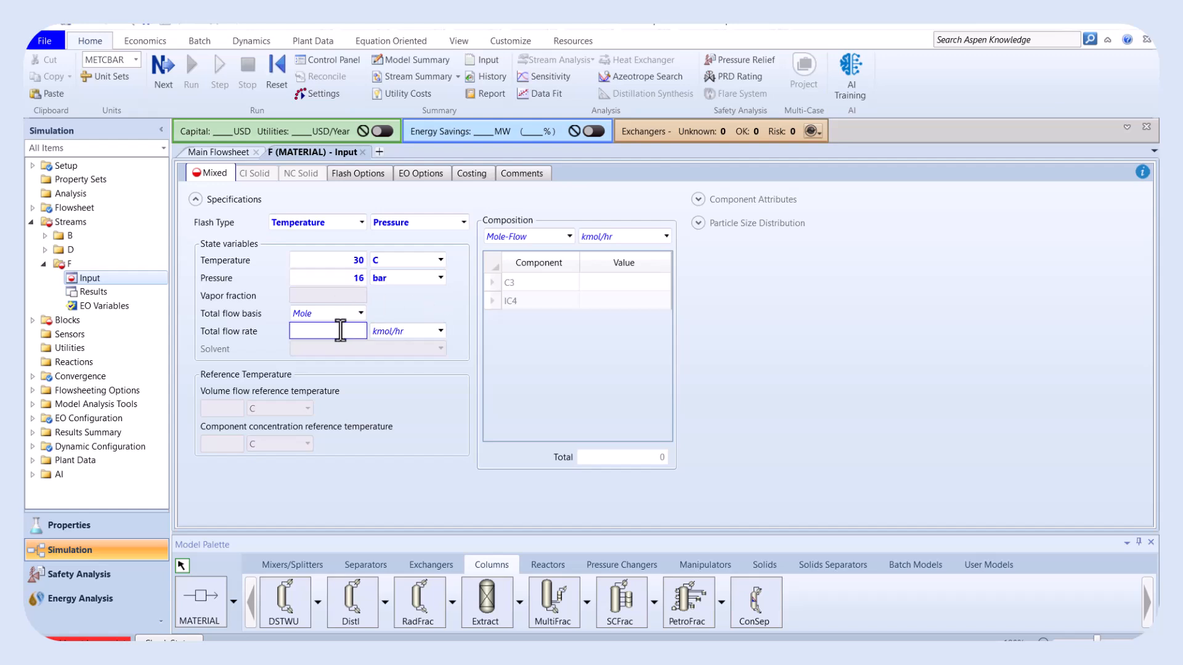
type("100")
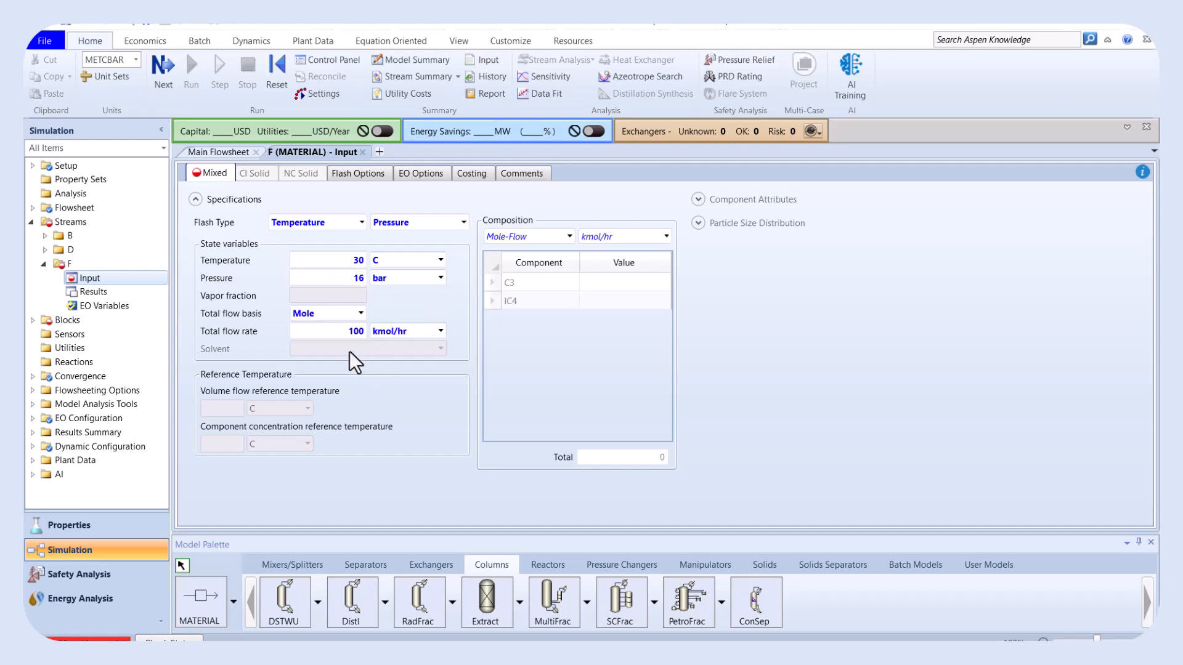
mouse_move(562, 262)
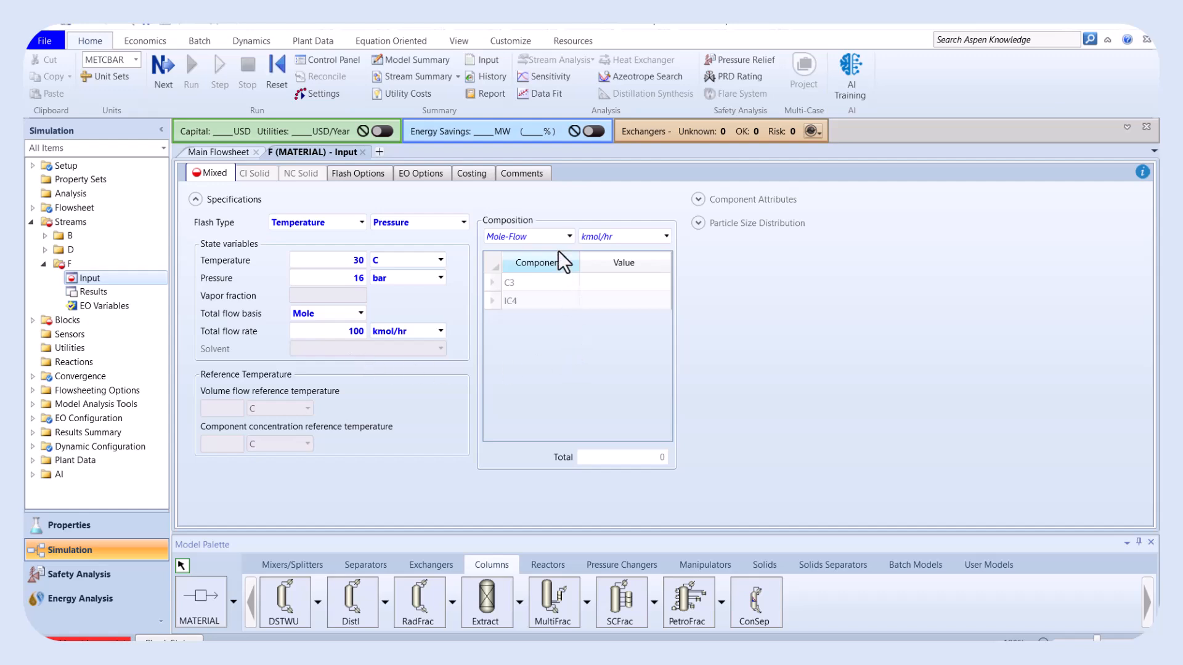
left_click(570, 236)
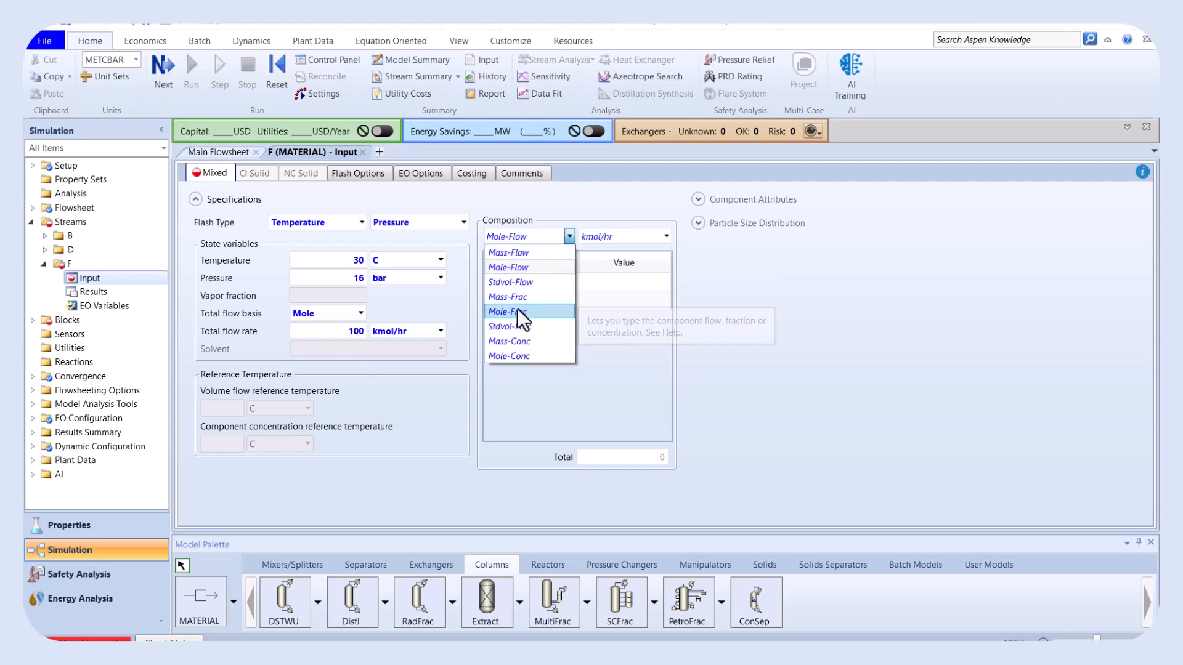
left_click(508, 296)
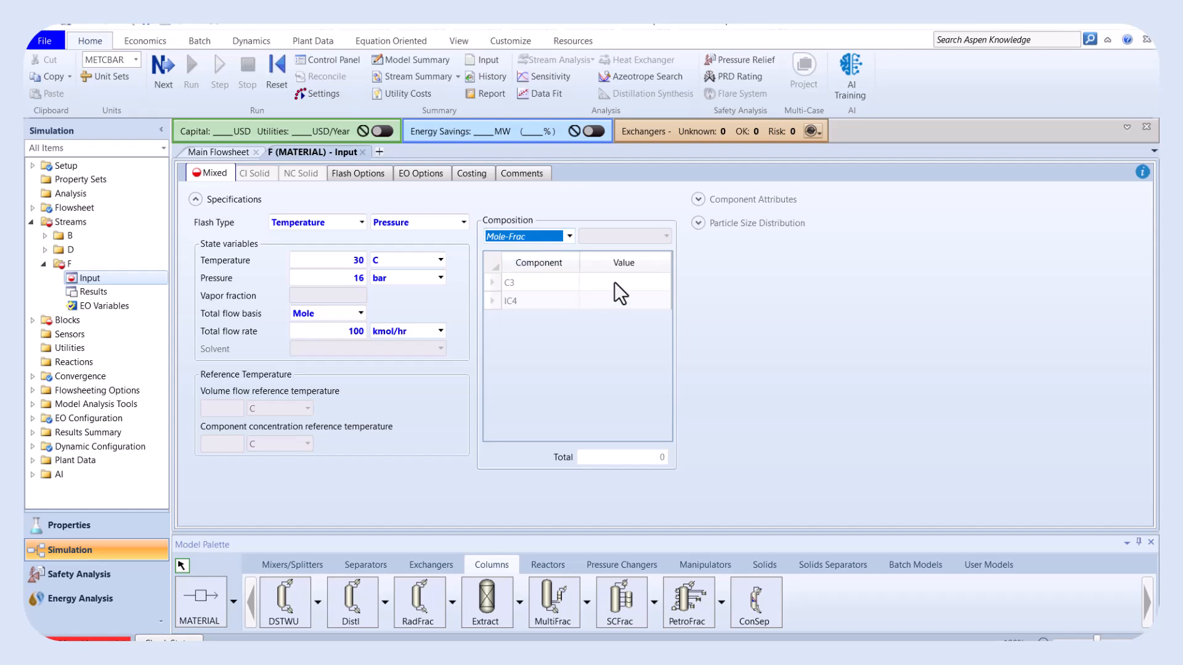
left_click(623, 282)
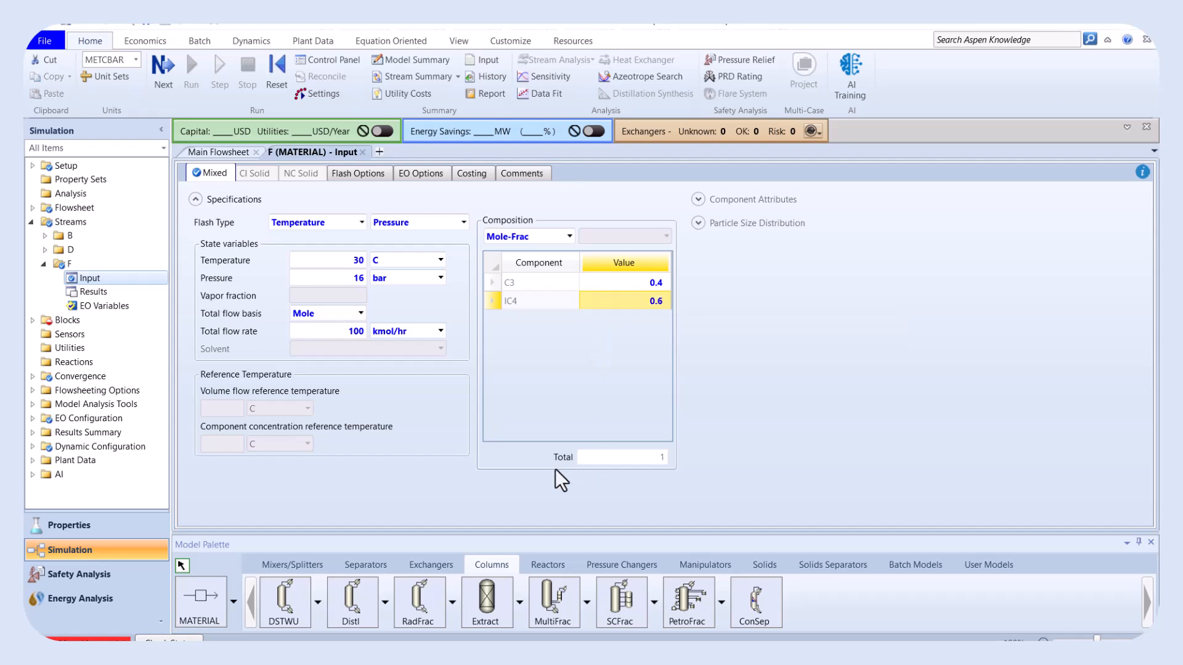
mouse_move(695, 481)
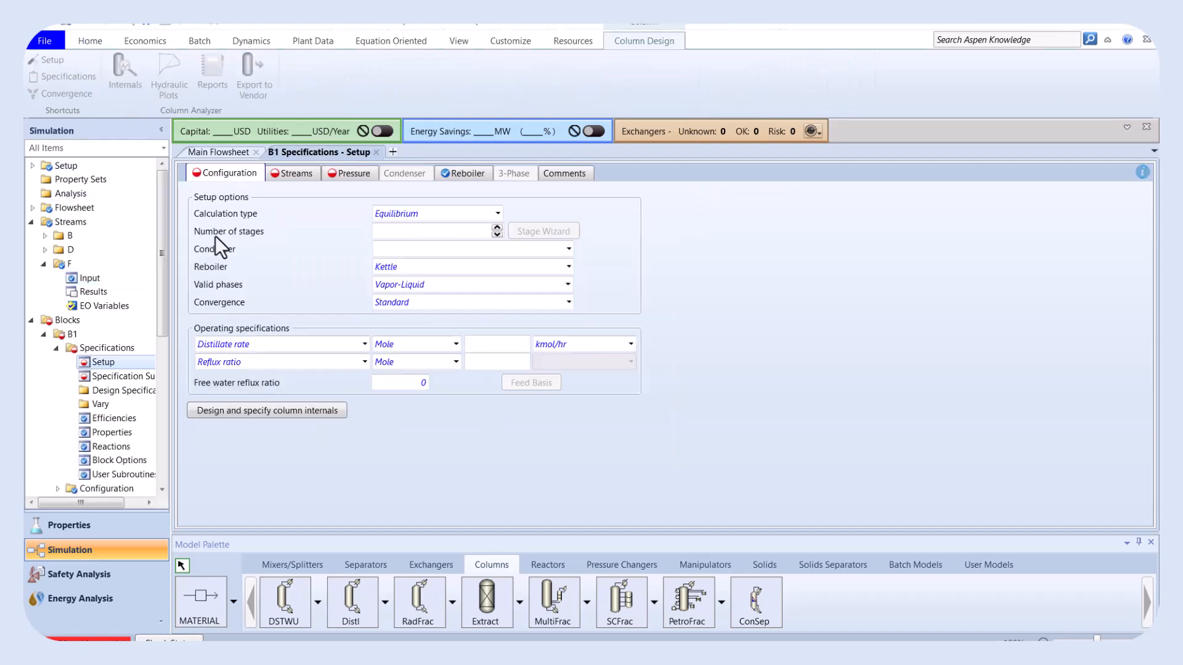
Give B1 40 stages, a total condenser, 40 kmol/hr distillate, and feed stage 20.
left_click(436, 212)
type("40")
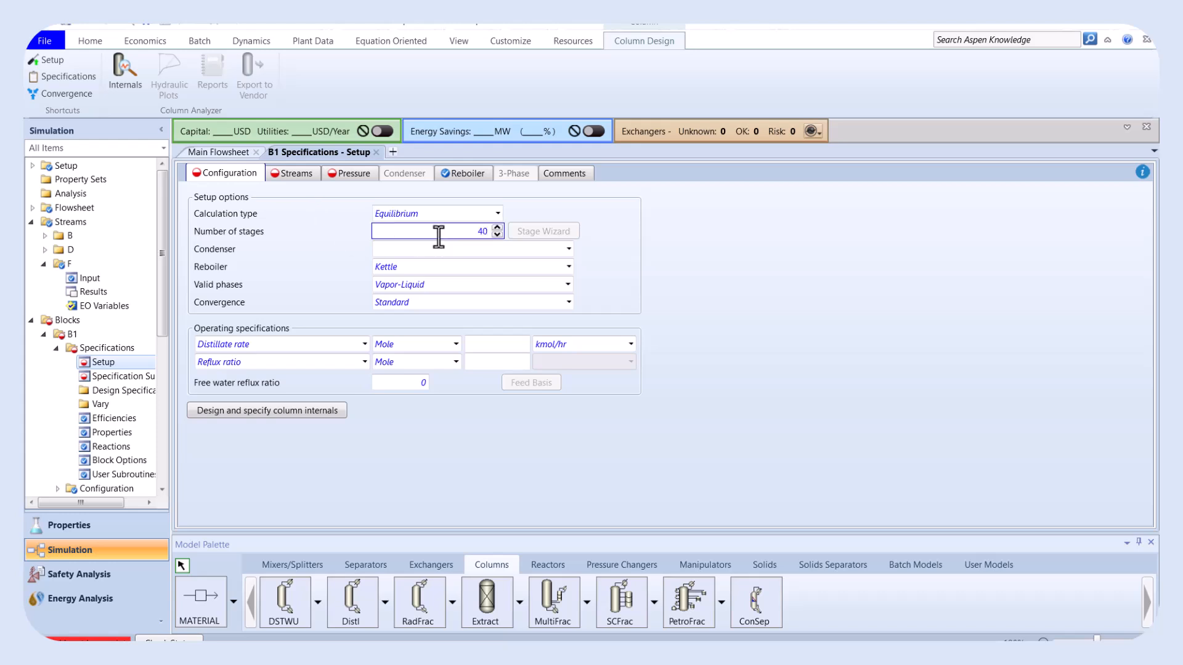
left_click(468, 249)
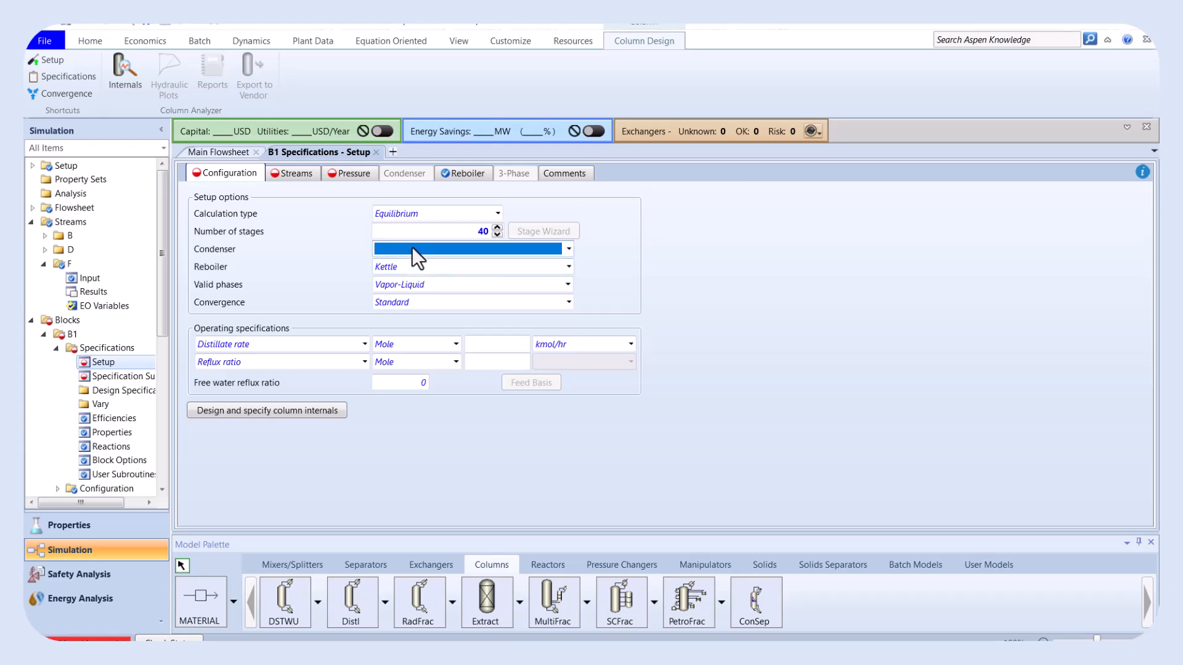
left_click(468, 249)
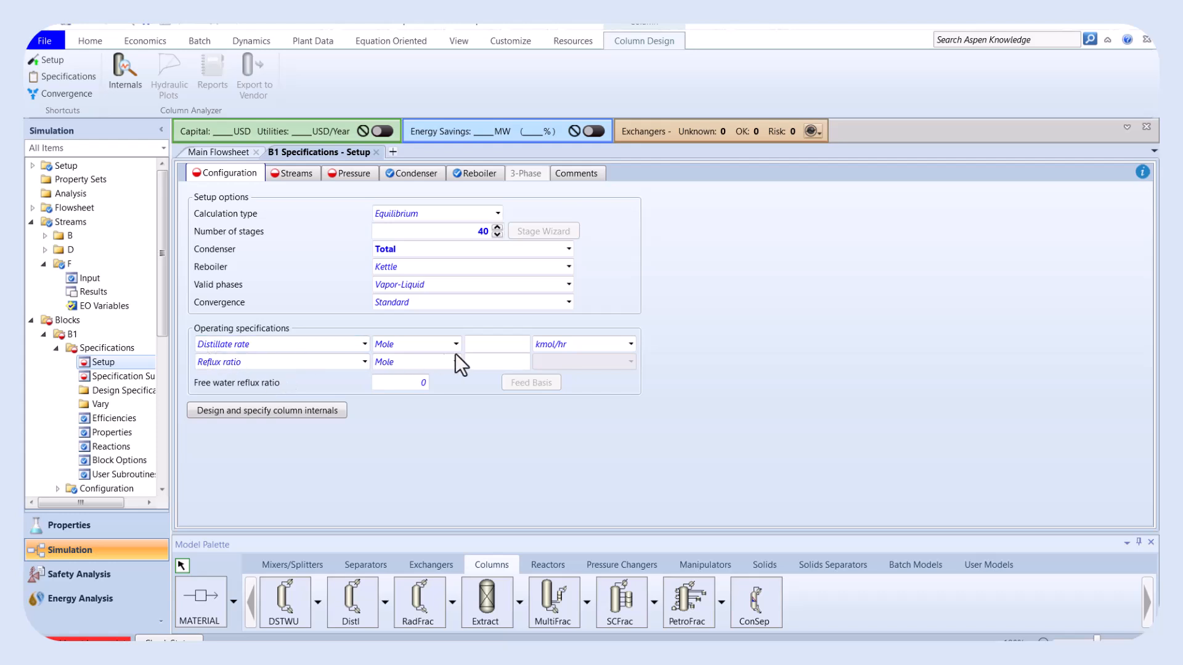
left_click(495, 344)
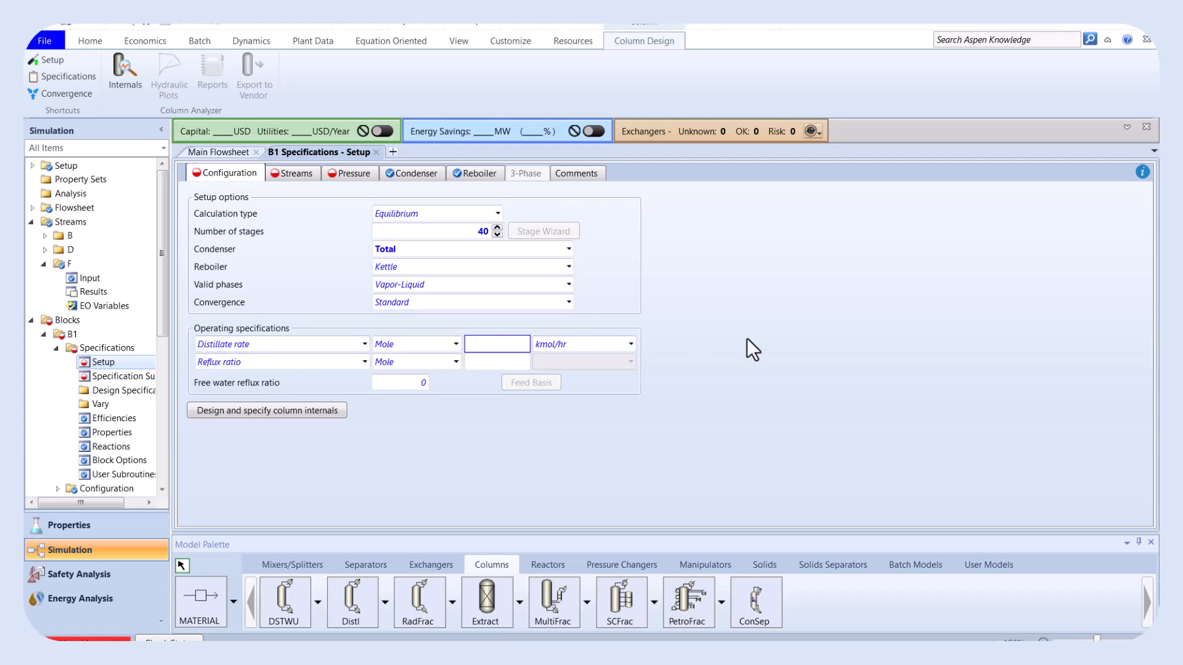
type("40")
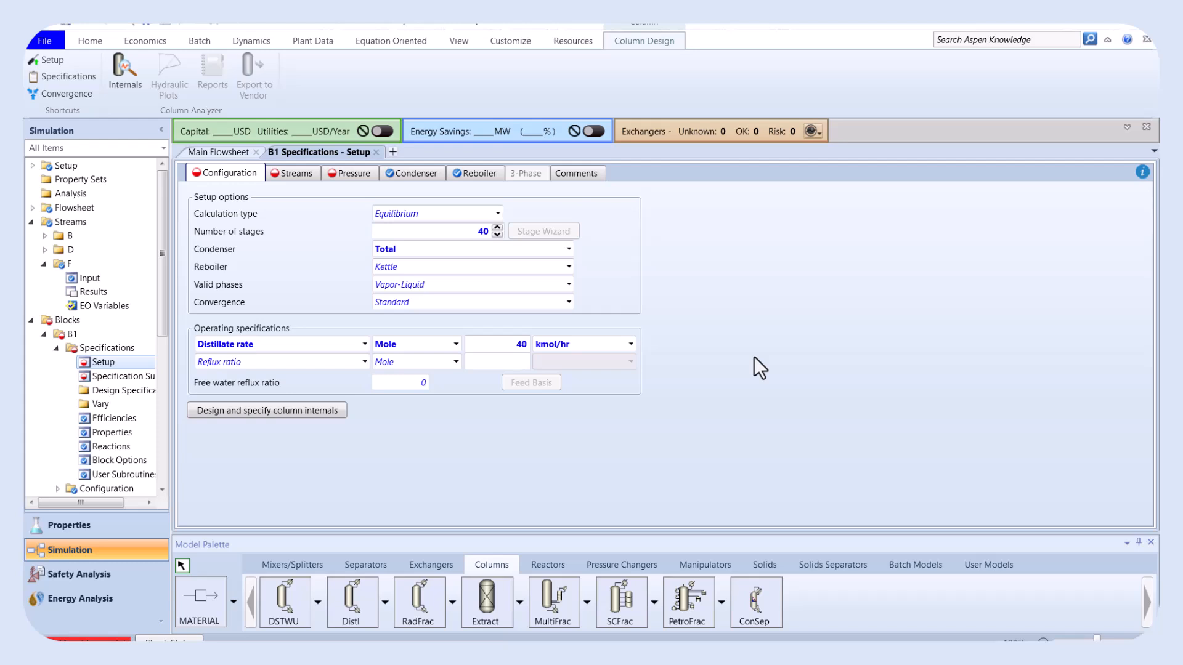
mouse_move(534, 364)
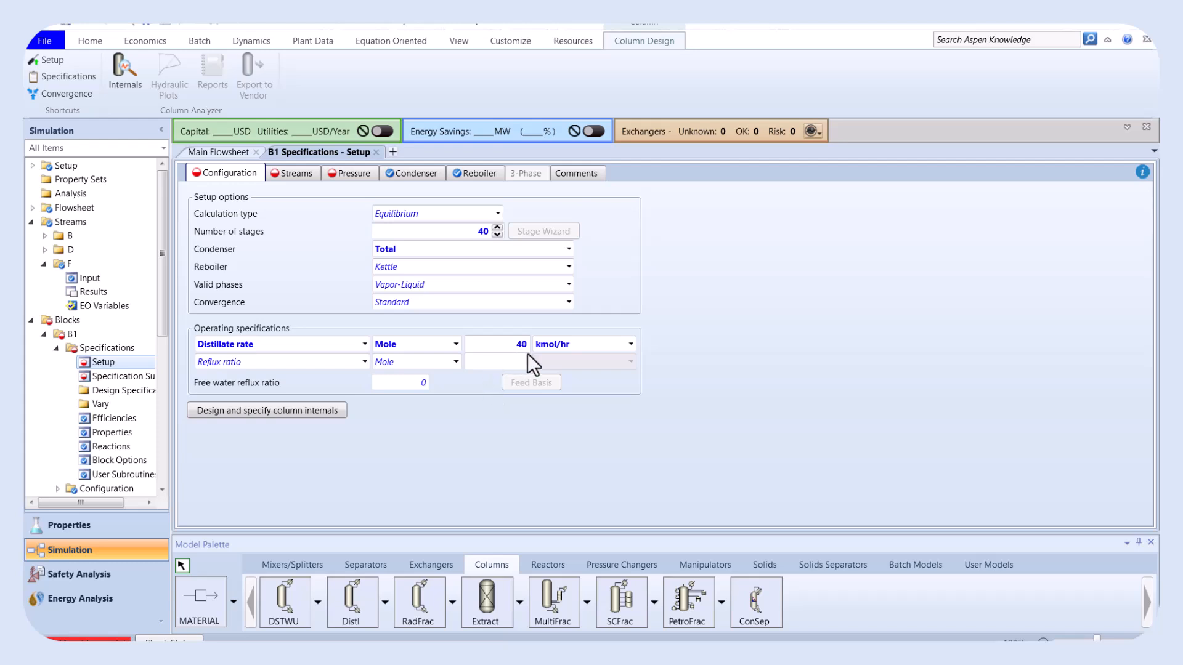
mouse_move(494, 409)
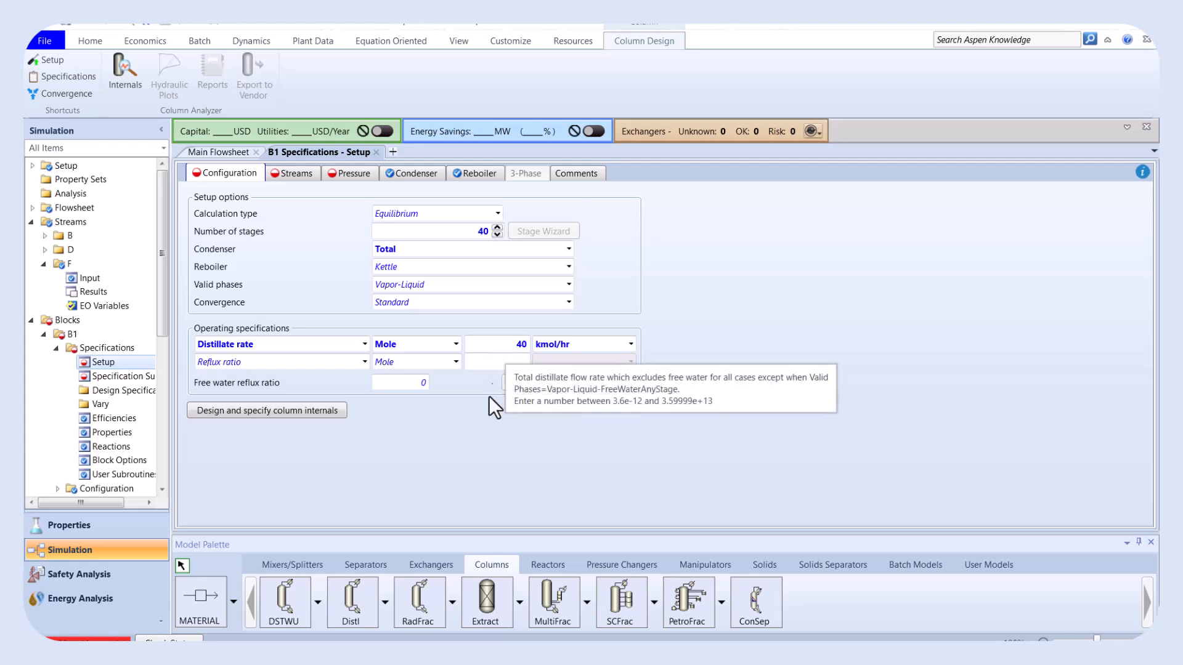
mouse_move(491, 432)
type("2")
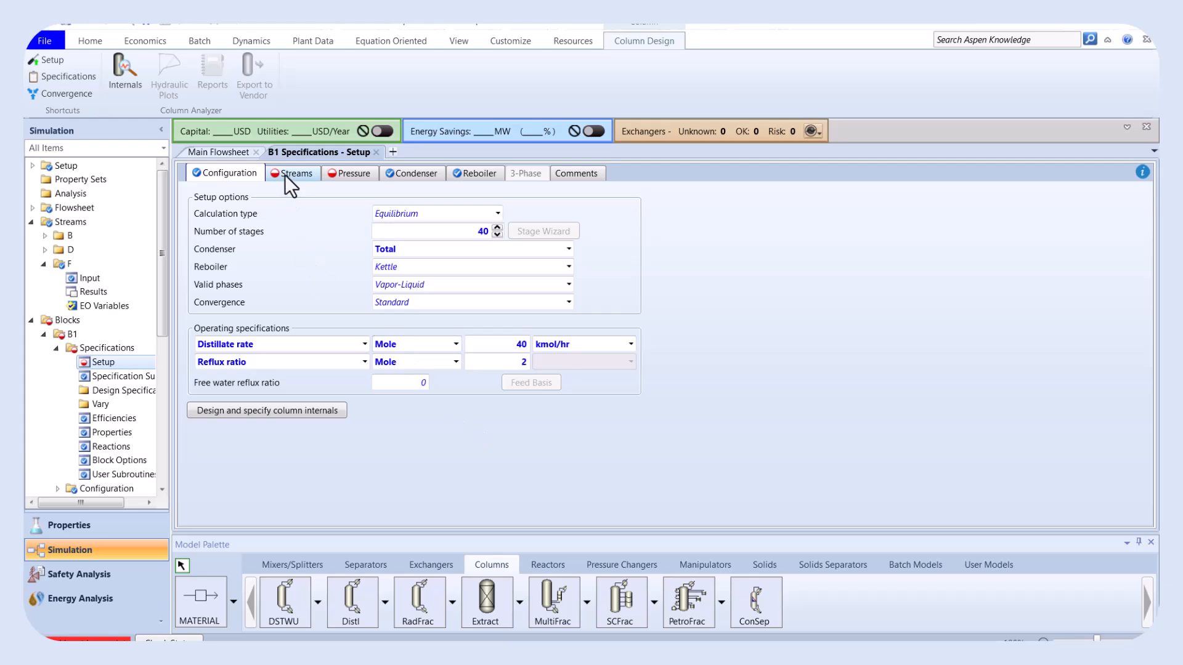
left_click(296, 172)
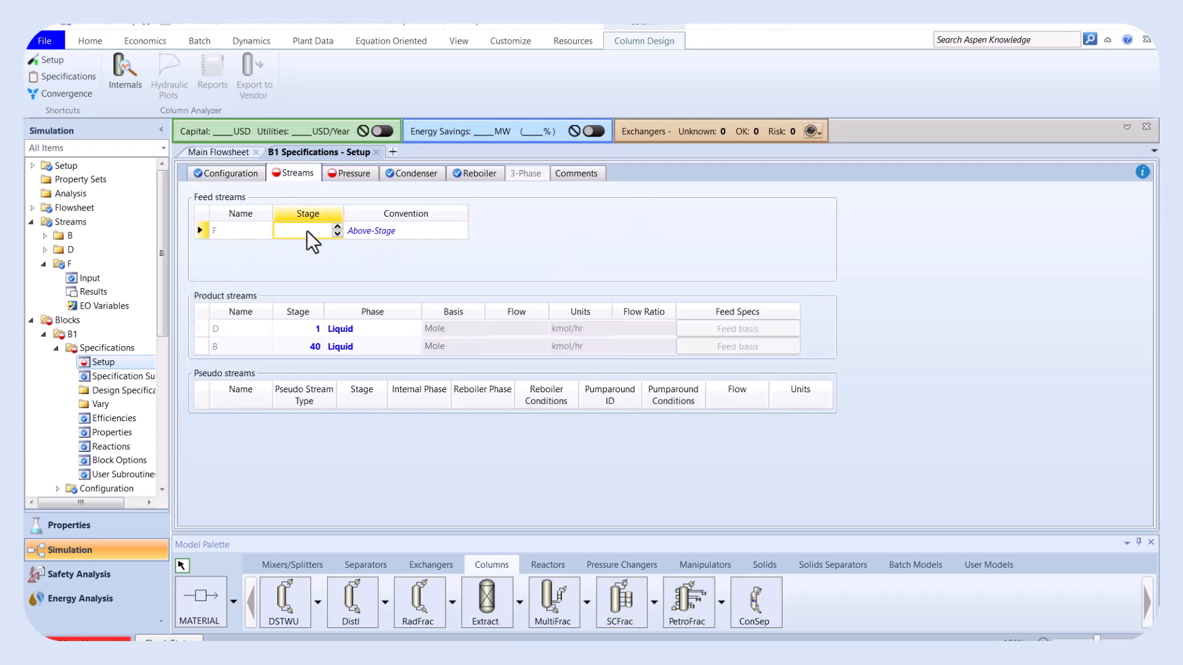
type("20")
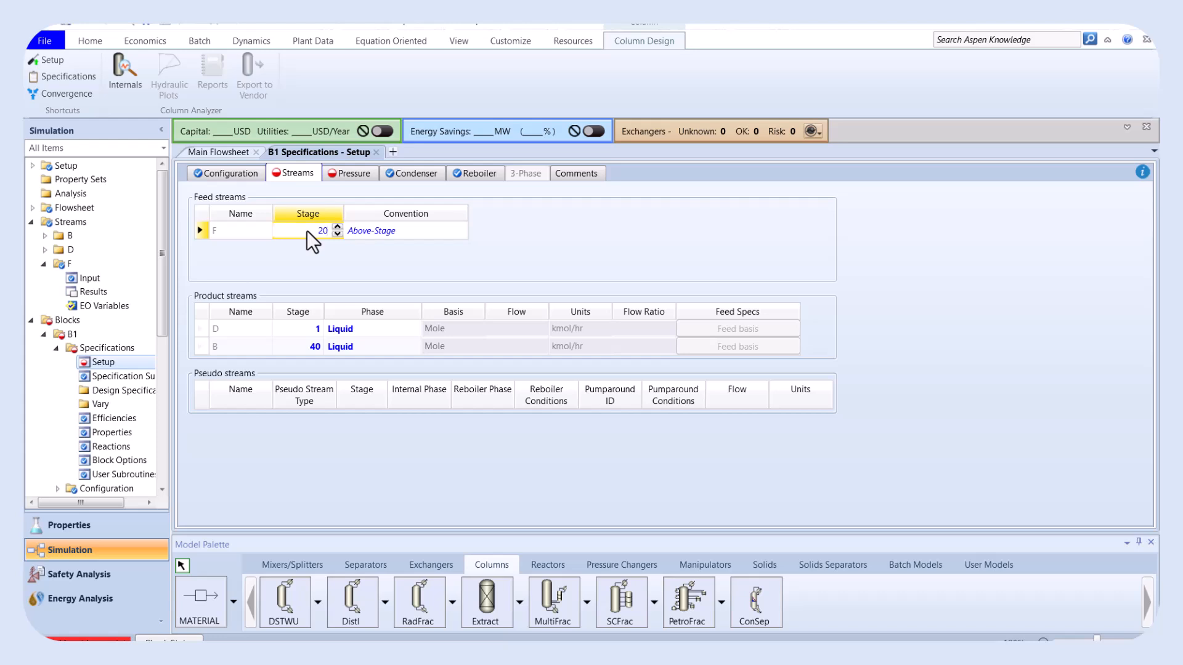
mouse_move(343, 185)
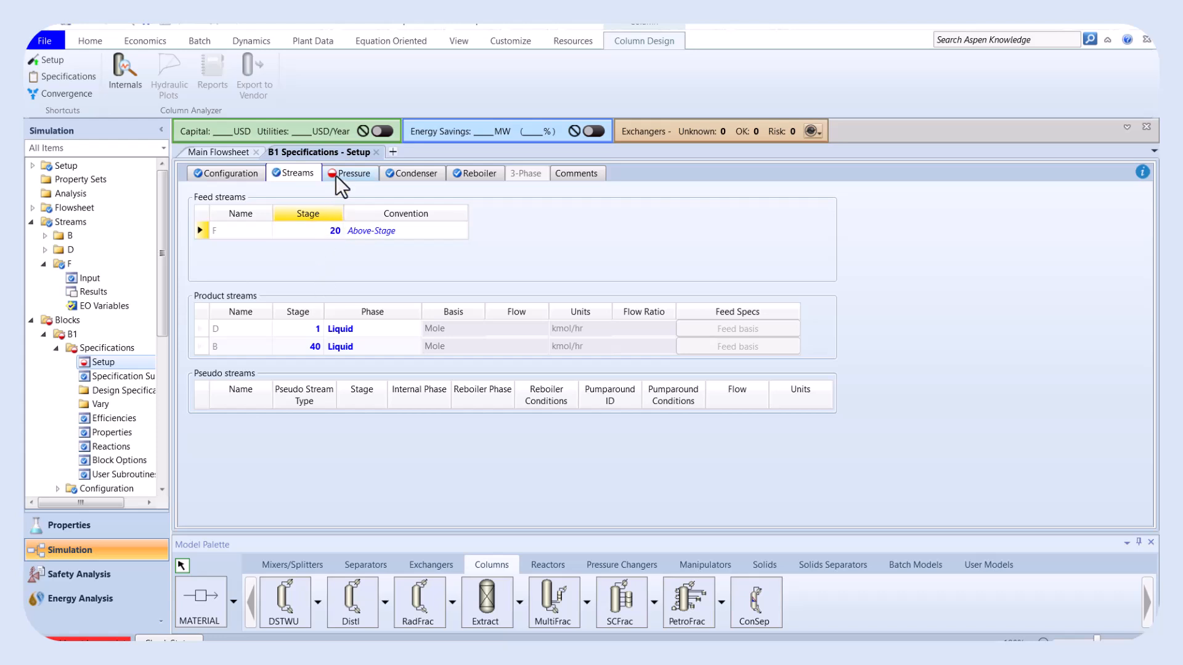
Set B1's stage 1 condenser pressure to 14 bar and return to the flowsheet.
left_click(350, 172)
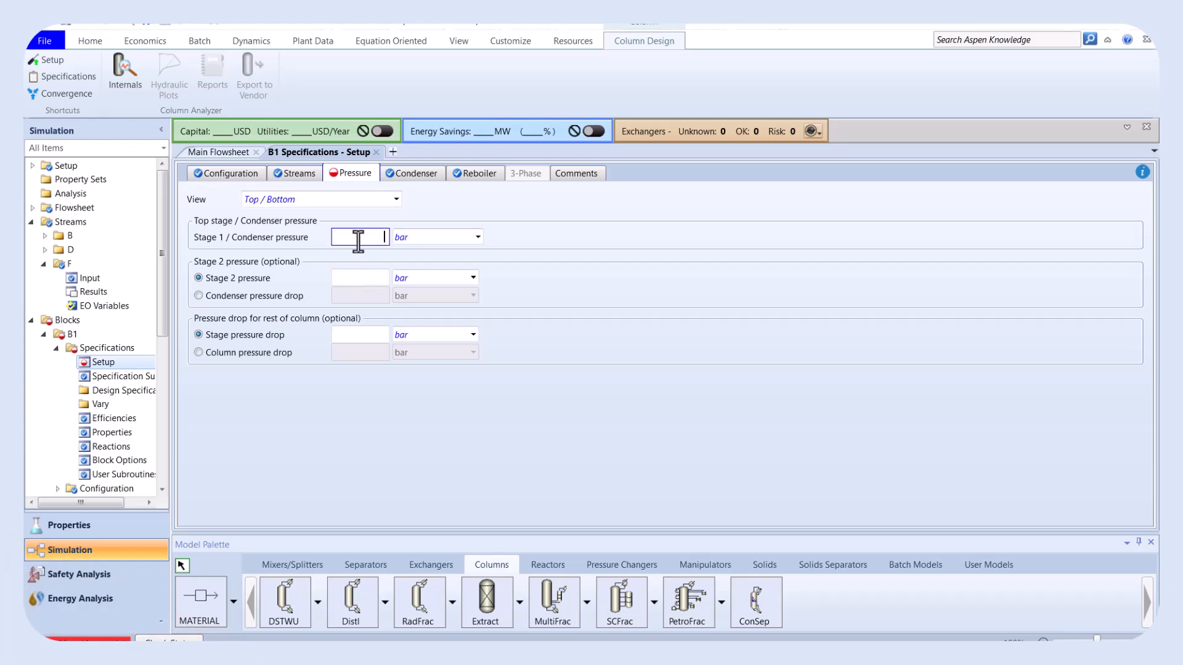
mouse_move(648, 299)
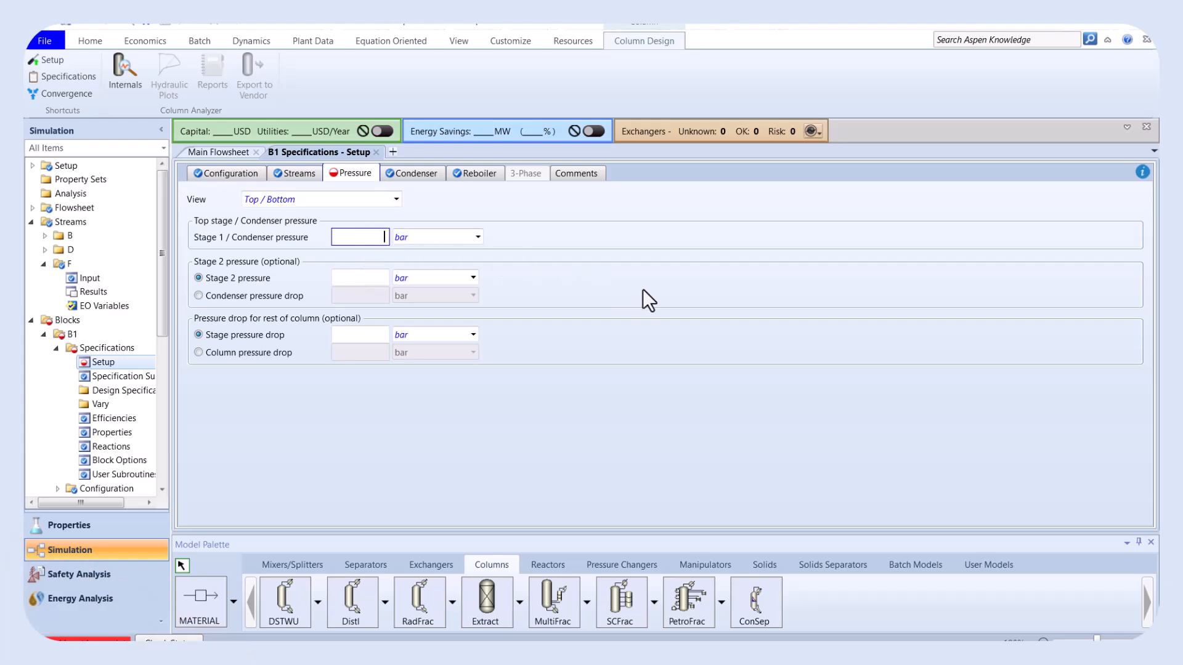
type("14")
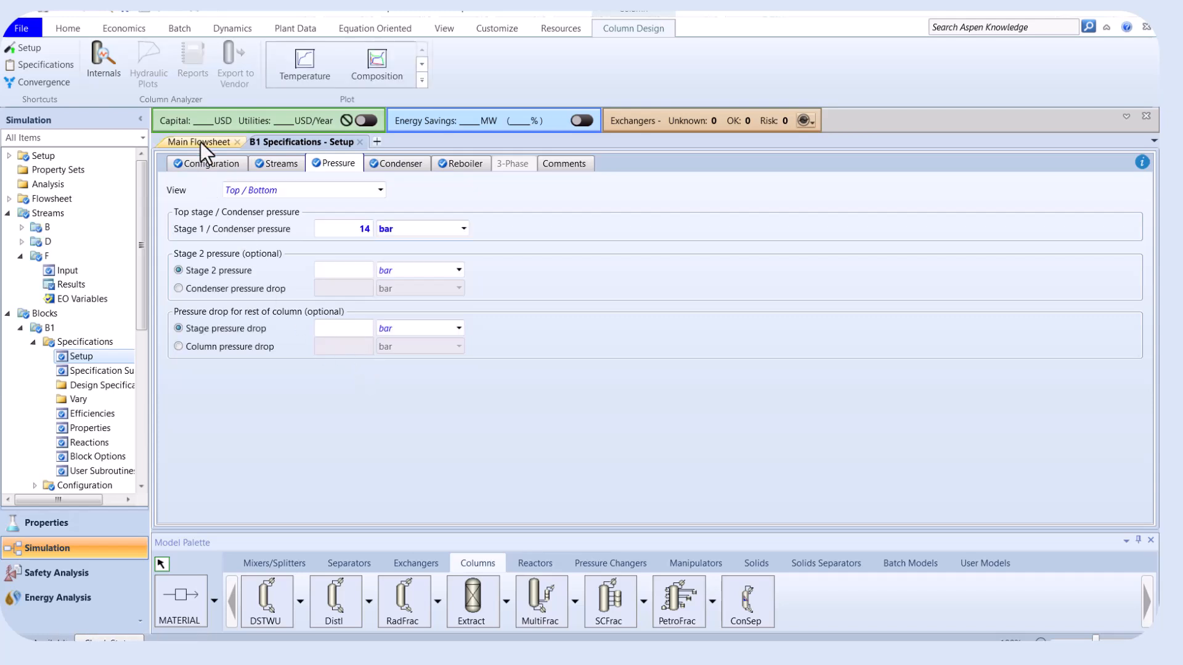
left_click(198, 141)
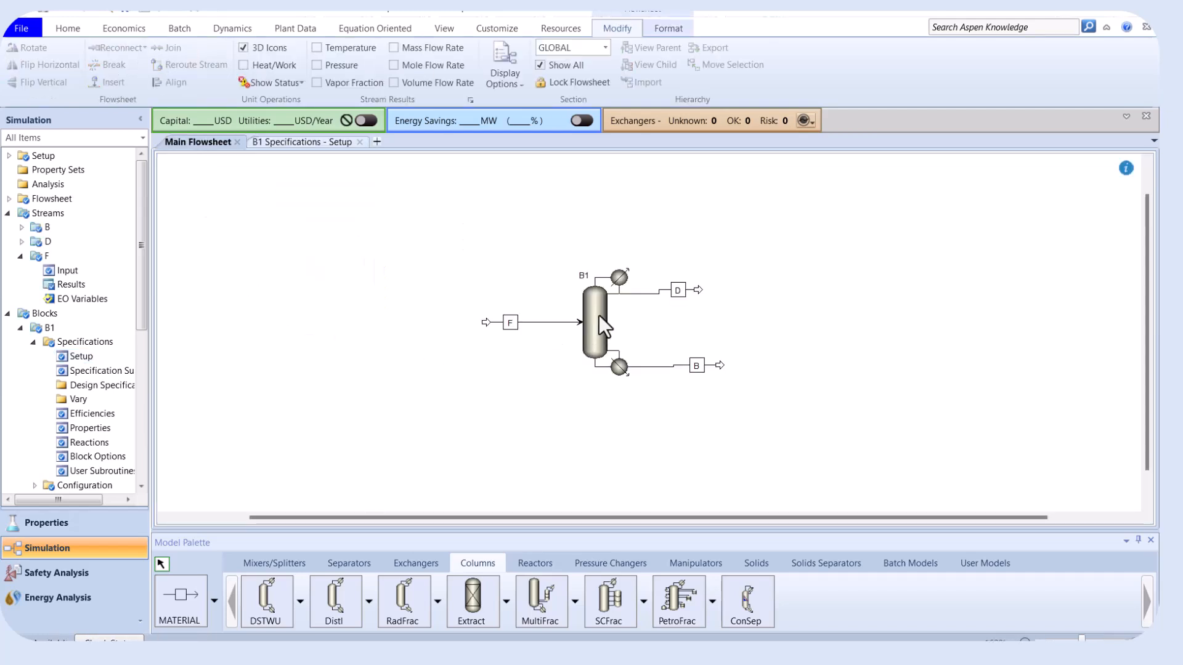
Check B1 split fractions: 0.8881 of C3 and 0.0746 of IC4 to distillate D.
right_click(595, 322)
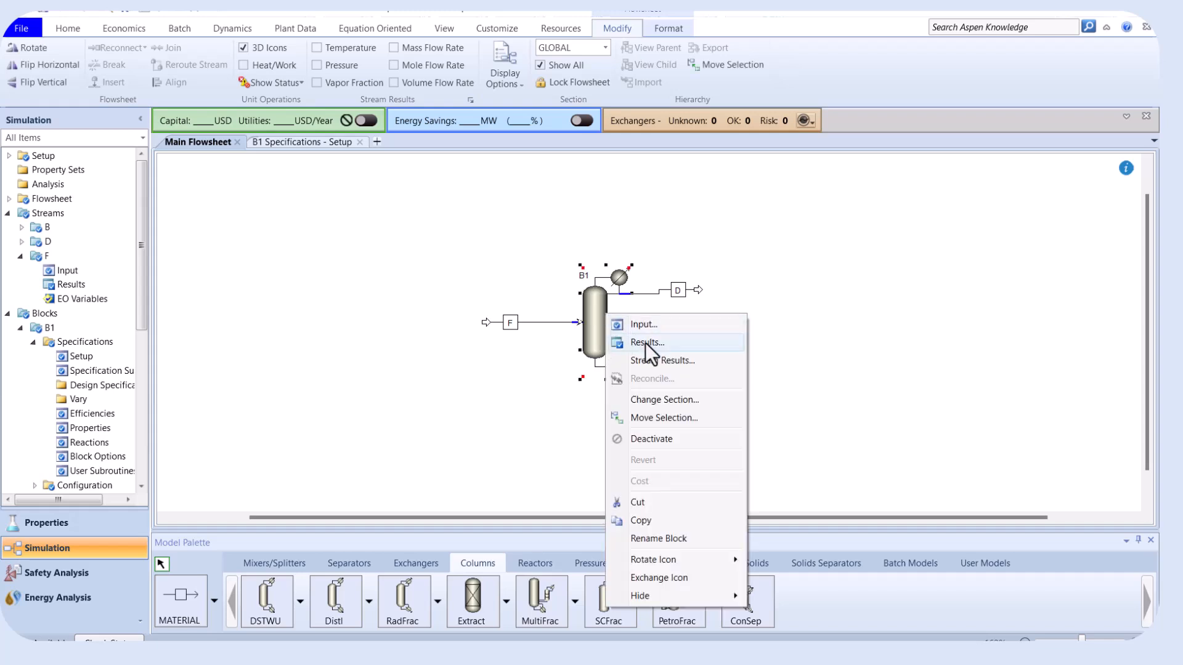
left_click(645, 342)
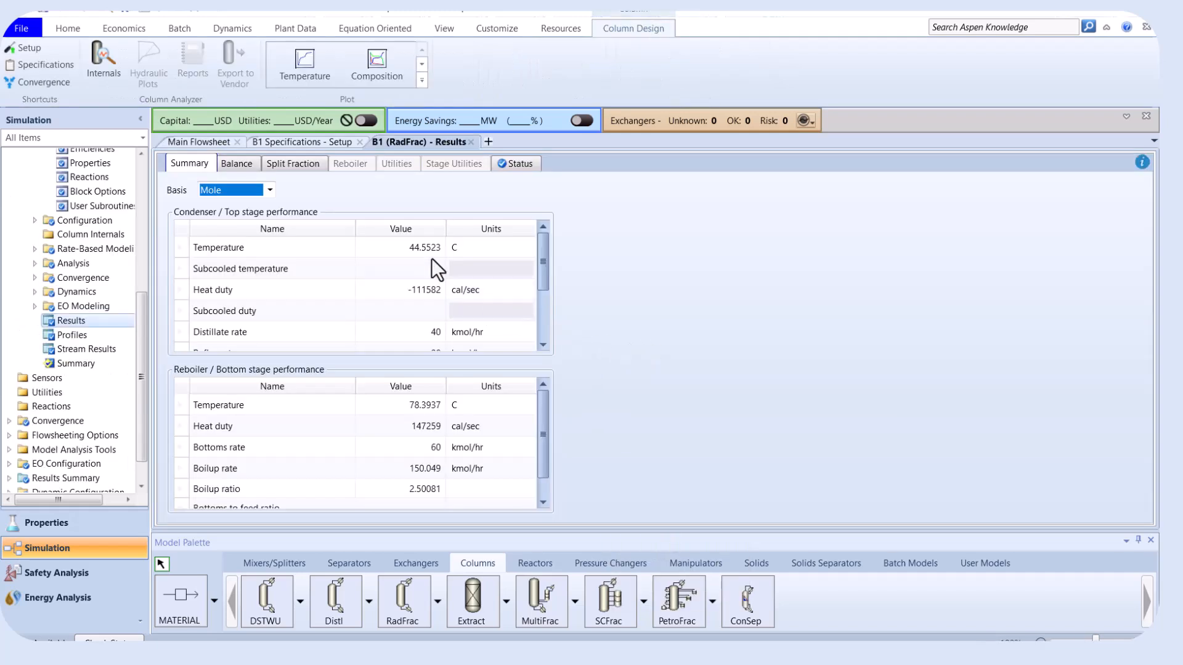
left_click(293, 163)
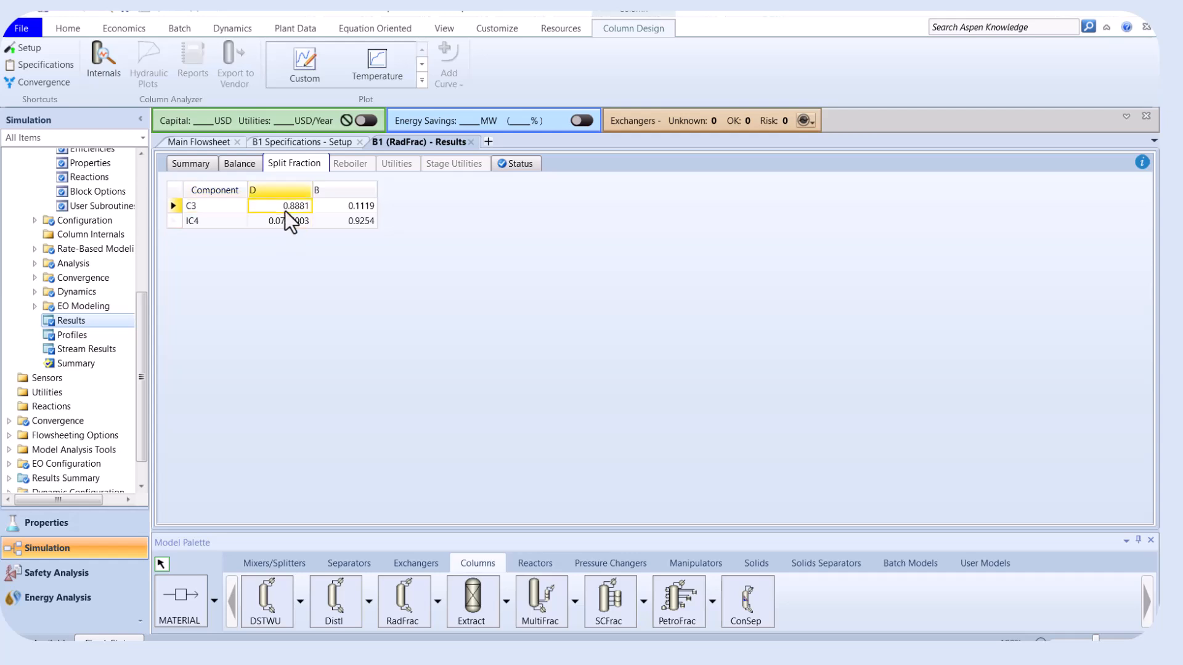
left_click(281, 221)
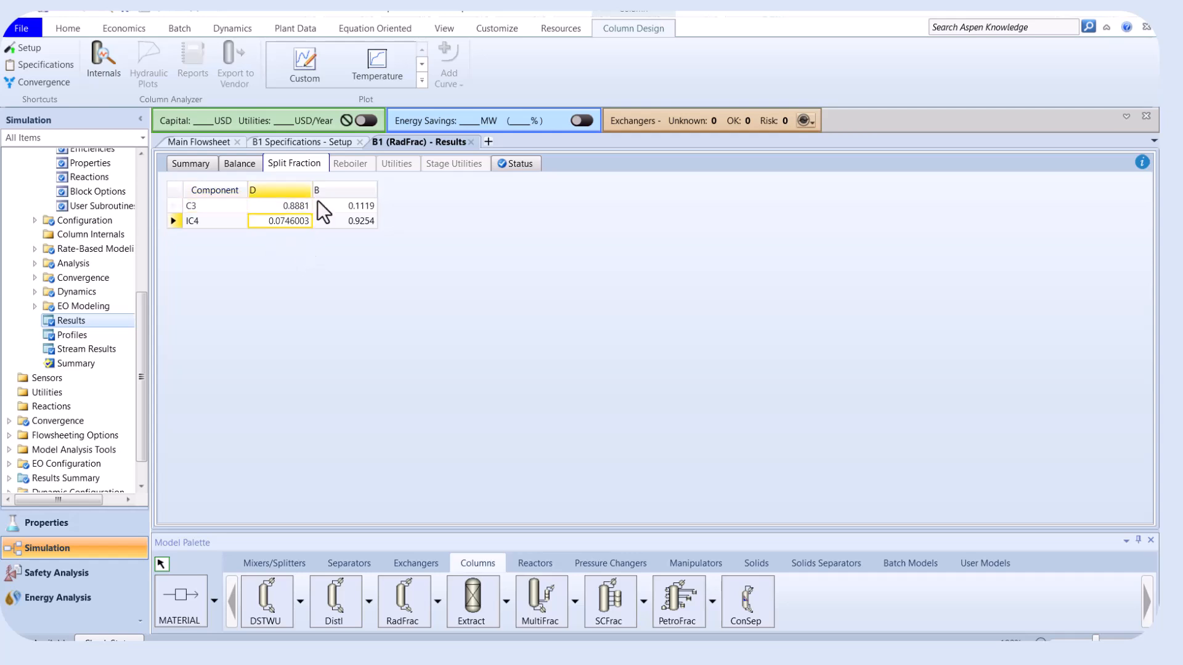
left_click(197, 142)
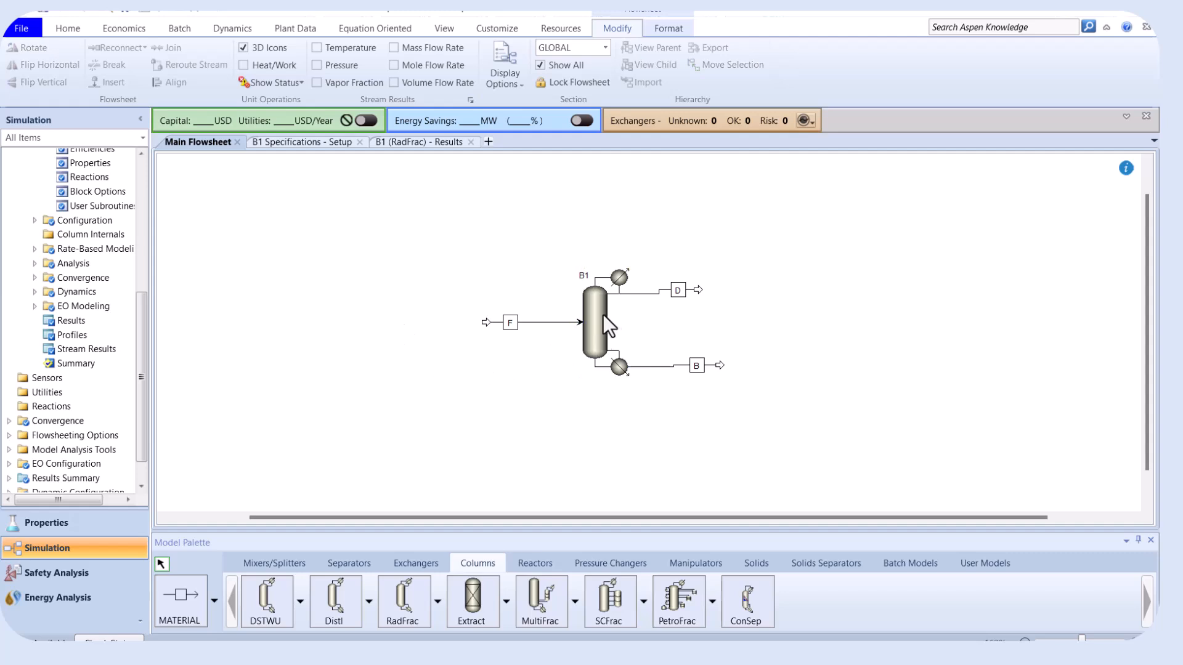
Inspect distillate D mole fractions, 0.8881 C3 and 0.1119 IC4, then open design specifications.
right_click(677, 290)
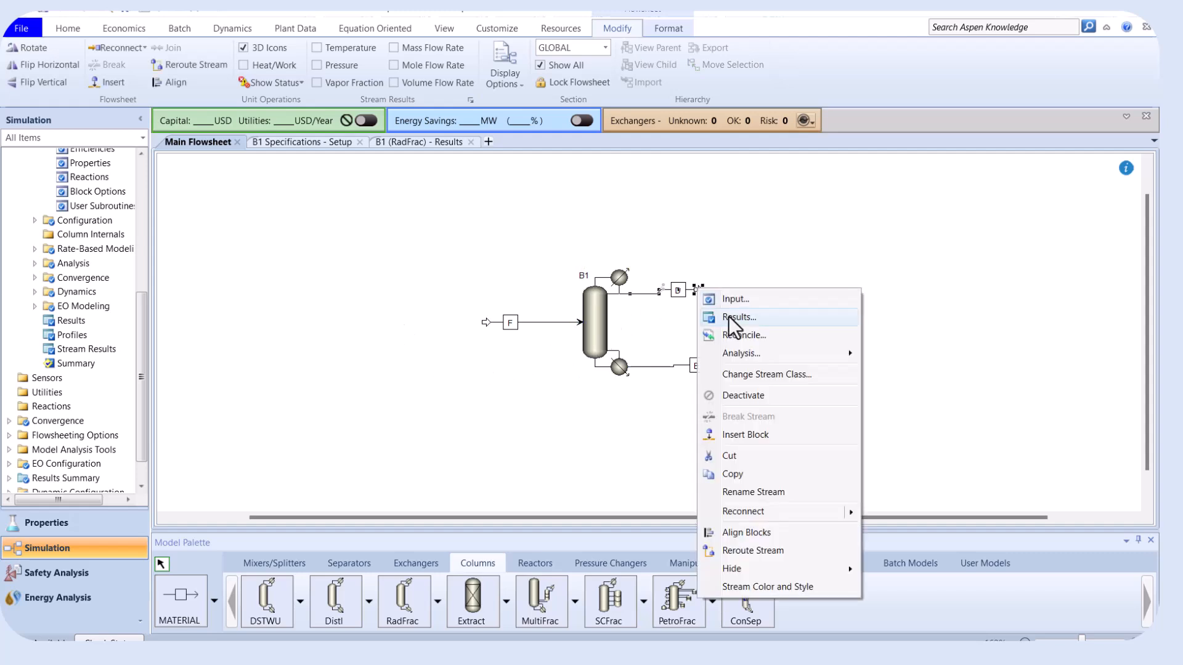
left_click(740, 317)
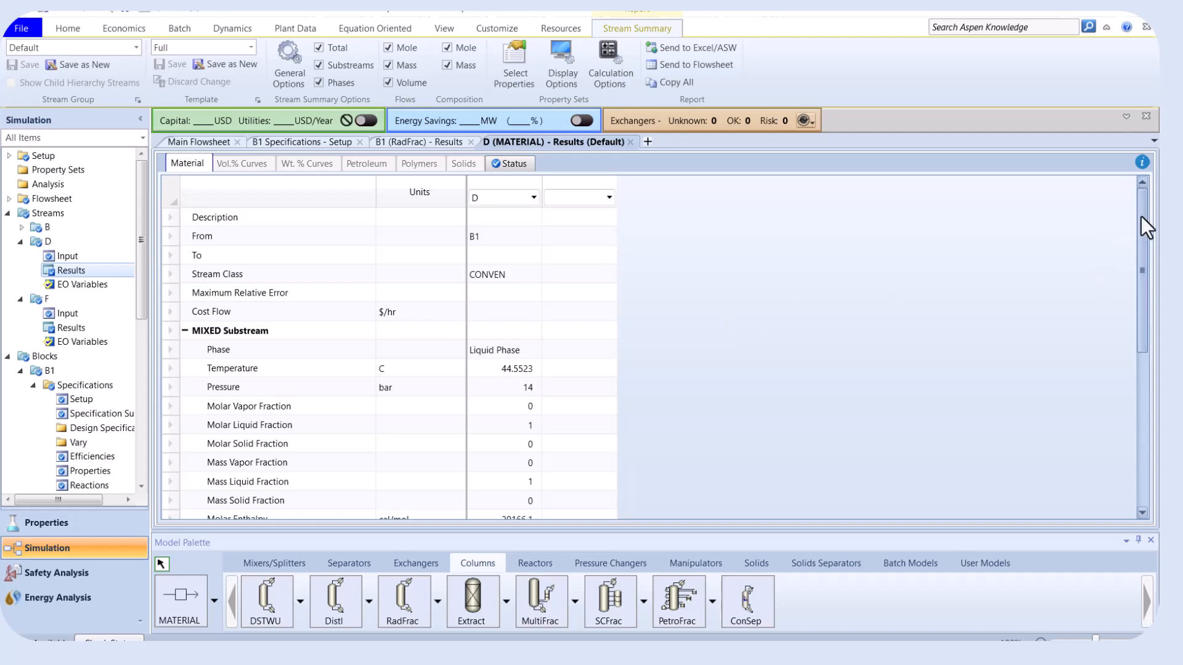
scroll("down", 3)
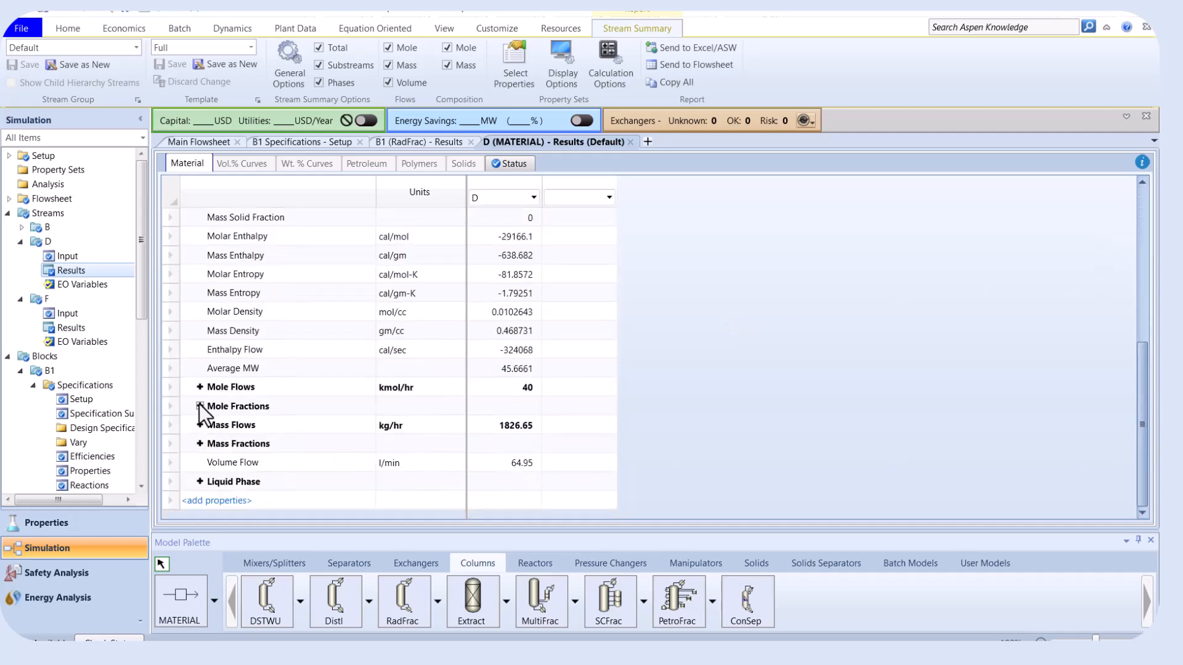
left_click(198, 406)
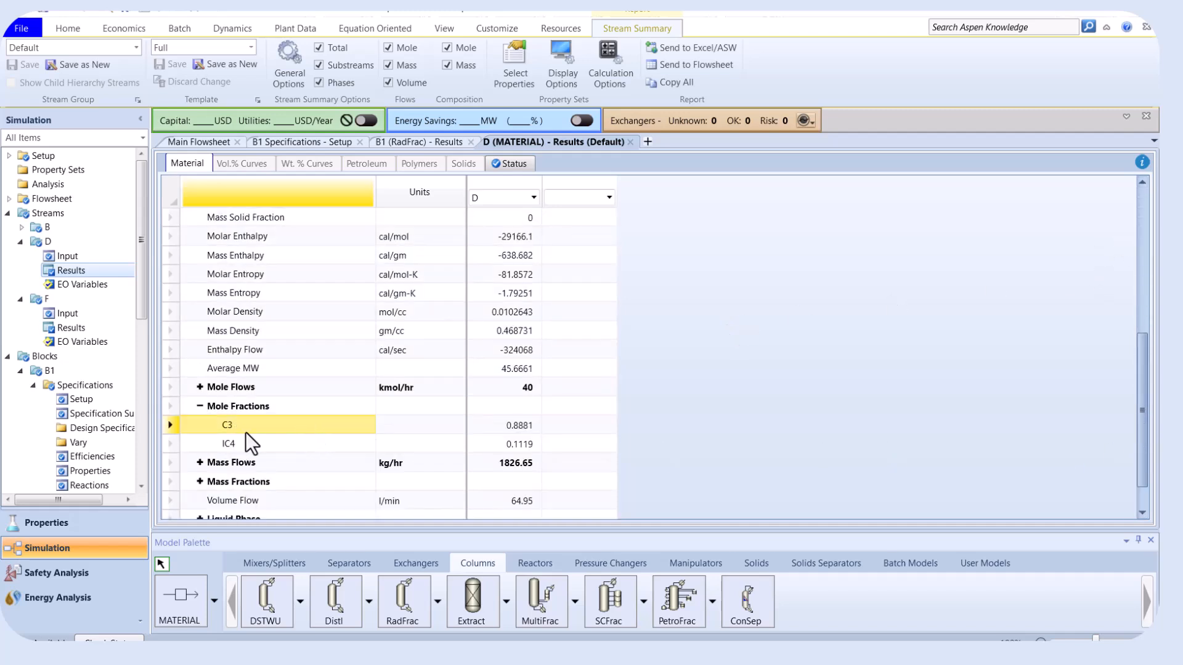
left_click(512, 424)
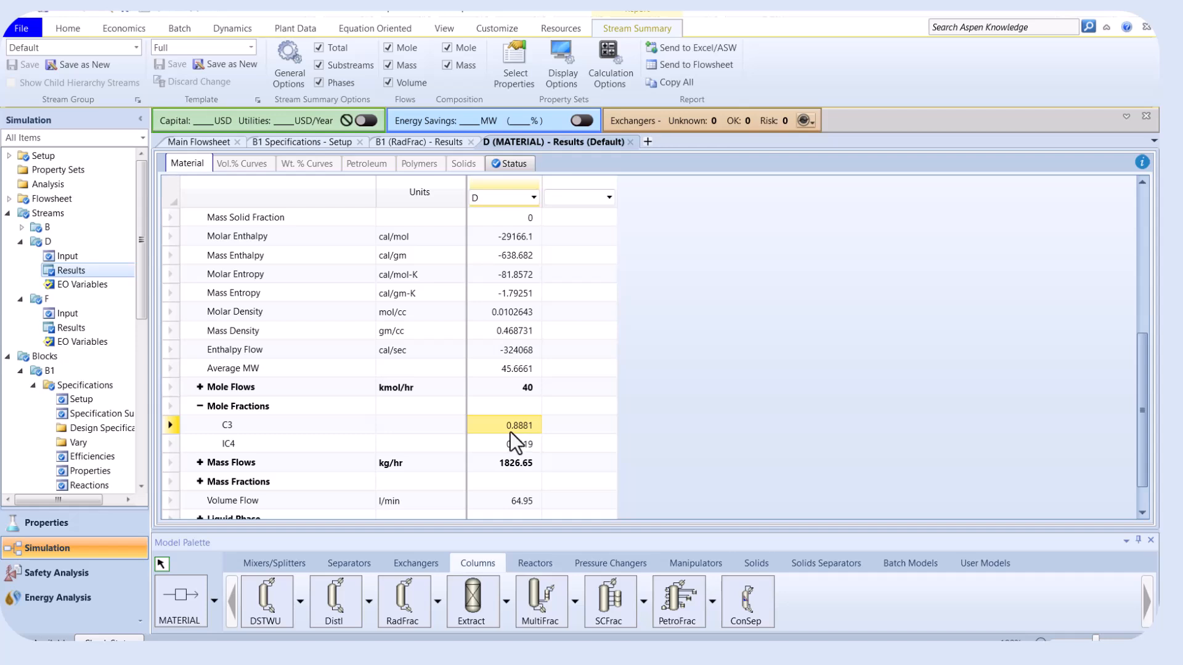
left_click(98, 427)
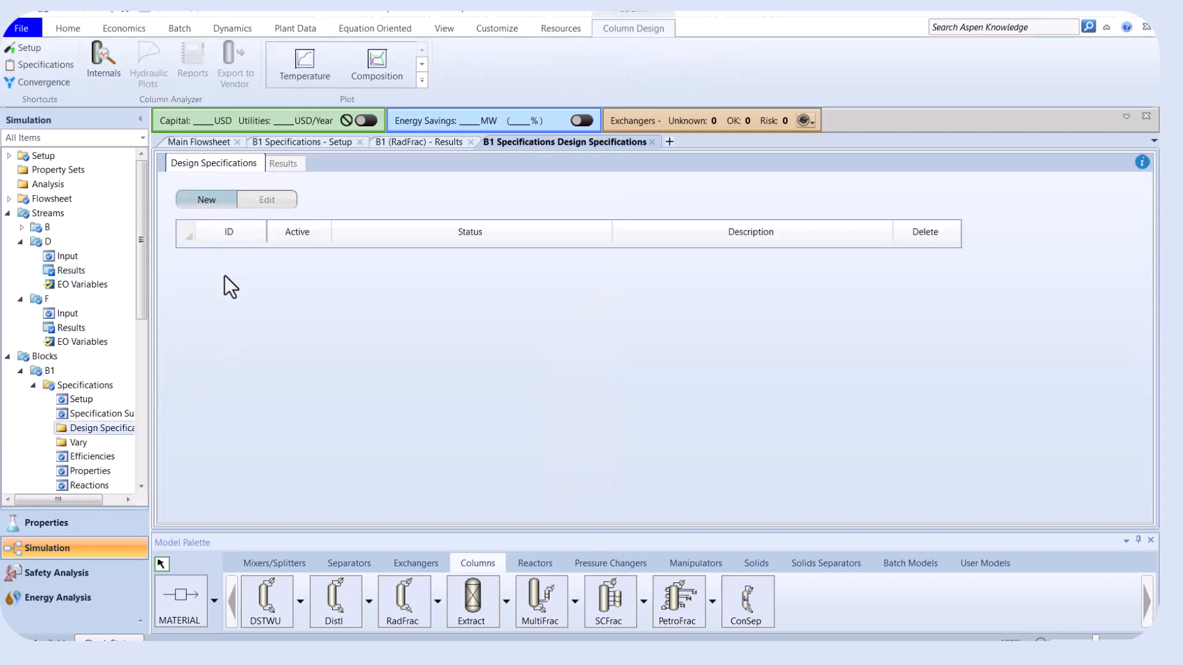
Create a new B1 design spec with a 0.98 mole purity target.
left_click(206, 199)
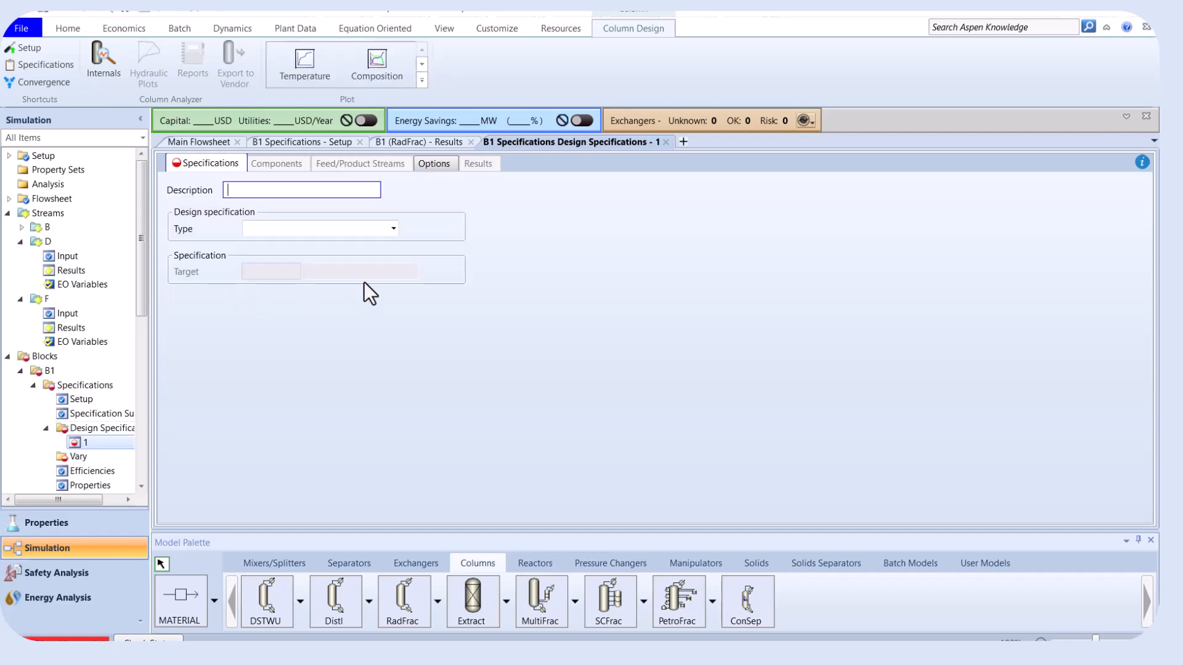
left_click(392, 229)
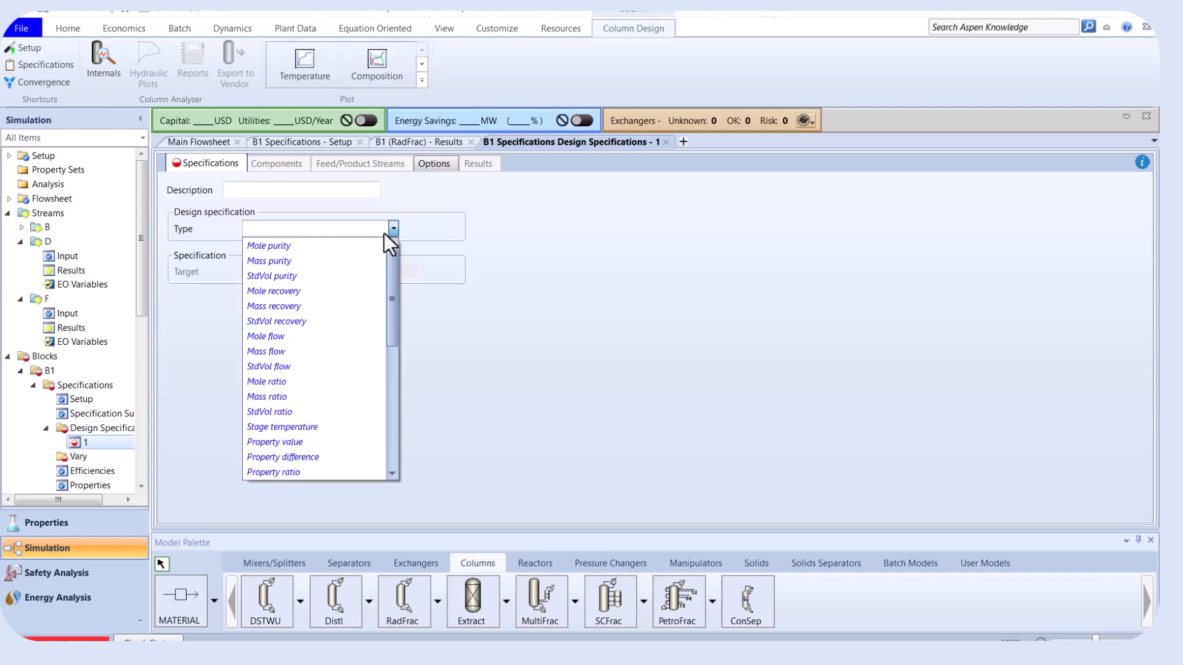
left_click(268, 245)
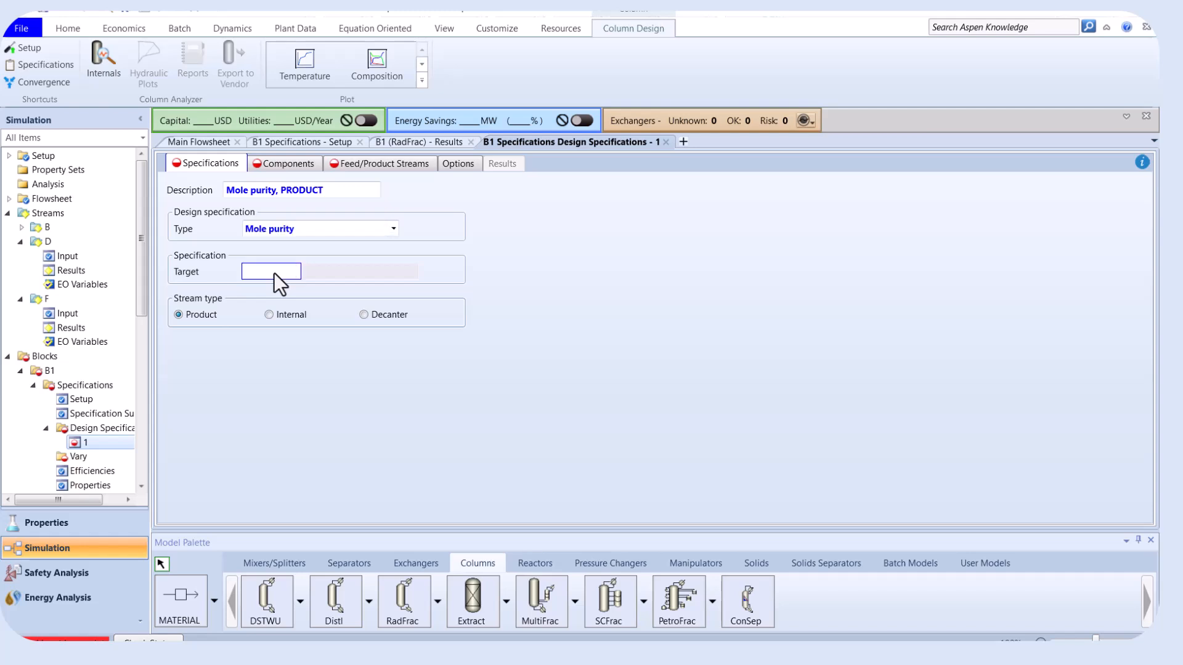
type("0.98")
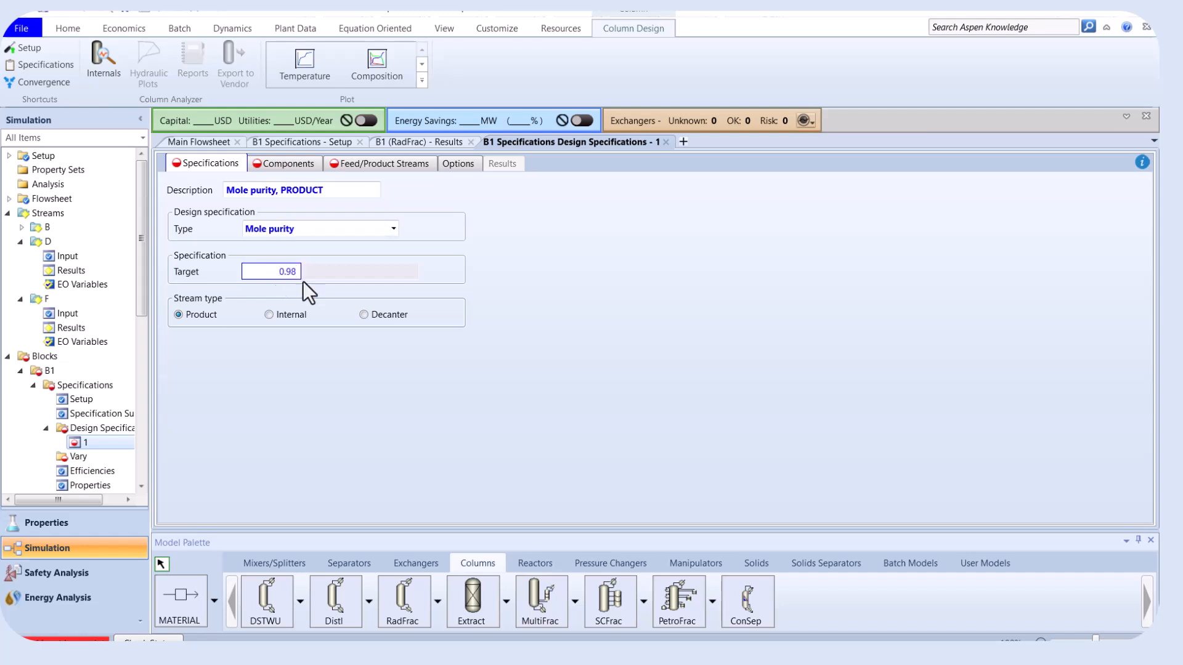
Set C3 as the spec component and distillate D as its product stream.
left_click(289, 162)
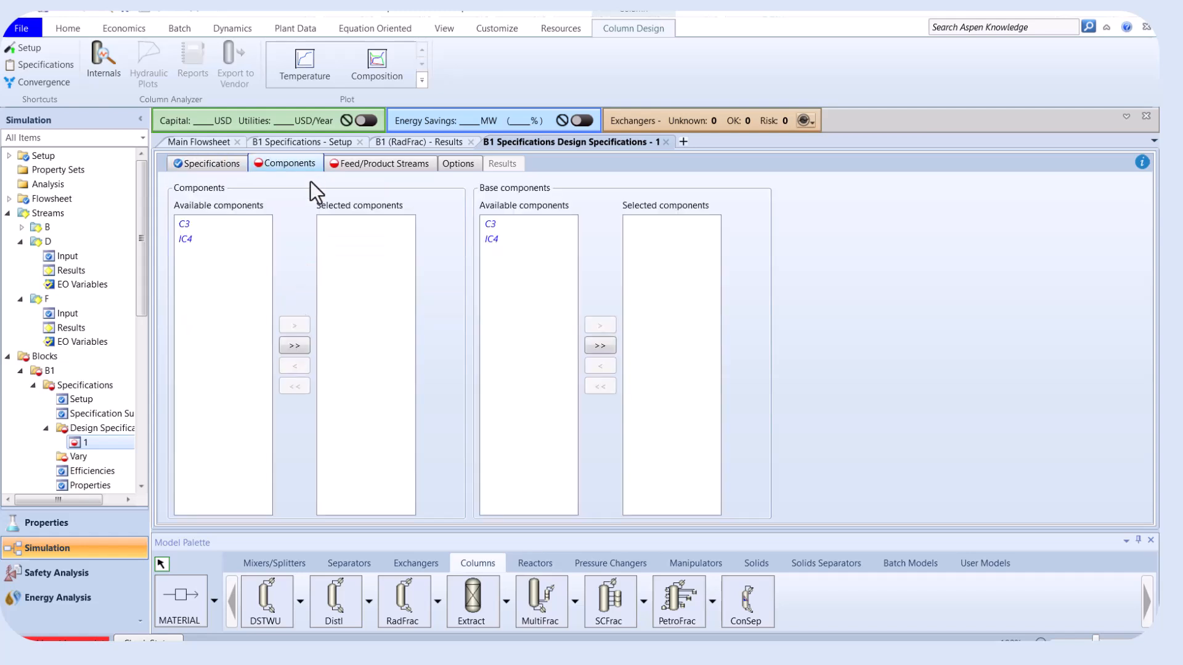
left_click(184, 223)
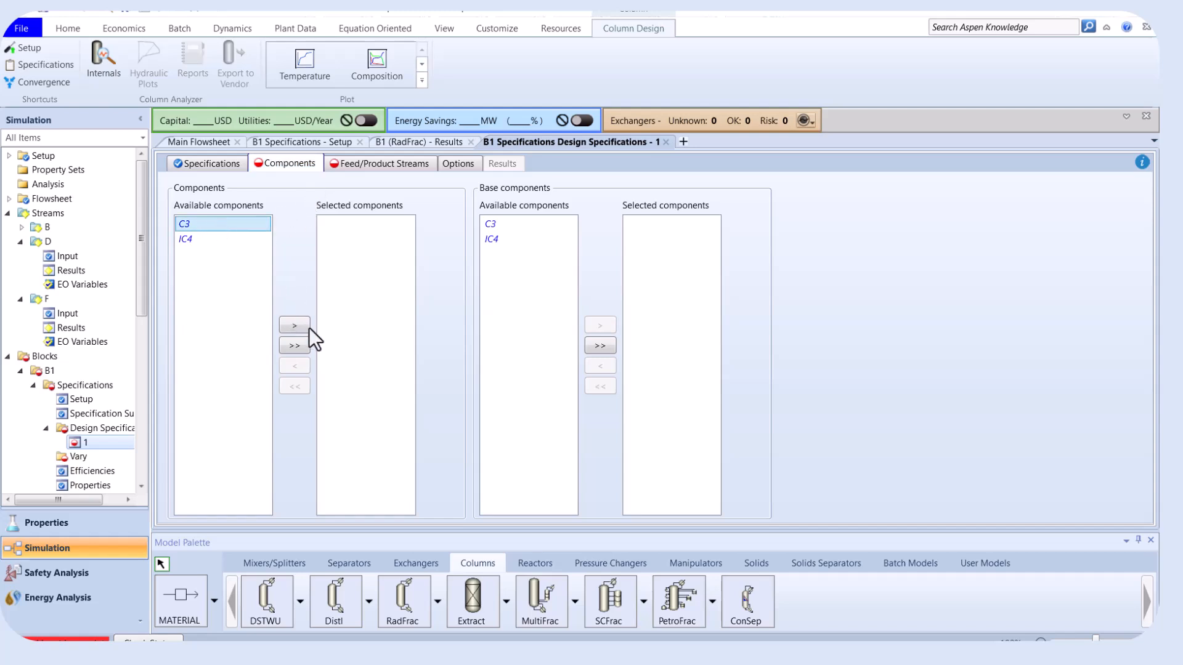
left_click(293, 325)
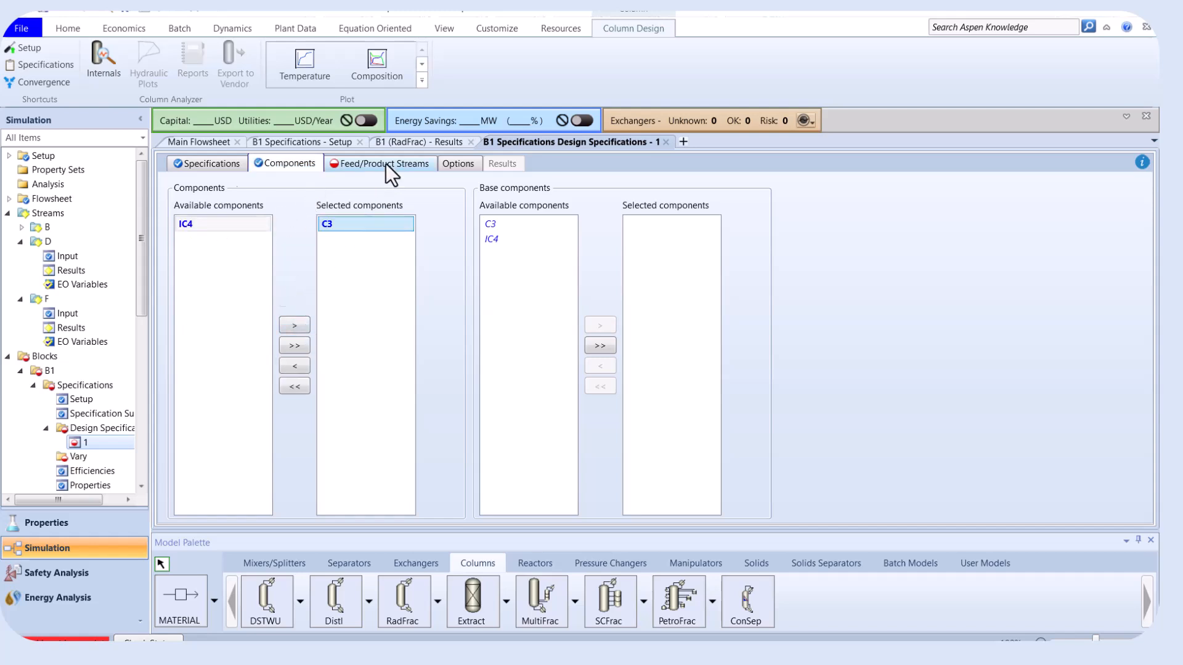
left_click(386, 162)
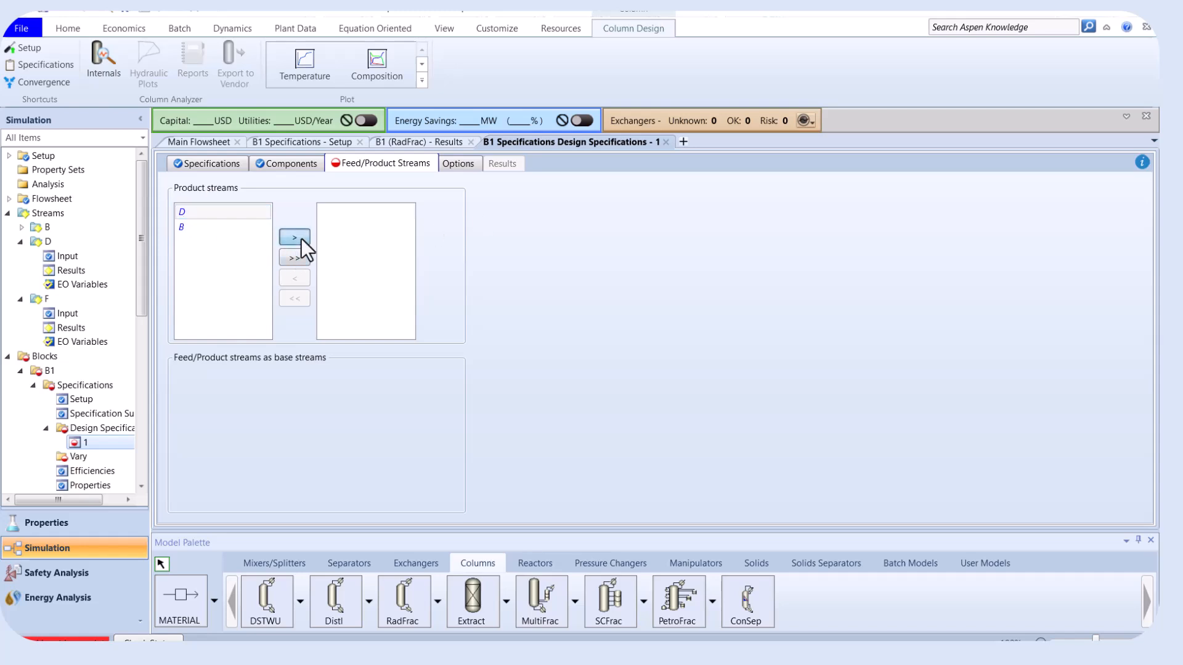
left_click(295, 237)
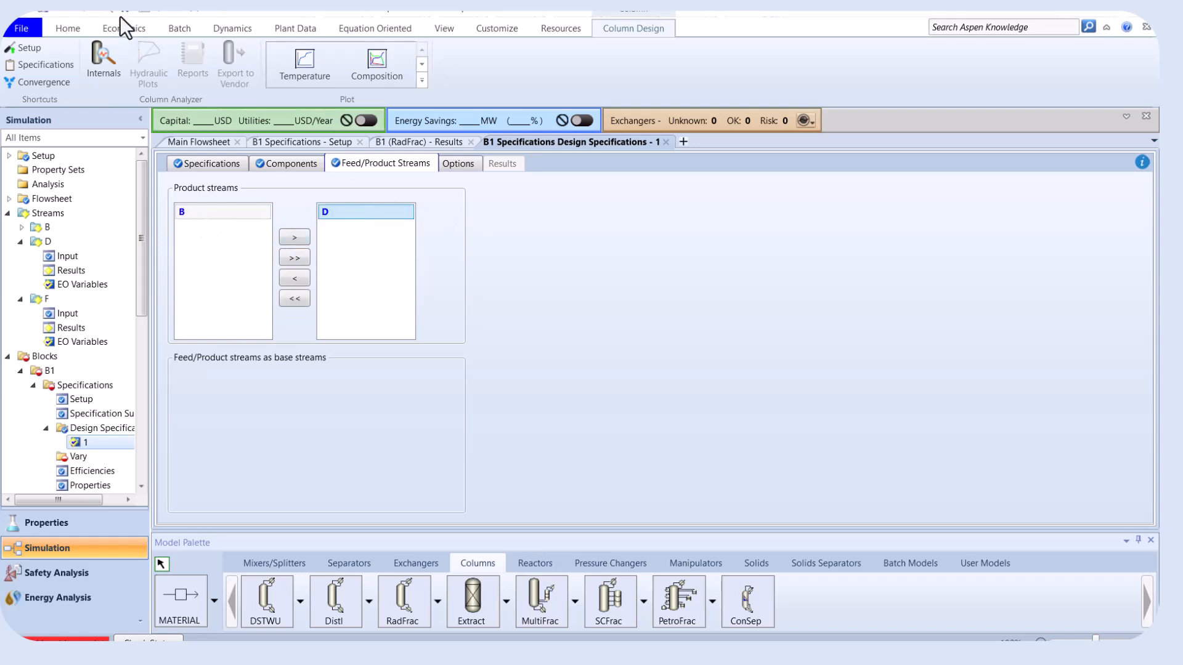
left_click(79, 456)
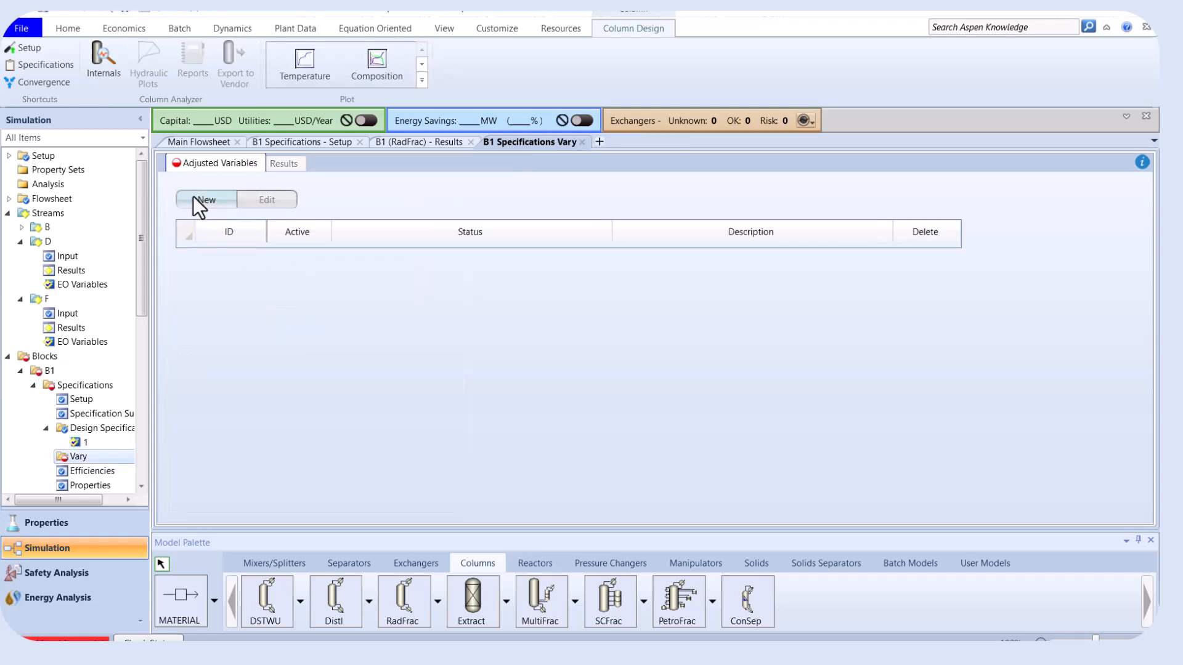
Add a reflux ratio vary bounded 1.5 to 3.5 and confirm it converges to 2.91444.
left_click(204, 199)
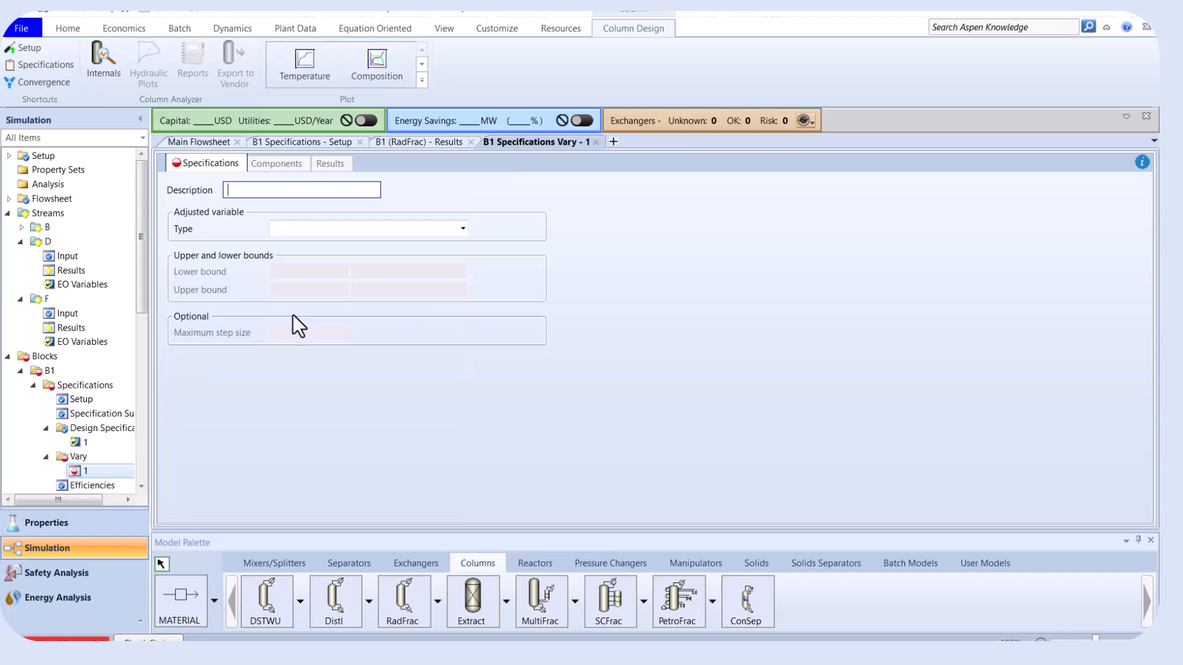
left_click(461, 228)
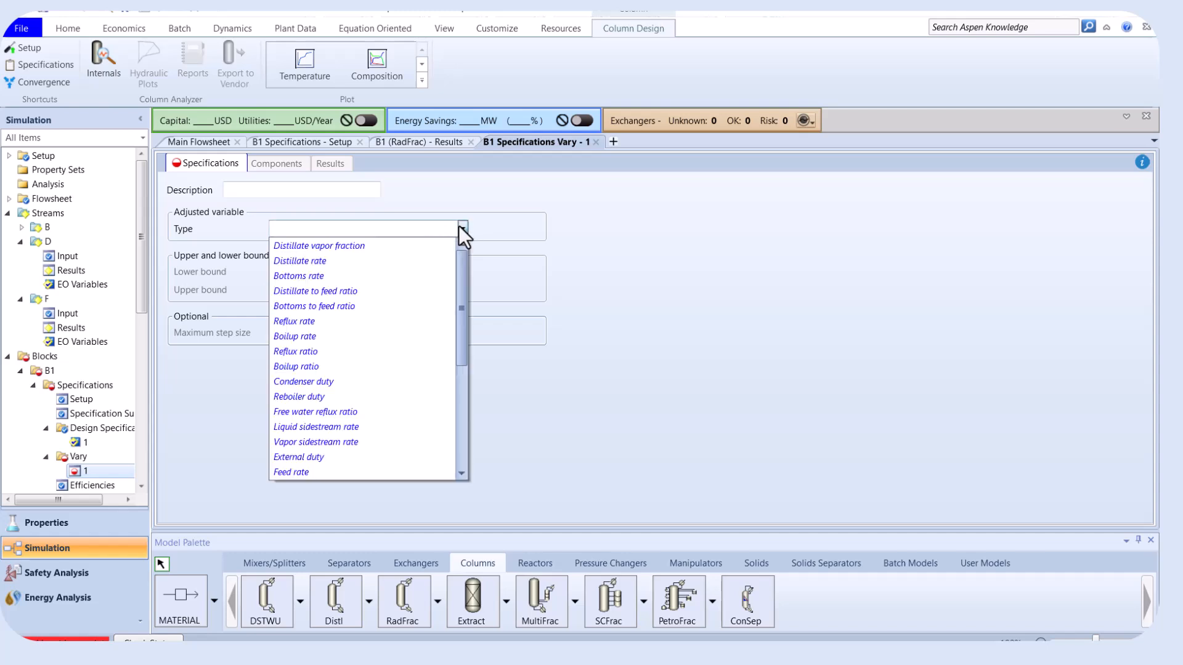
mouse_move(294, 350)
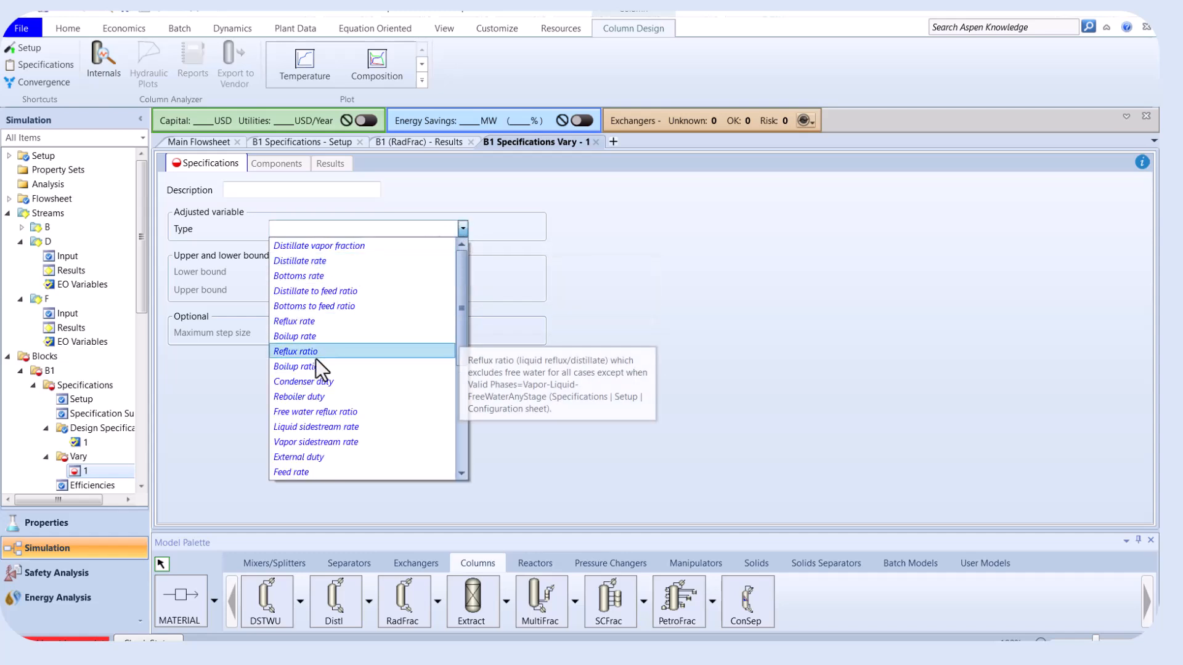
left_click(295, 351)
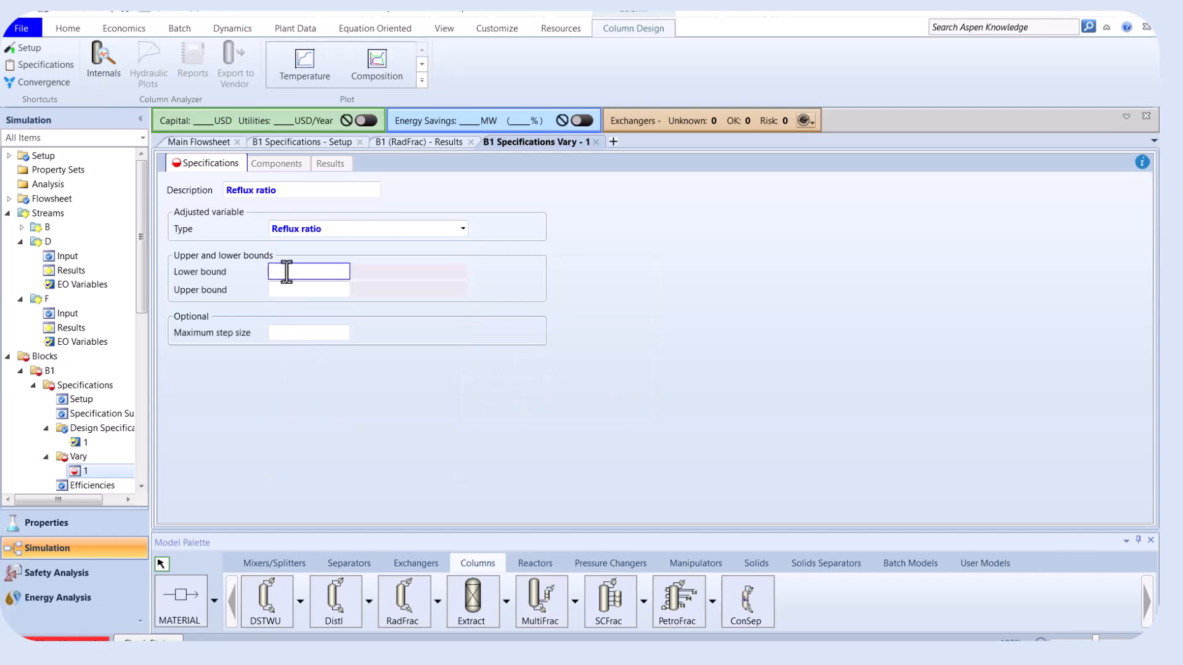
type("1.5")
left_click(309, 289)
type("3.5")
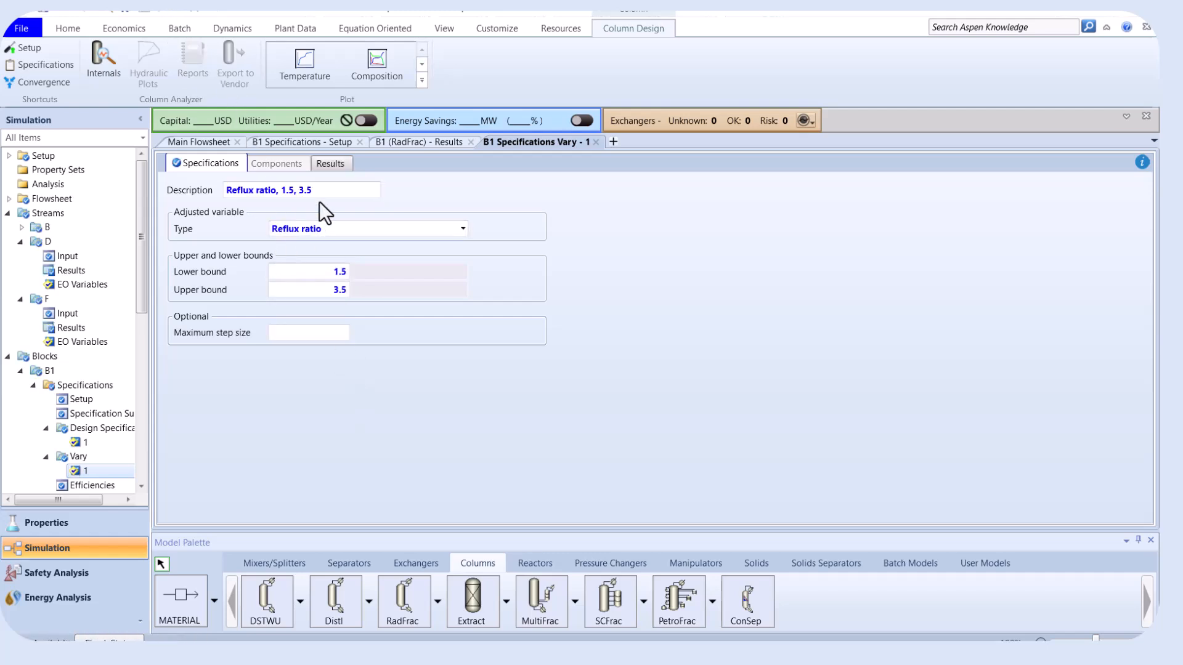
left_click(330, 162)
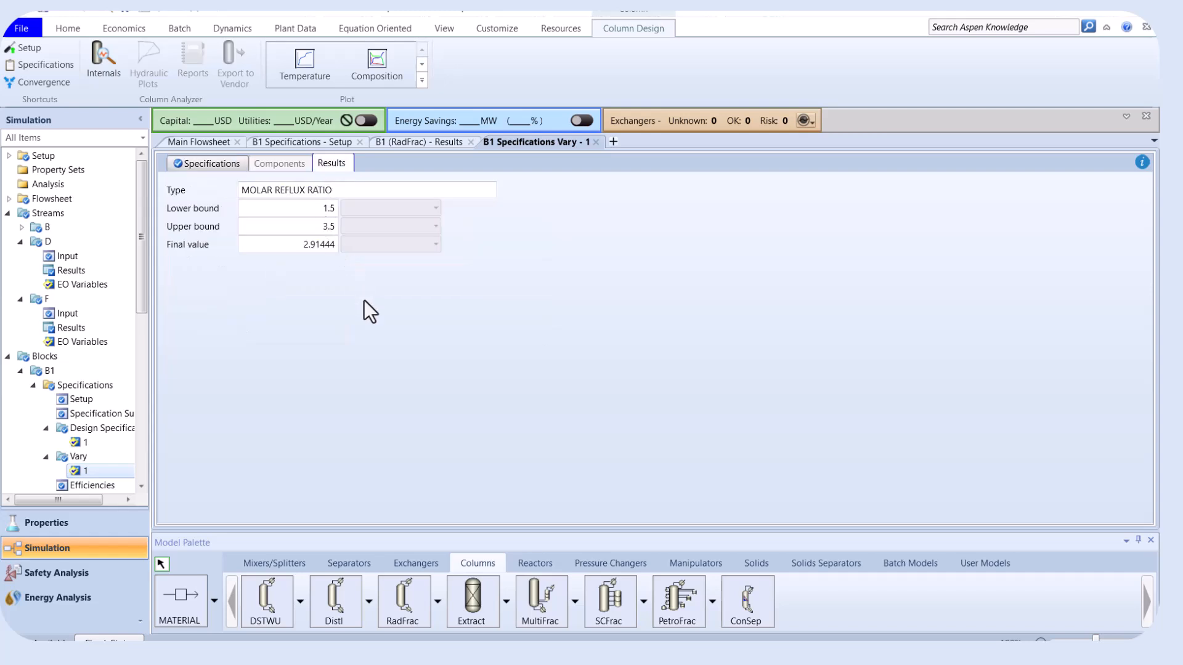
mouse_move(186, 271)
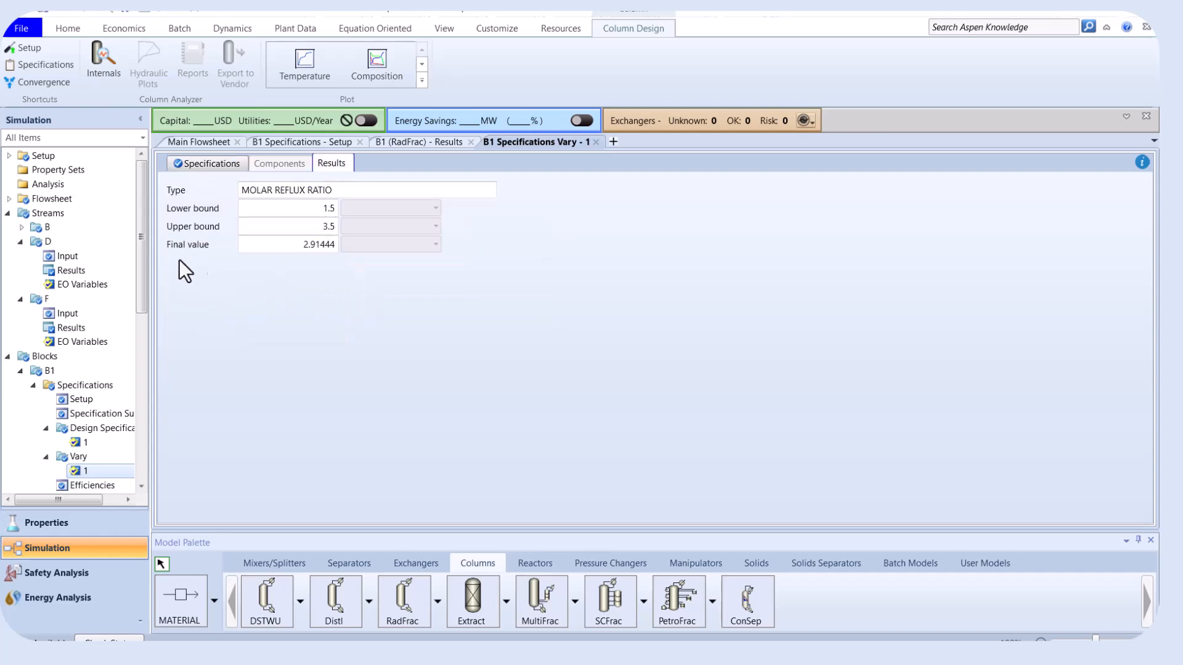
mouse_move(285, 269)
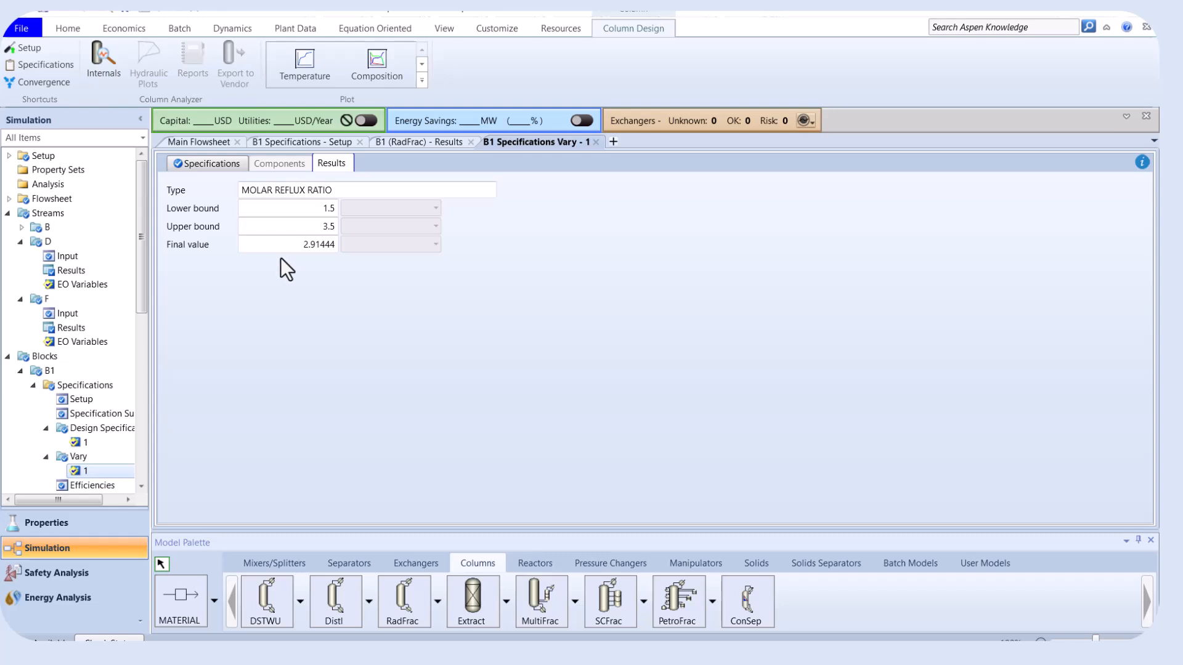
mouse_move(311, 265)
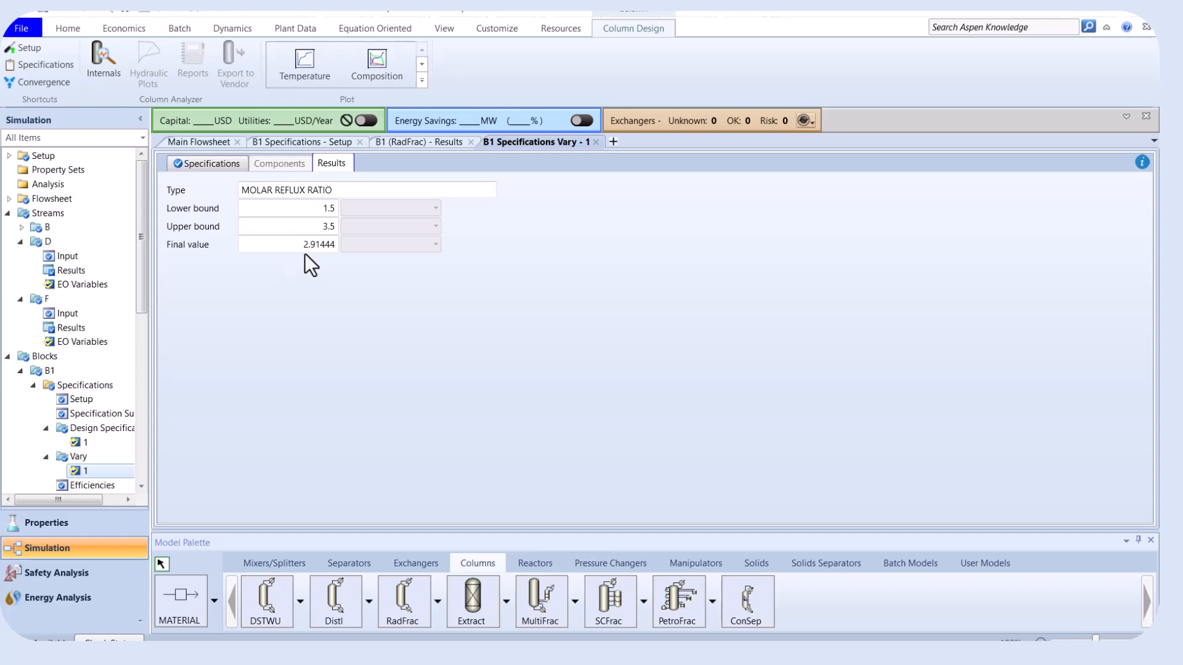
Check distillate D's results (41.47 C, 14 bar, 40 kmol/hr) and expand its mole fractions.
left_click(198, 141)
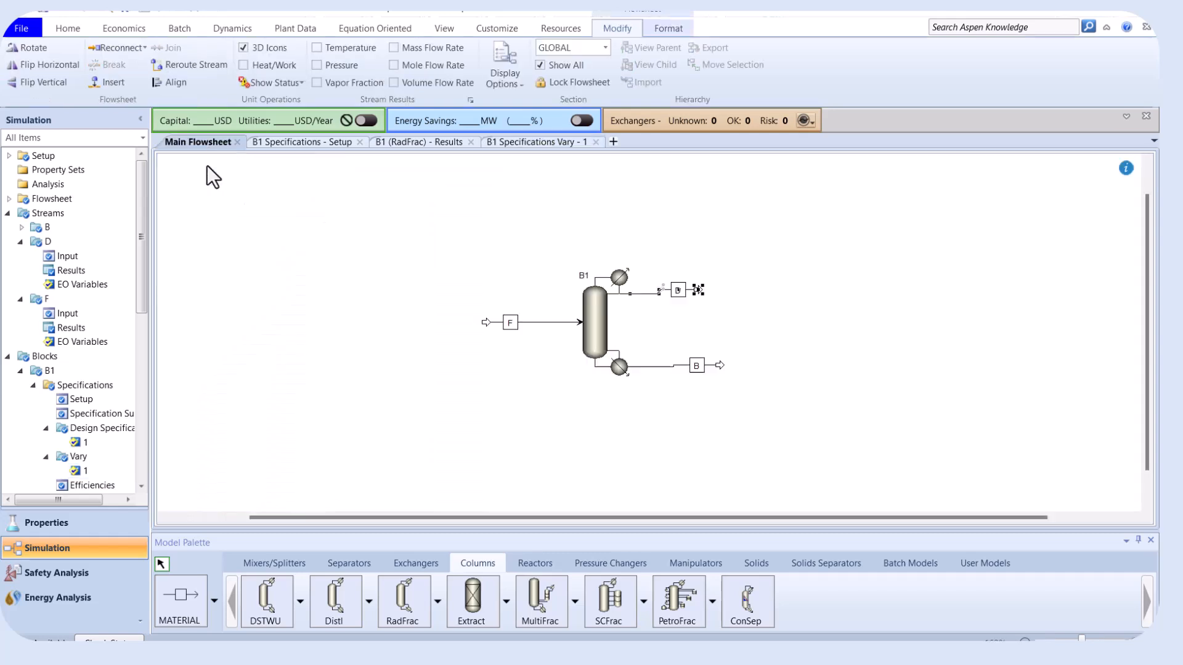
right_click(679, 291)
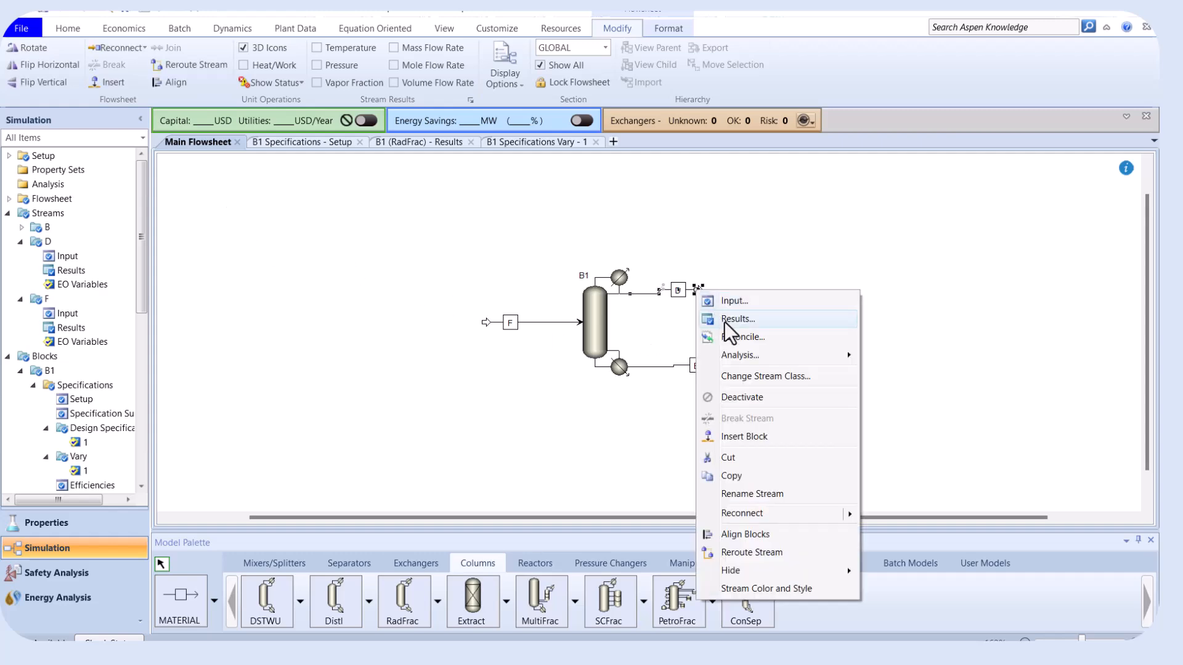
left_click(737, 318)
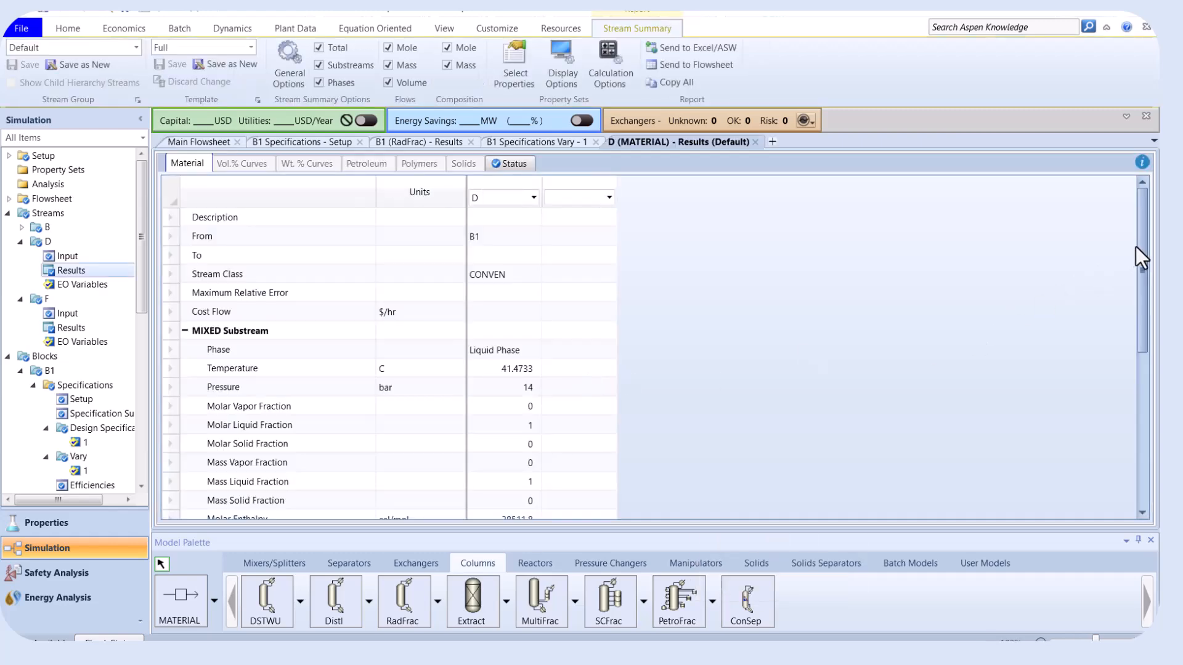
scroll("down", 3)
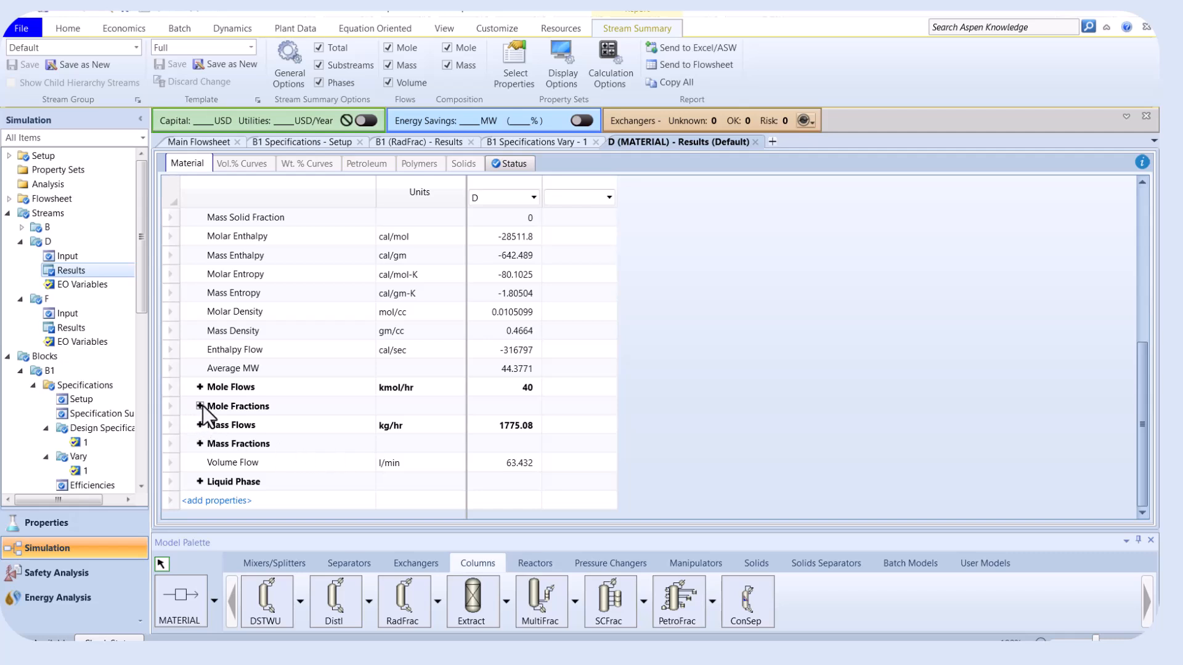
left_click(199, 406)
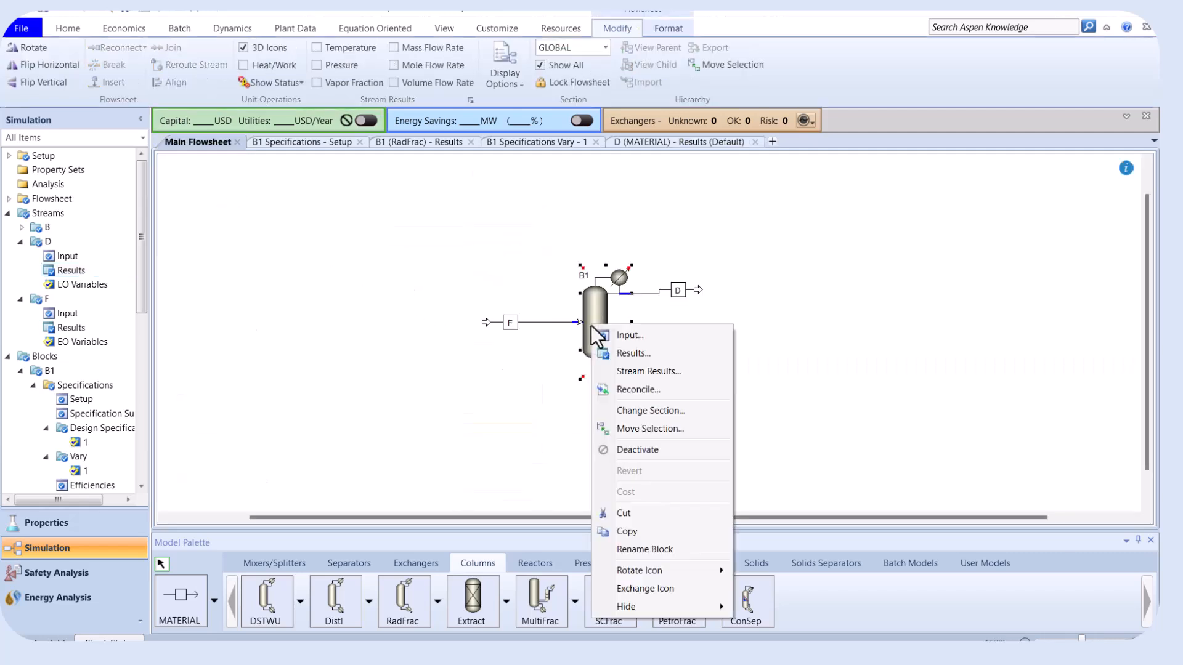
Review B1's 0.98 C3 split to D and 2.91444 reflux ratio in the summary.
left_click(632, 353)
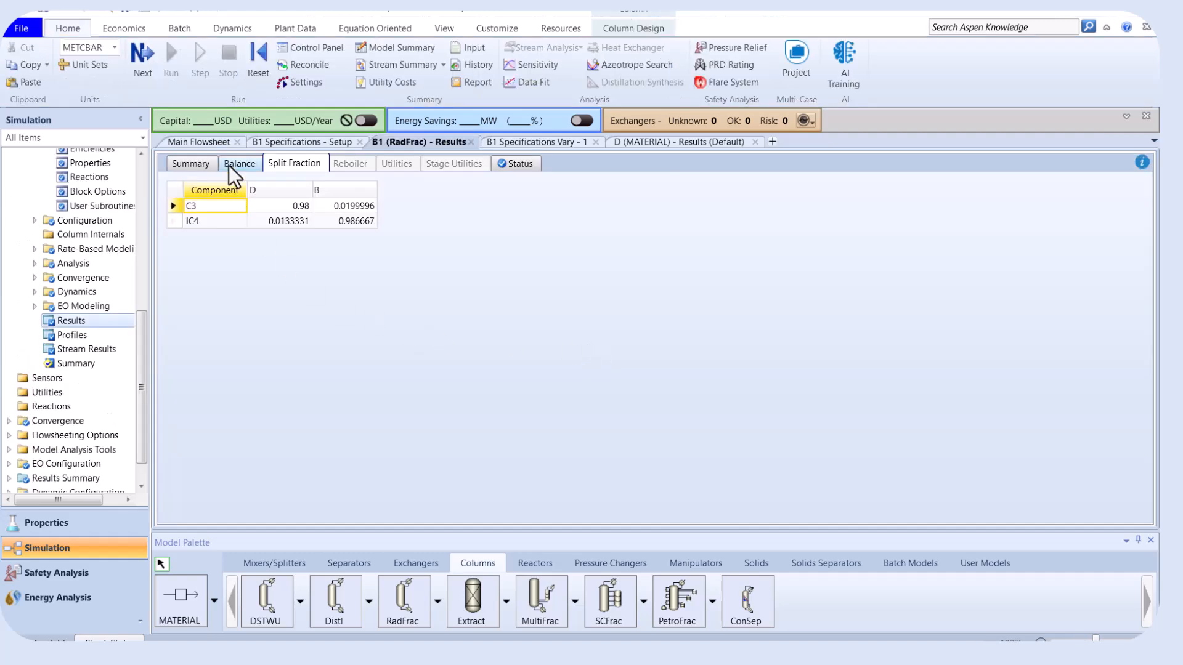
left_click(189, 163)
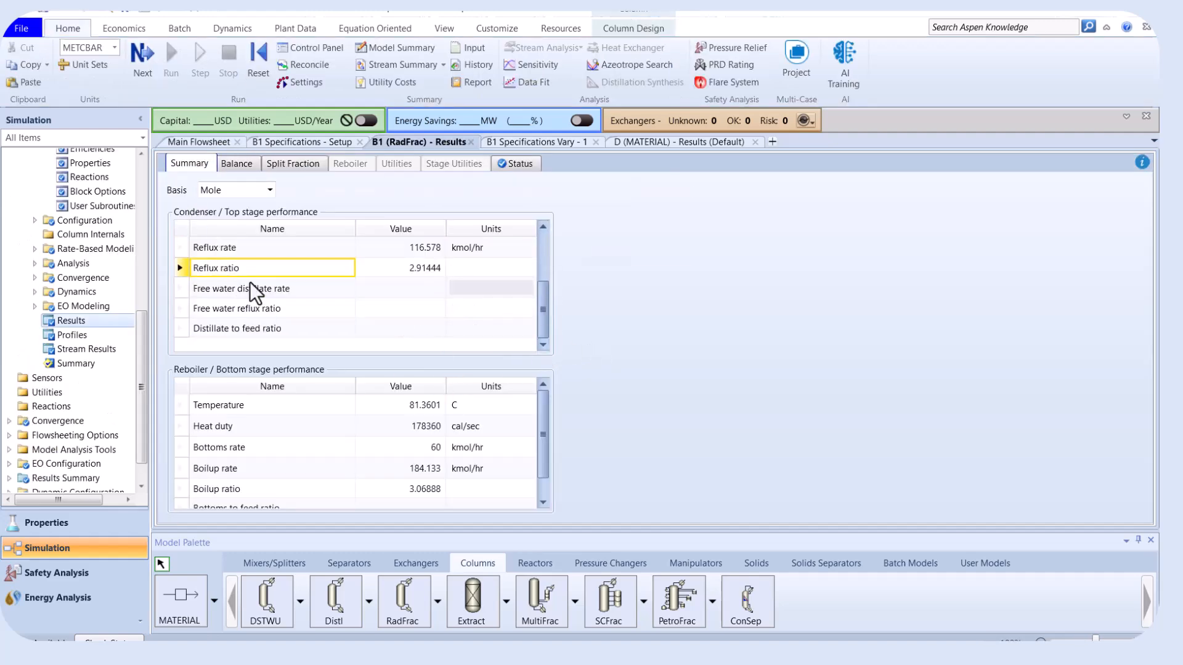
left_click(400, 268)
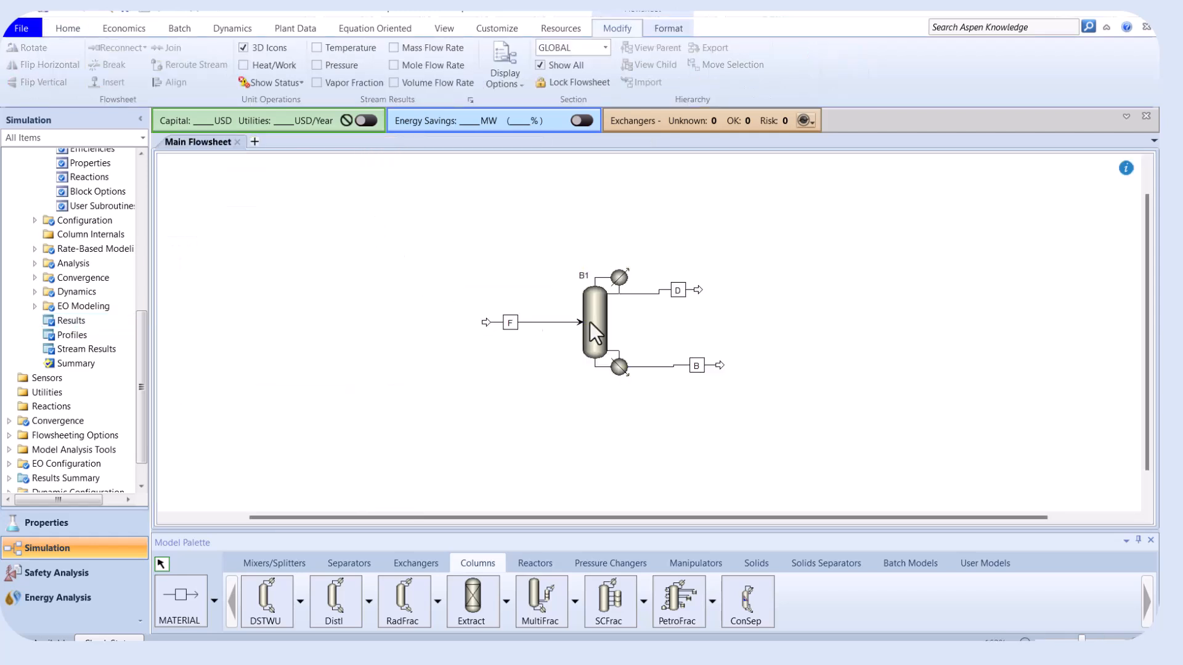
right_click(595, 332)
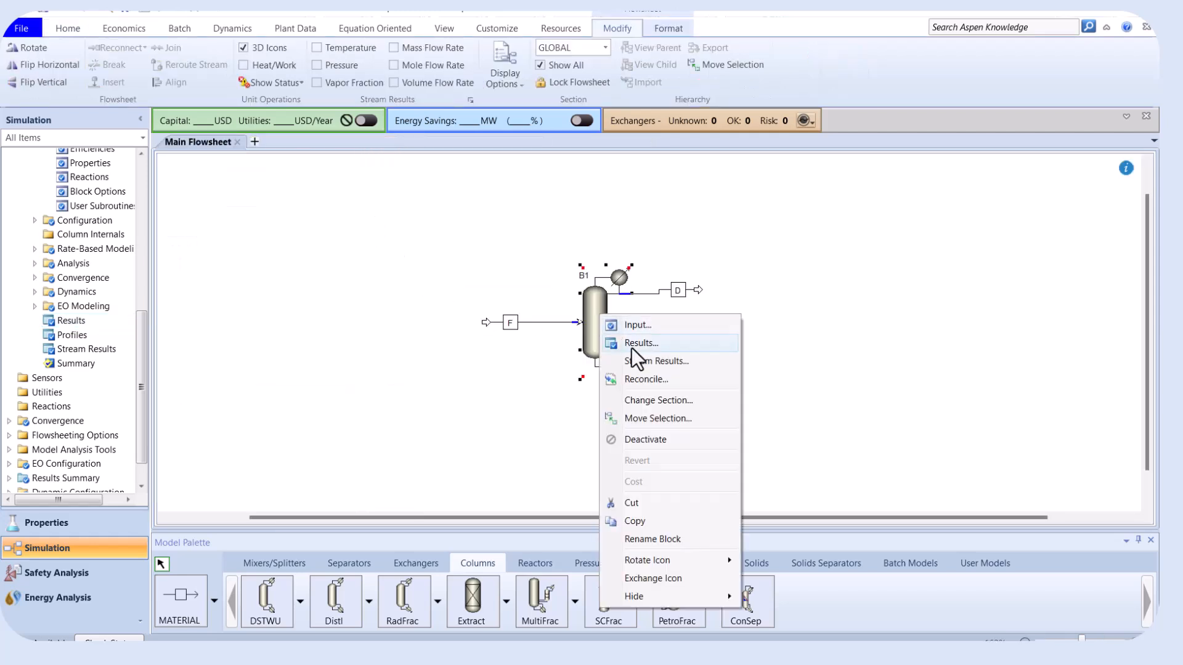
Browse B1's TPFQ profile: 40 stages at 14 bar, 41.47 C top to 81.36 C bottom.
left_click(641, 342)
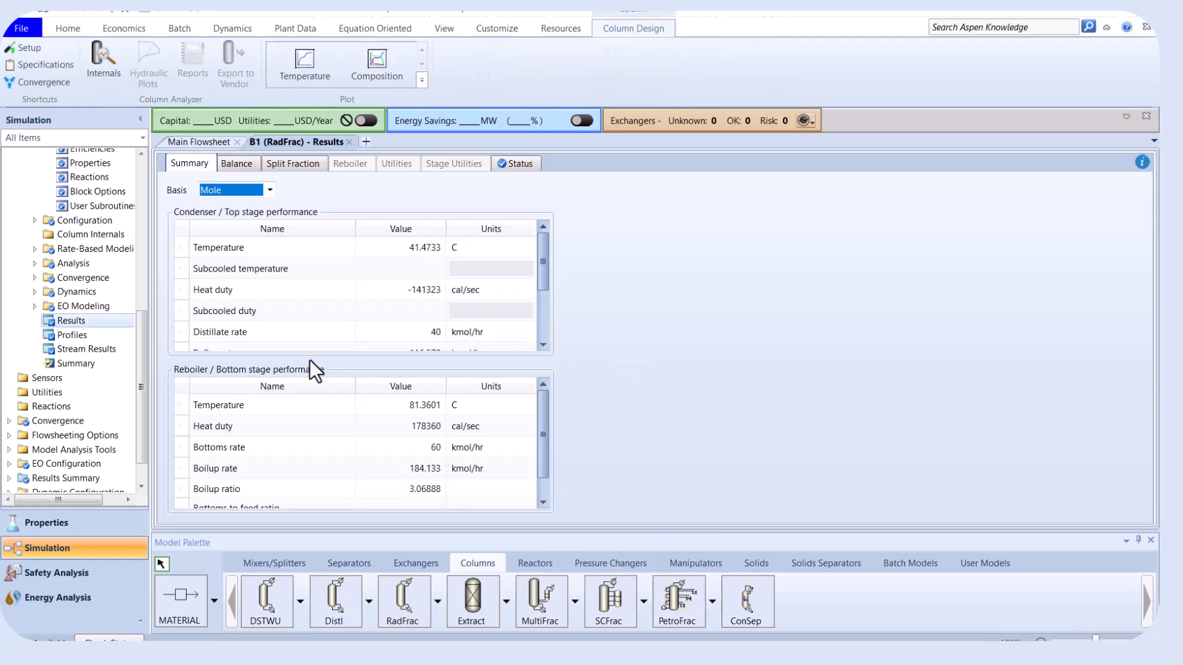
left_click(69, 335)
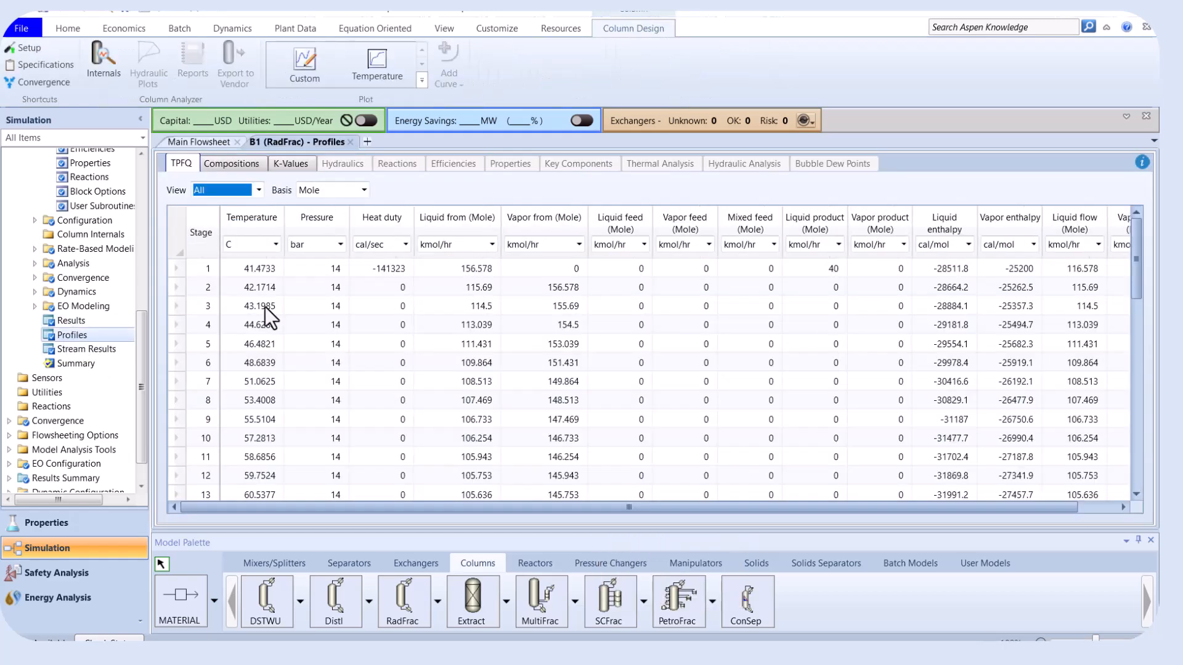
scroll("down", 3)
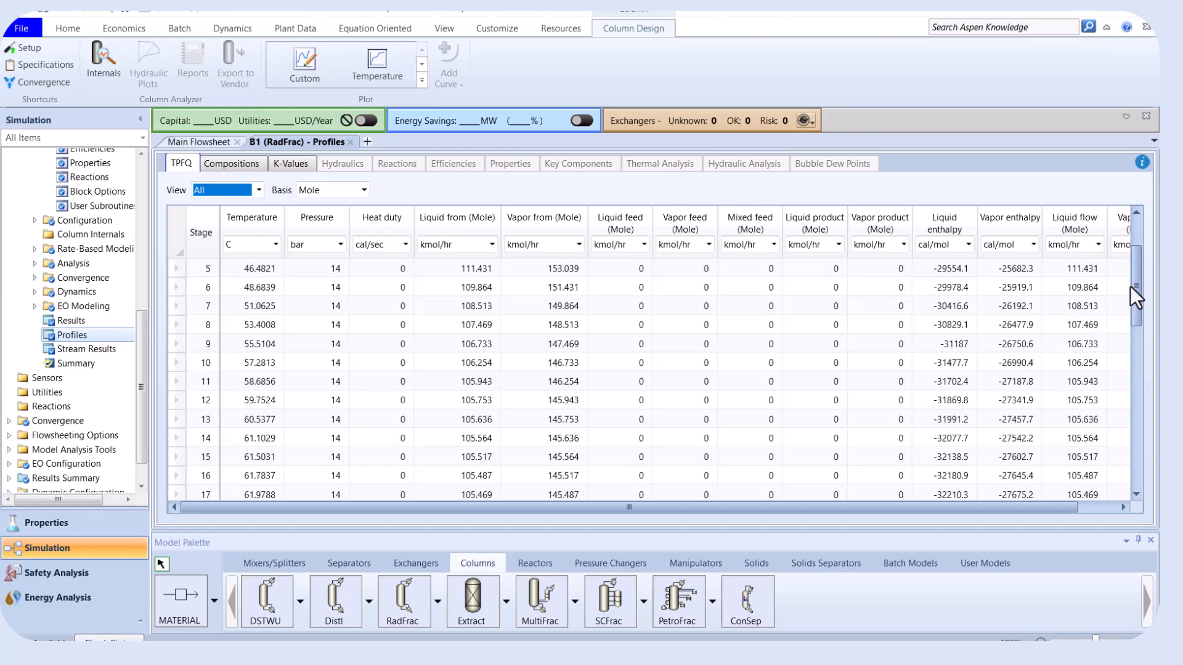
scroll("down", 3)
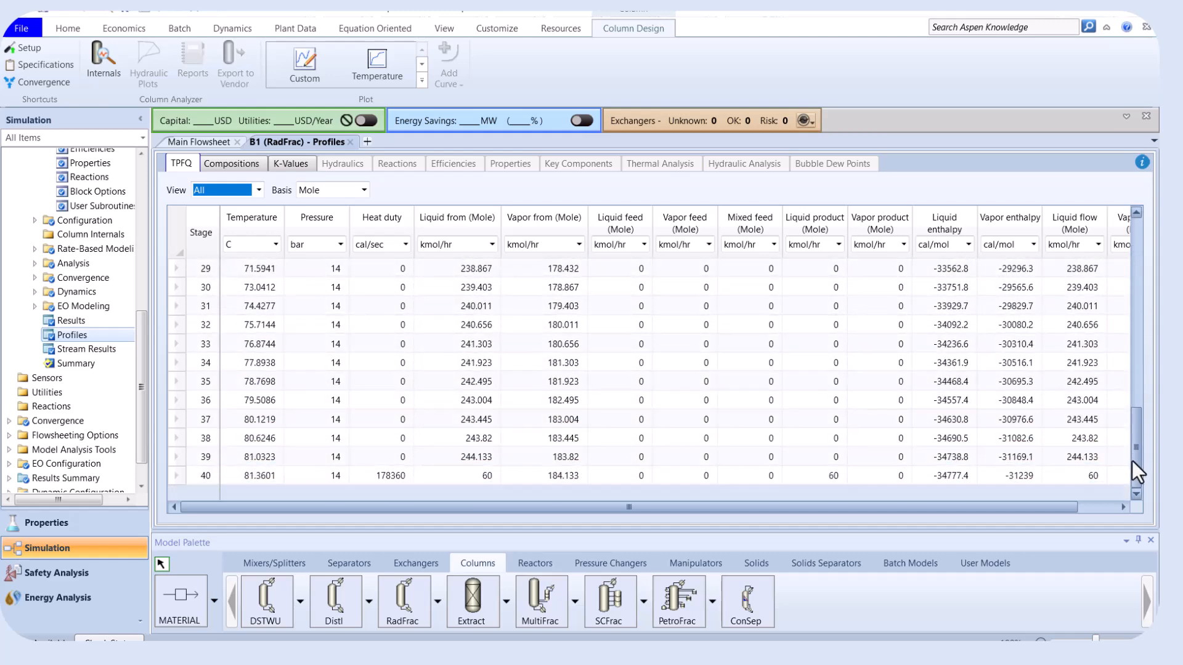
scroll("up", 3)
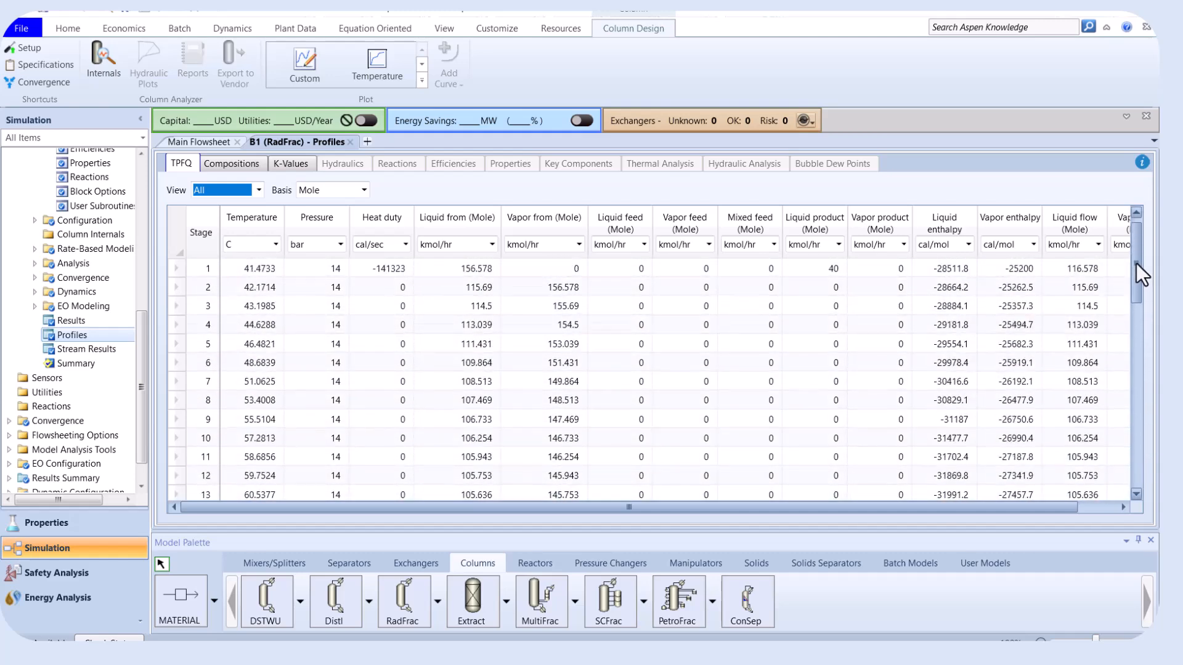
left_click(315, 400)
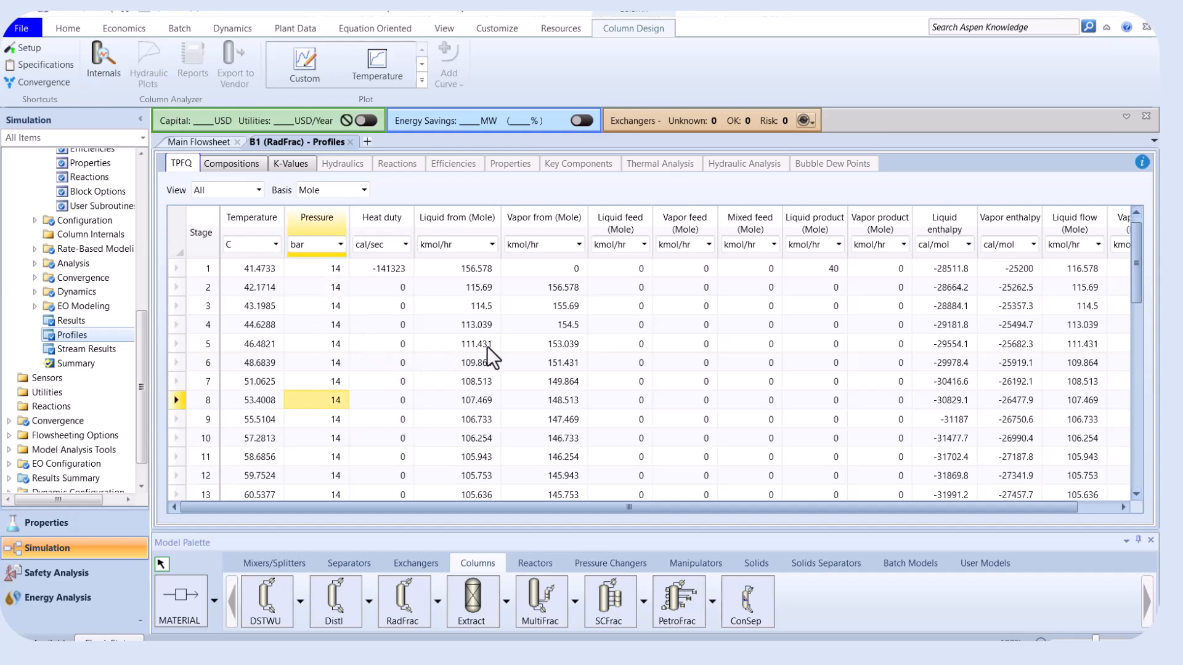
mouse_move(407, 144)
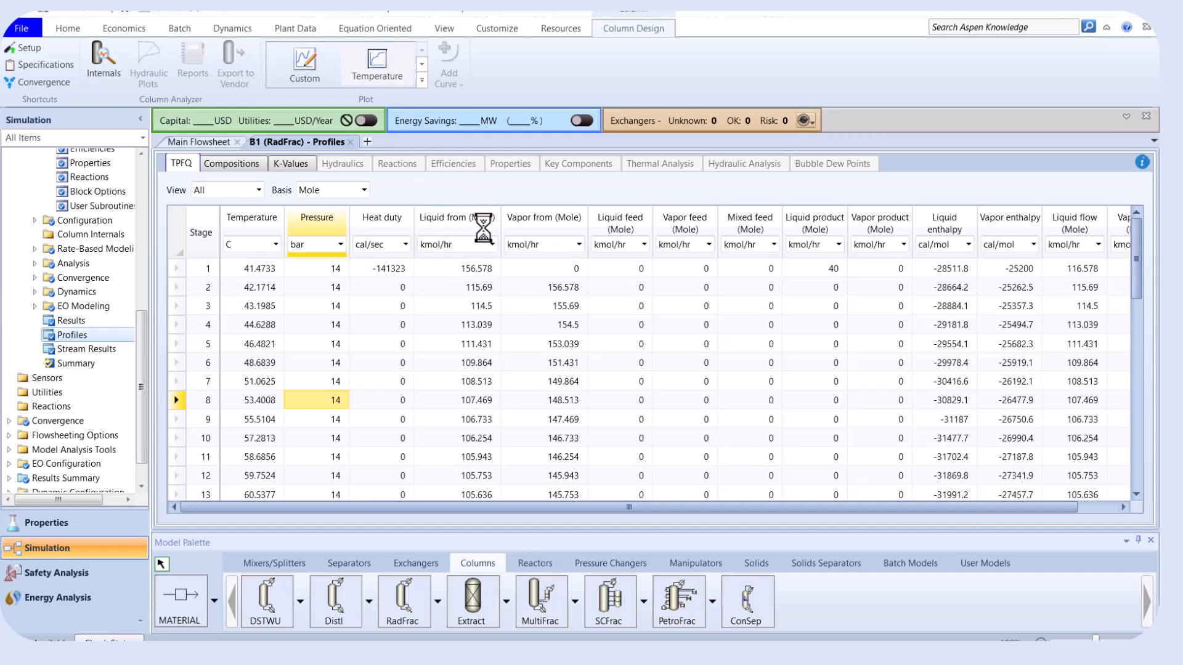
left_click(377, 62)
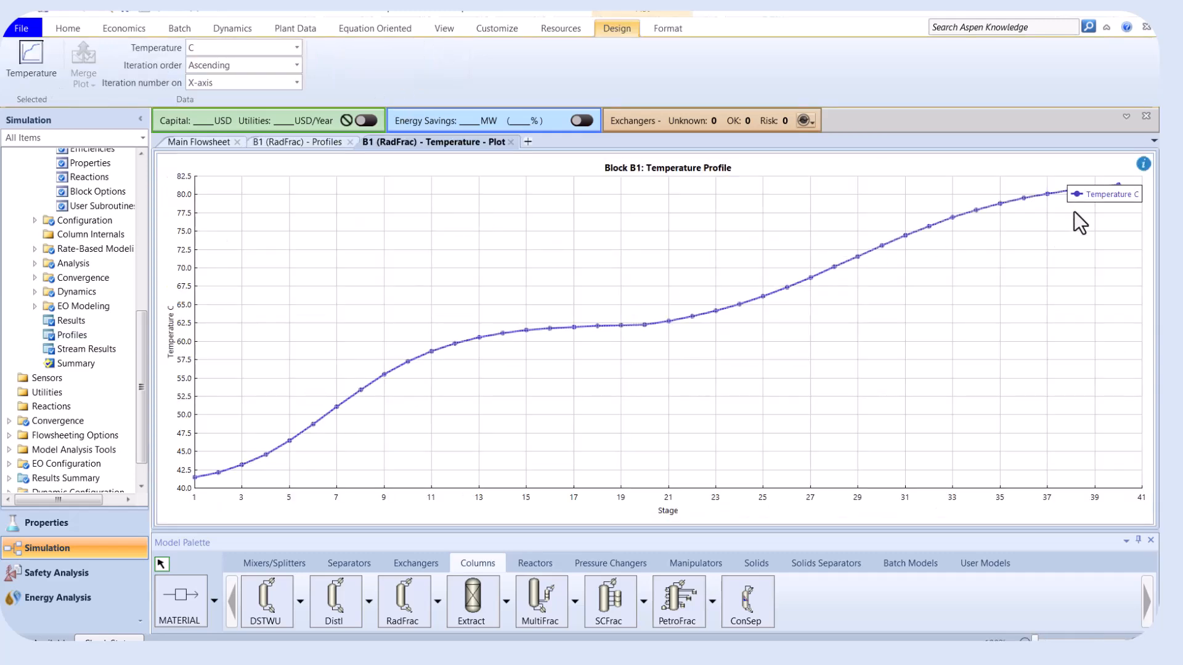
mouse_move(1084, 235)
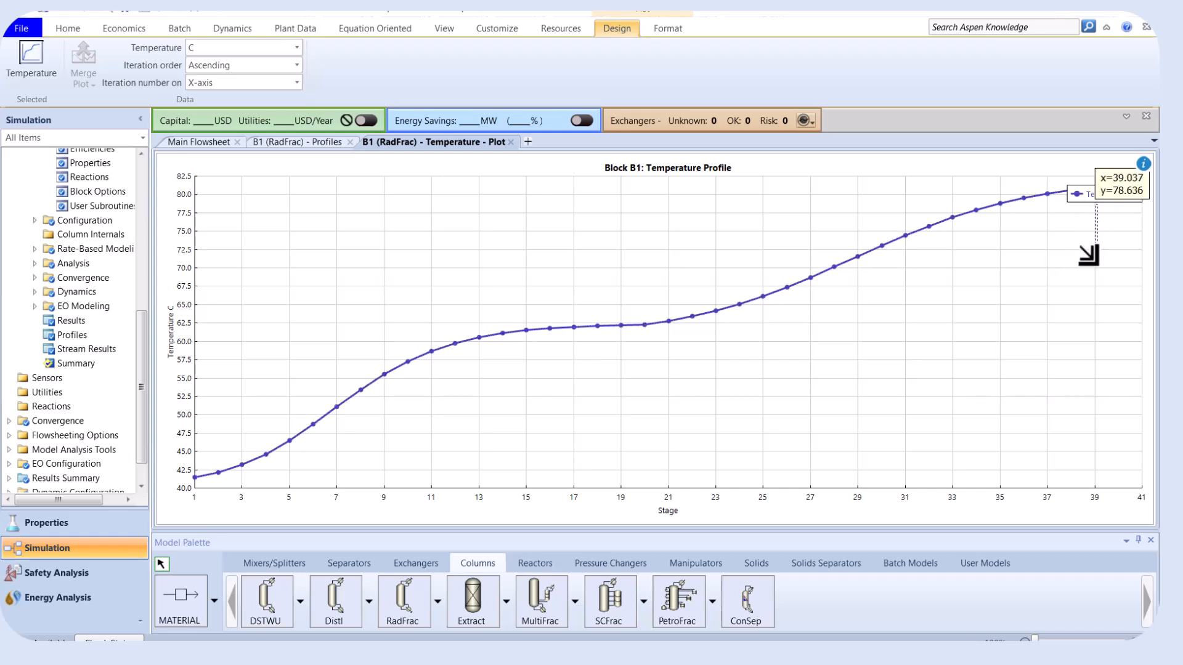
mouse_move(171, 516)
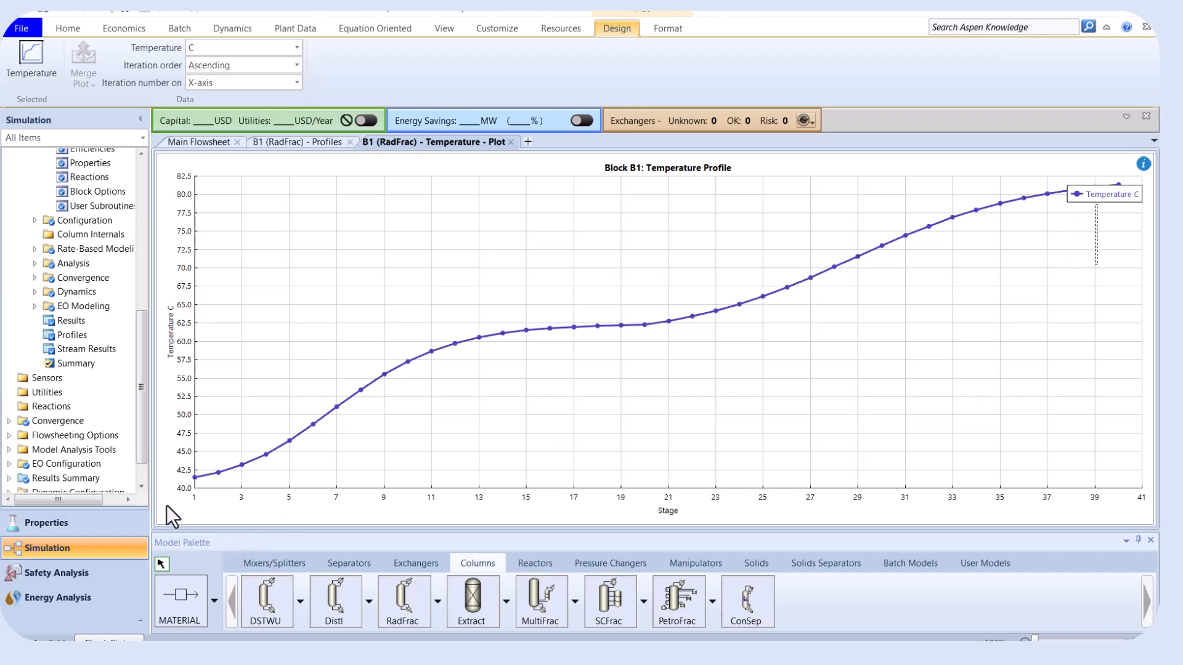
mouse_move(579, 486)
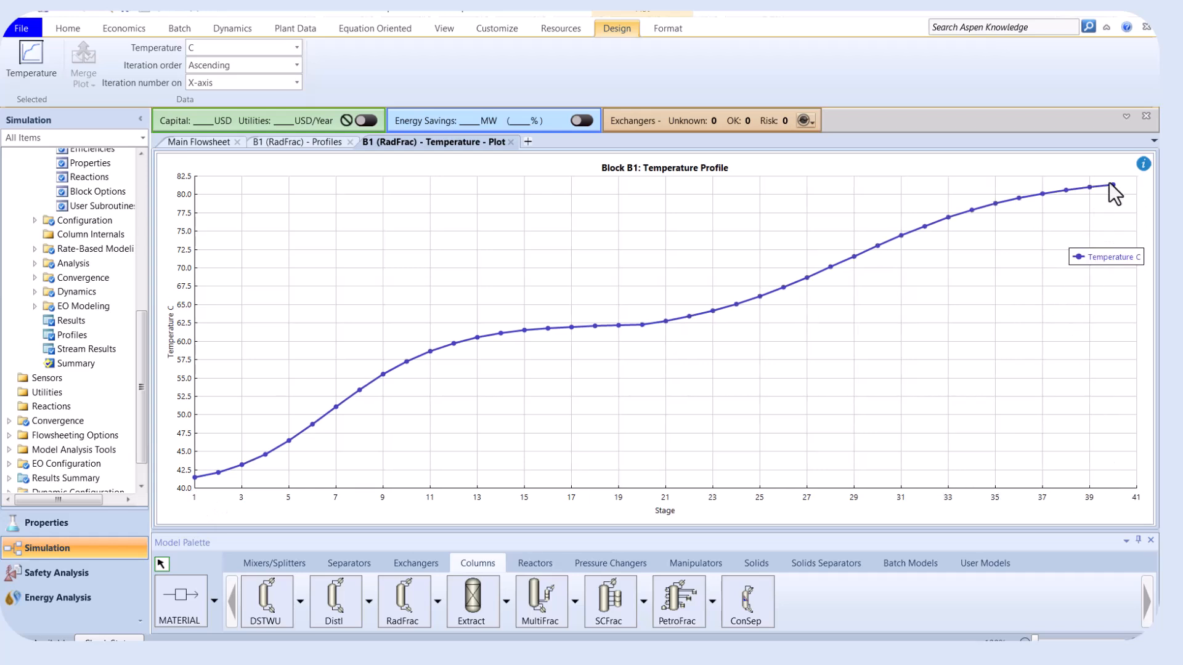
mouse_move(189, 204)
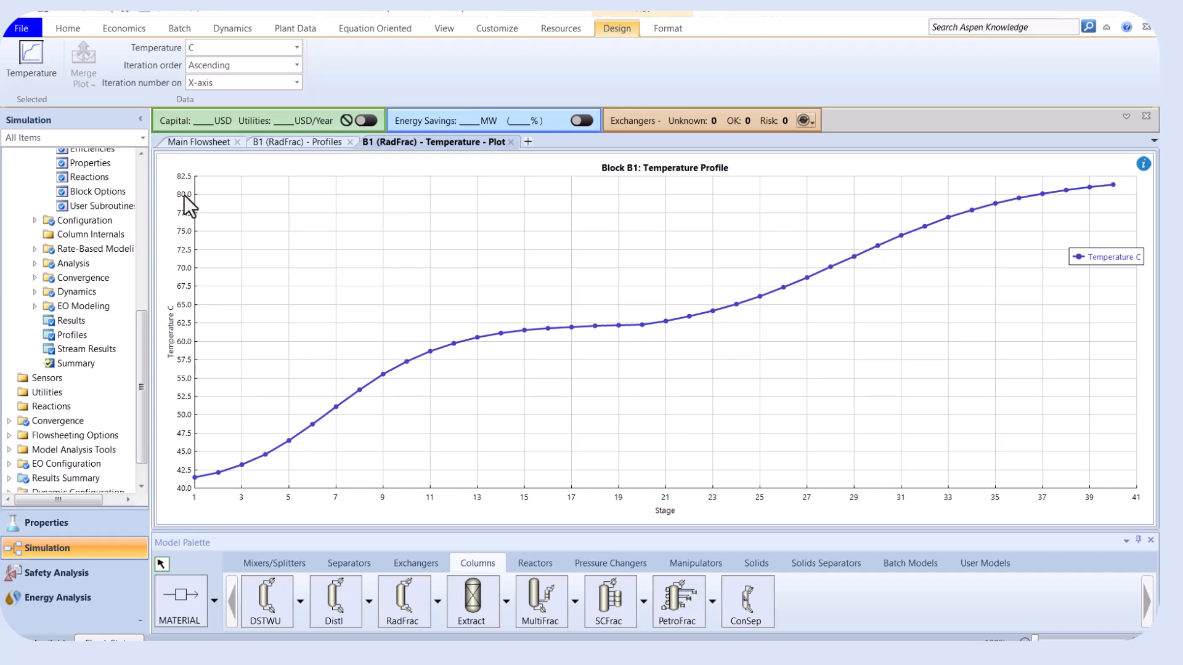
mouse_move(191, 209)
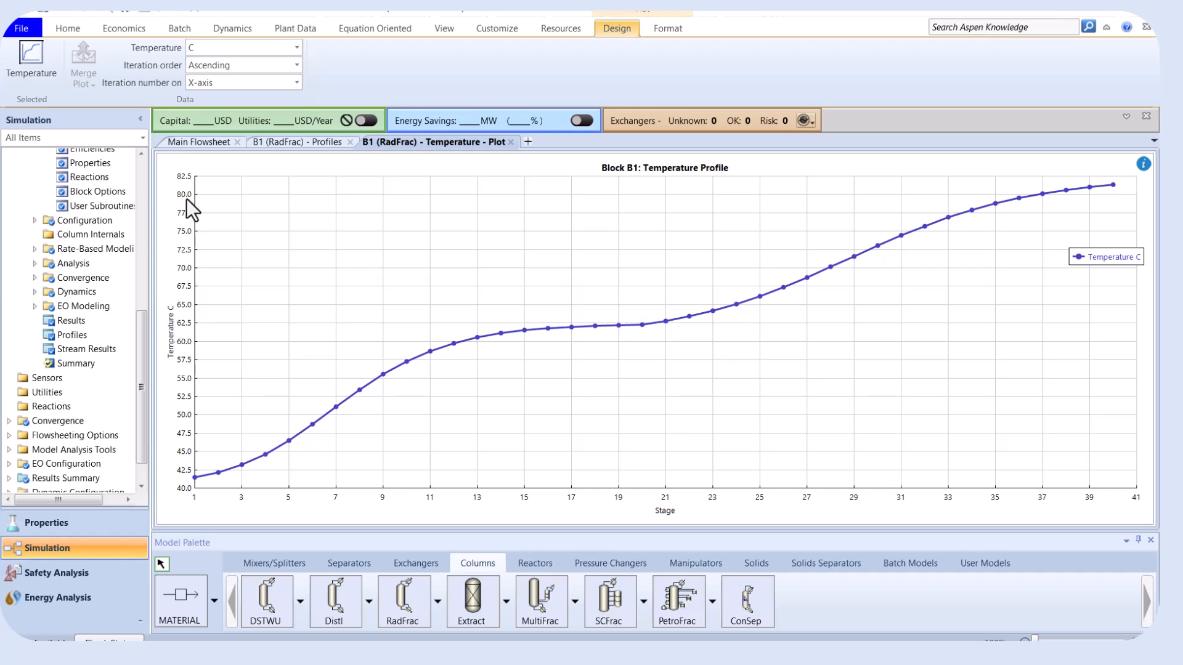
mouse_move(335, 77)
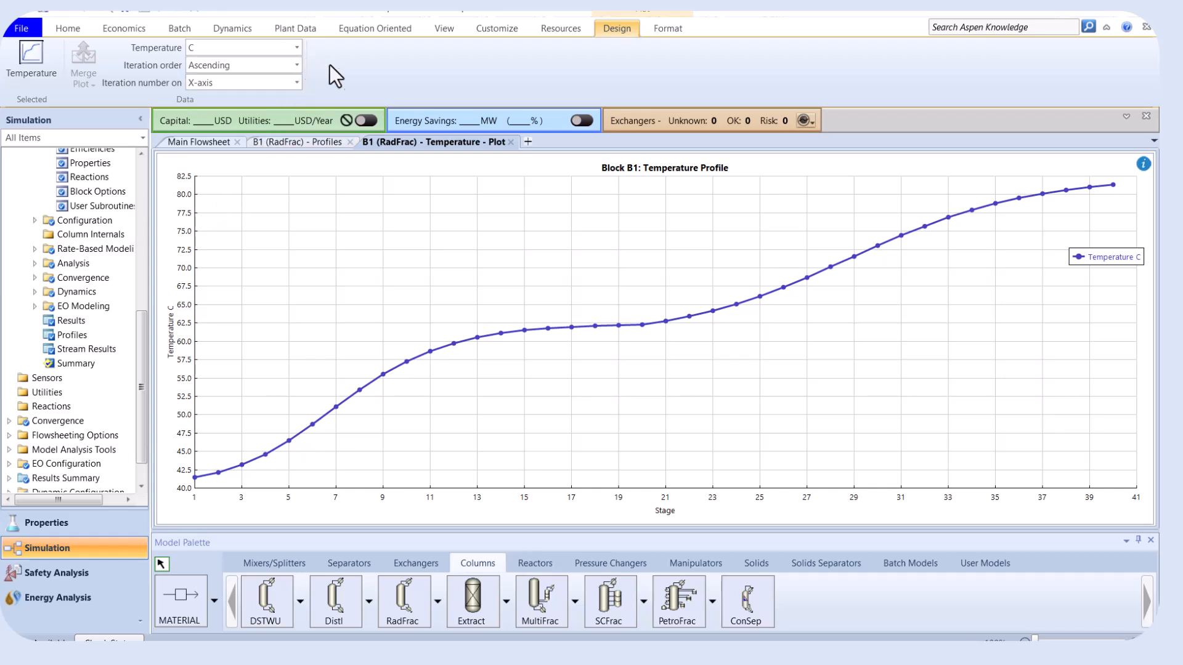
mouse_move(340, 232)
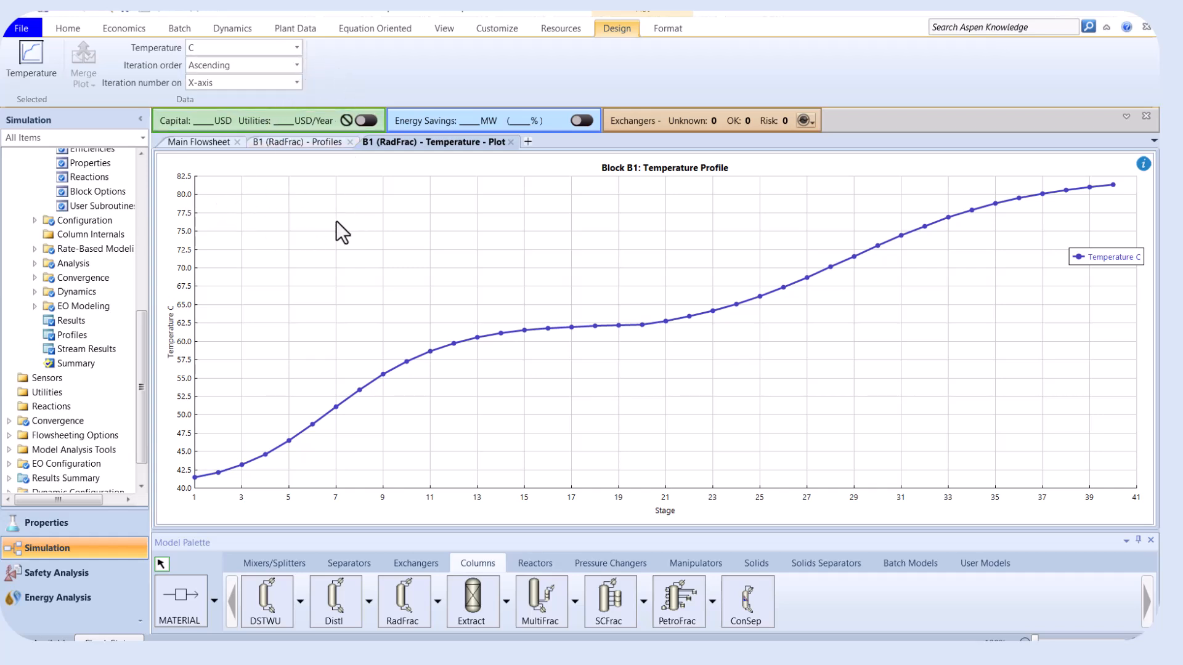
Start a custom B1 stage plot, replacing Pressure with Liquid from (Mole) kmol/hr.
left_click(512, 142)
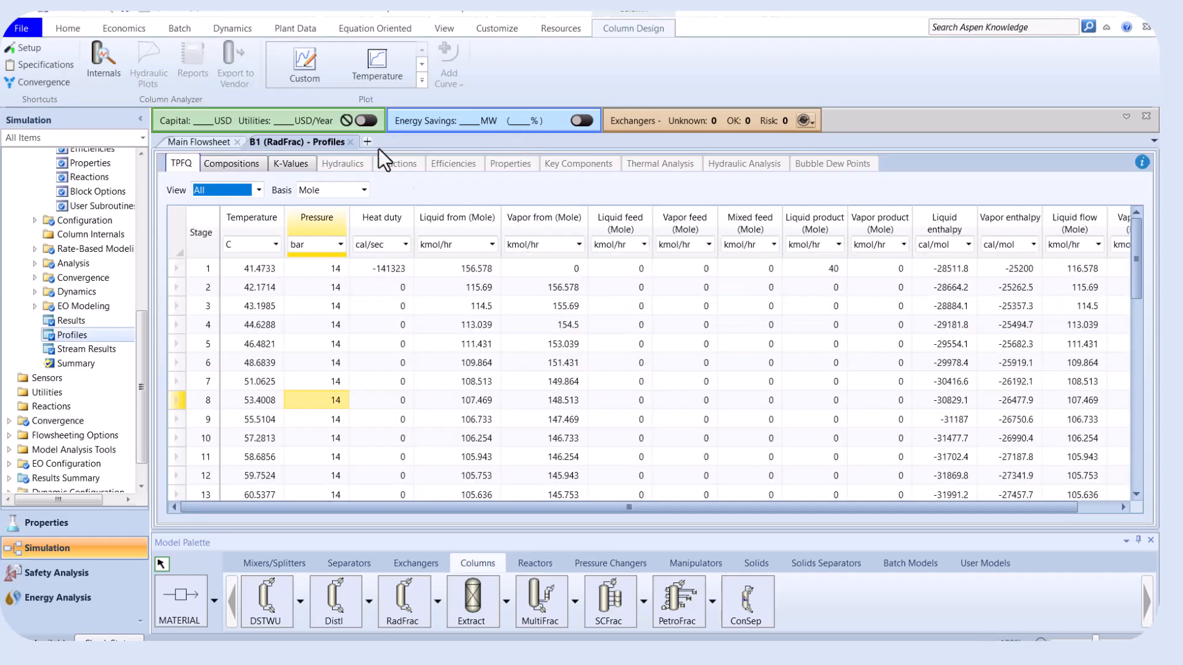
left_click(303, 60)
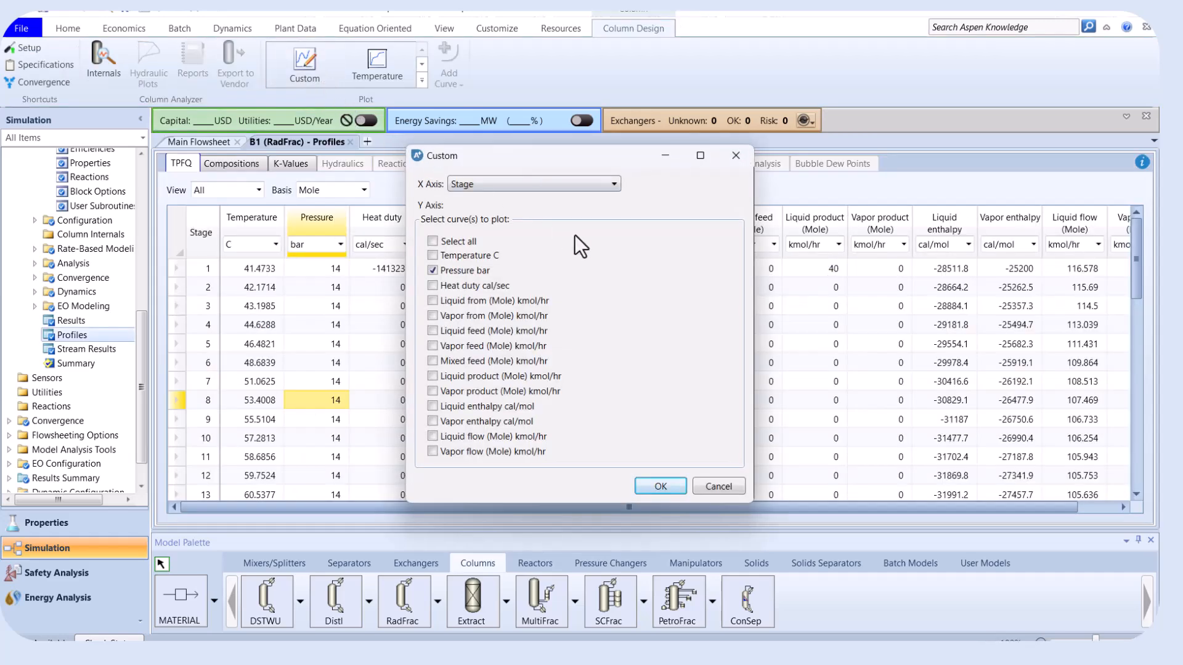
left_click(433, 269)
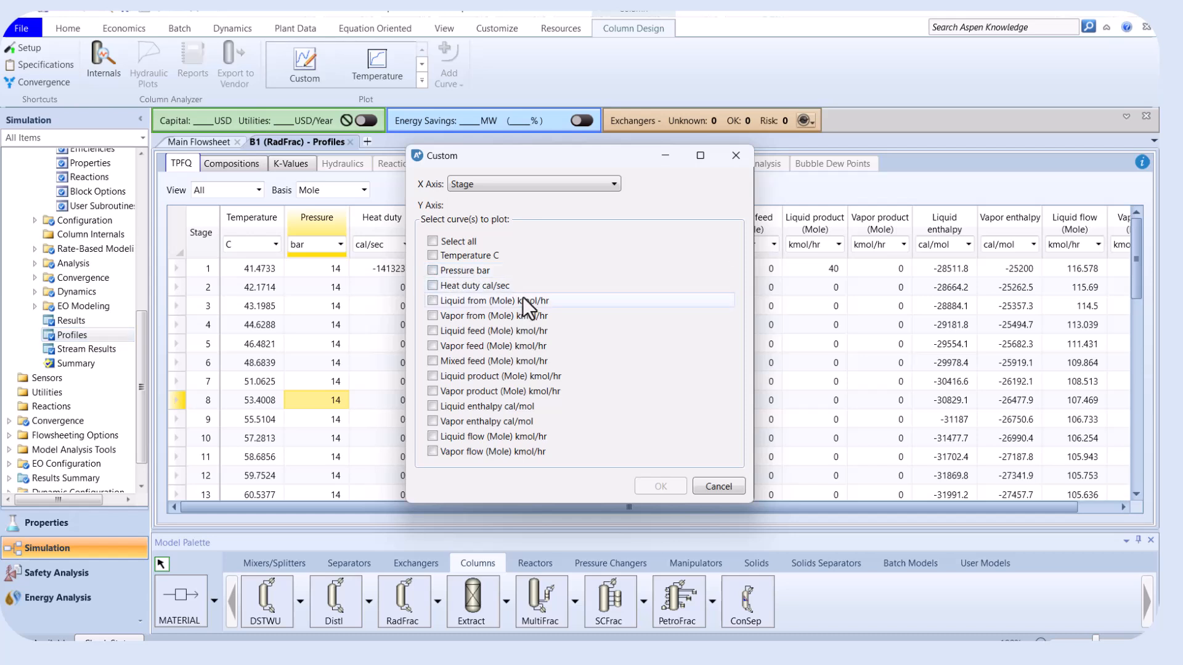
mouse_move(494, 291)
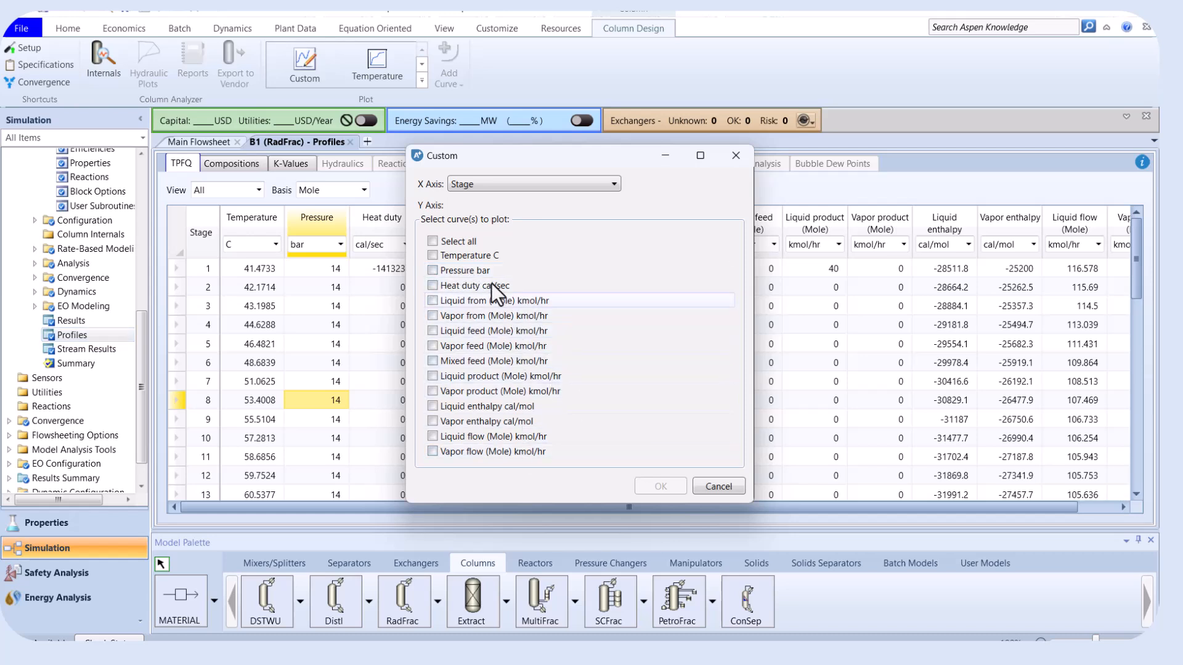
mouse_move(441, 224)
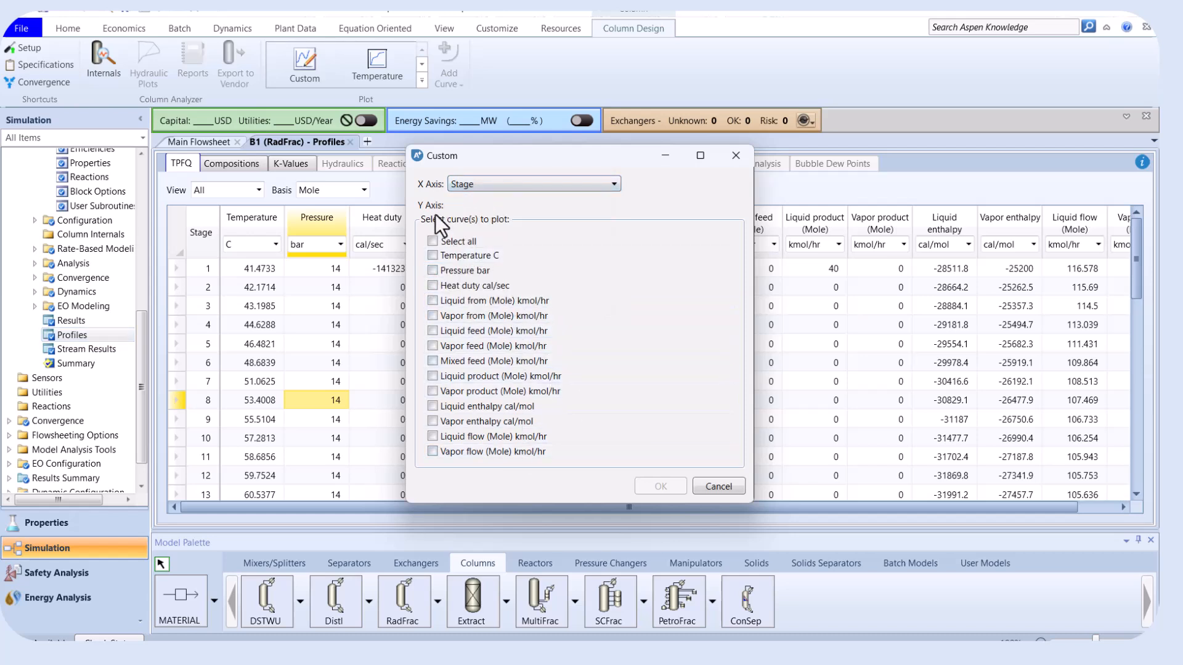
mouse_move(449, 321)
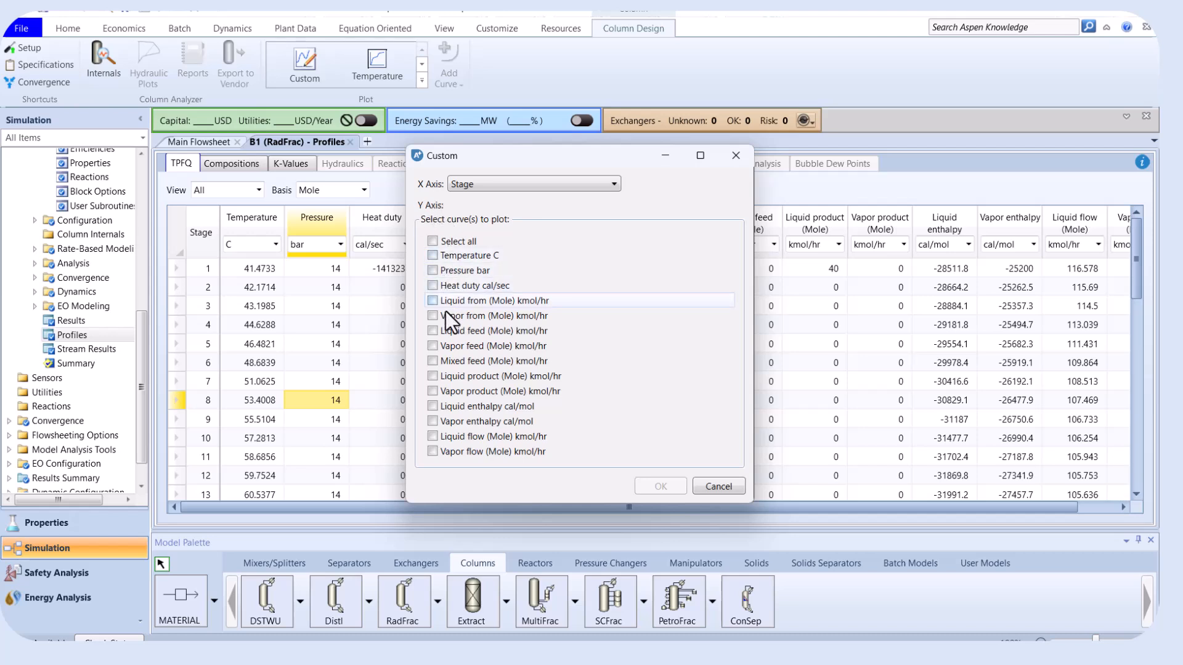
mouse_move(449, 451)
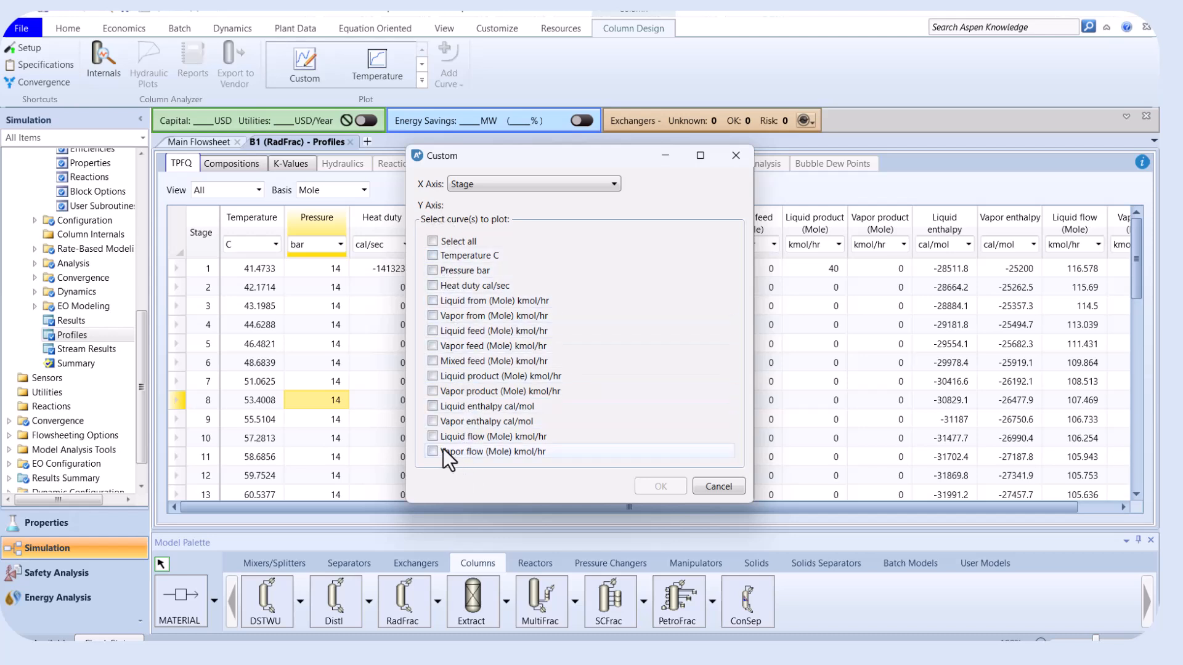
mouse_move(436, 293)
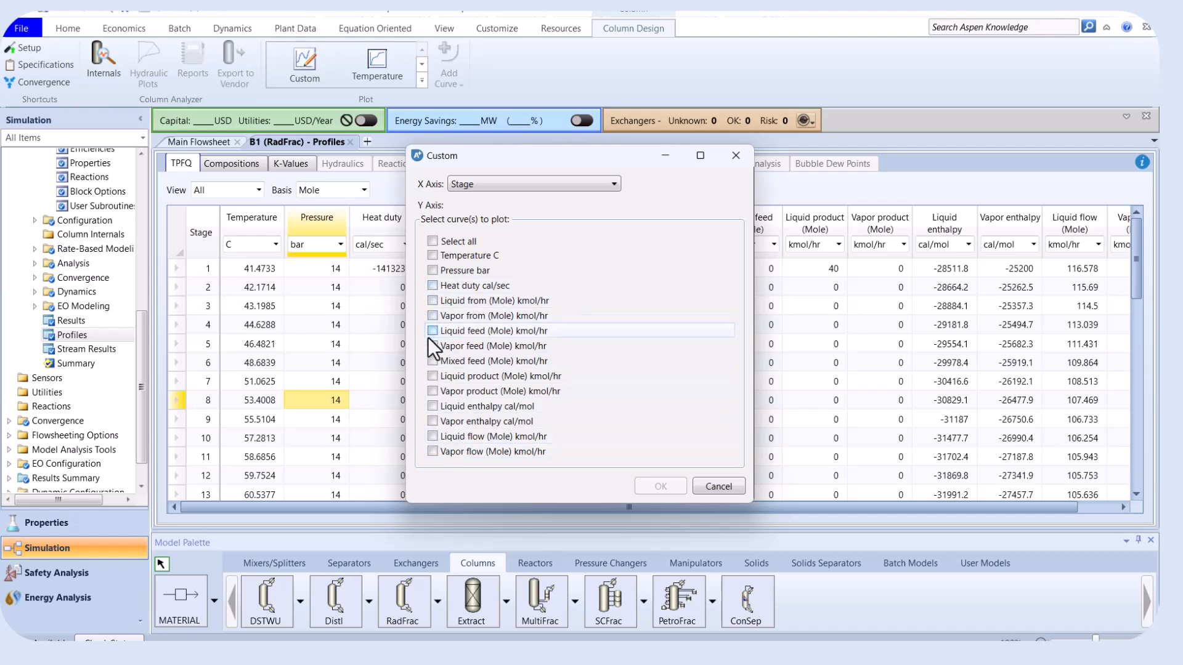
mouse_move(490, 472)
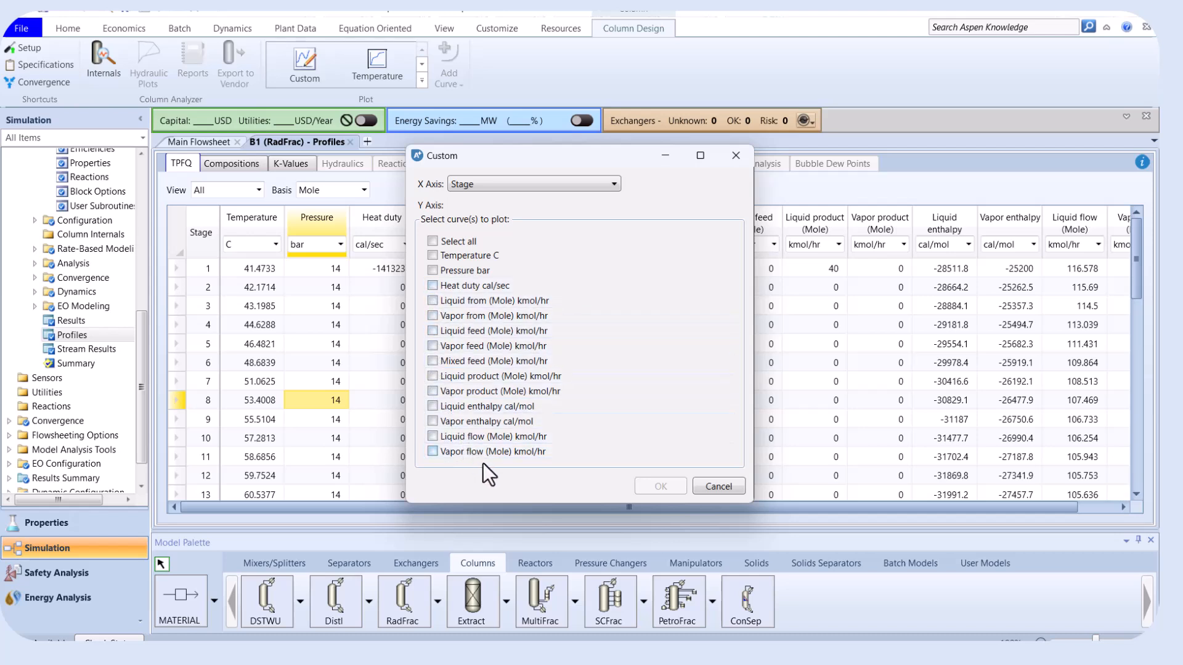
mouse_move(443, 395)
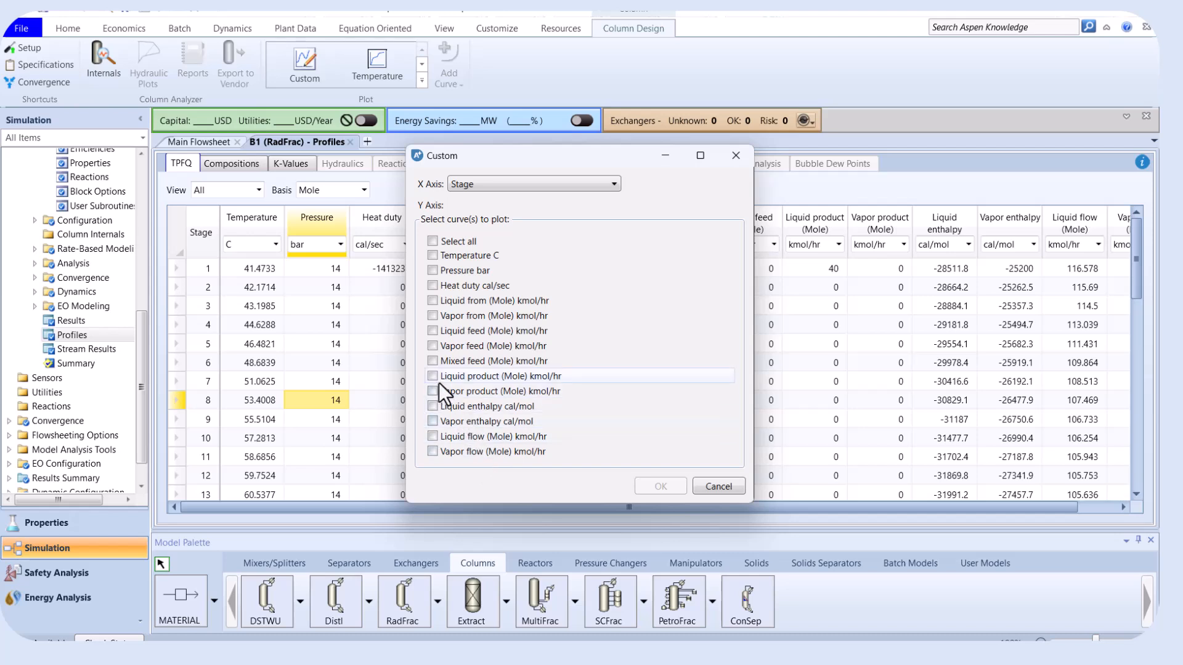
mouse_move(471, 272)
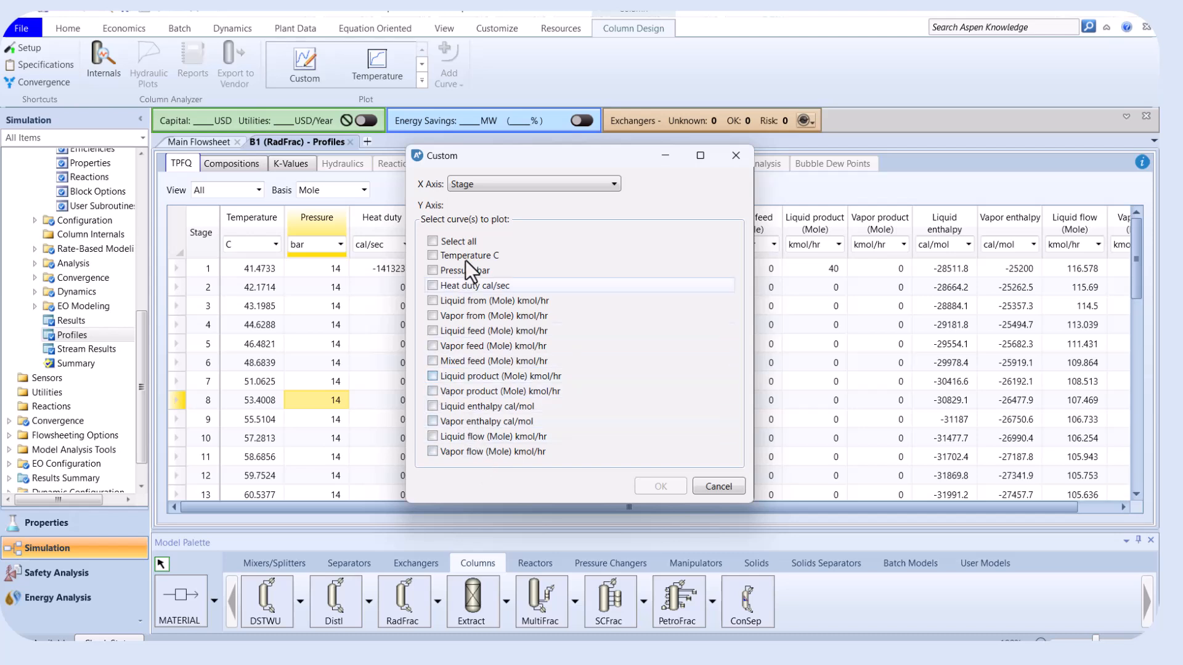
mouse_move(481, 330)
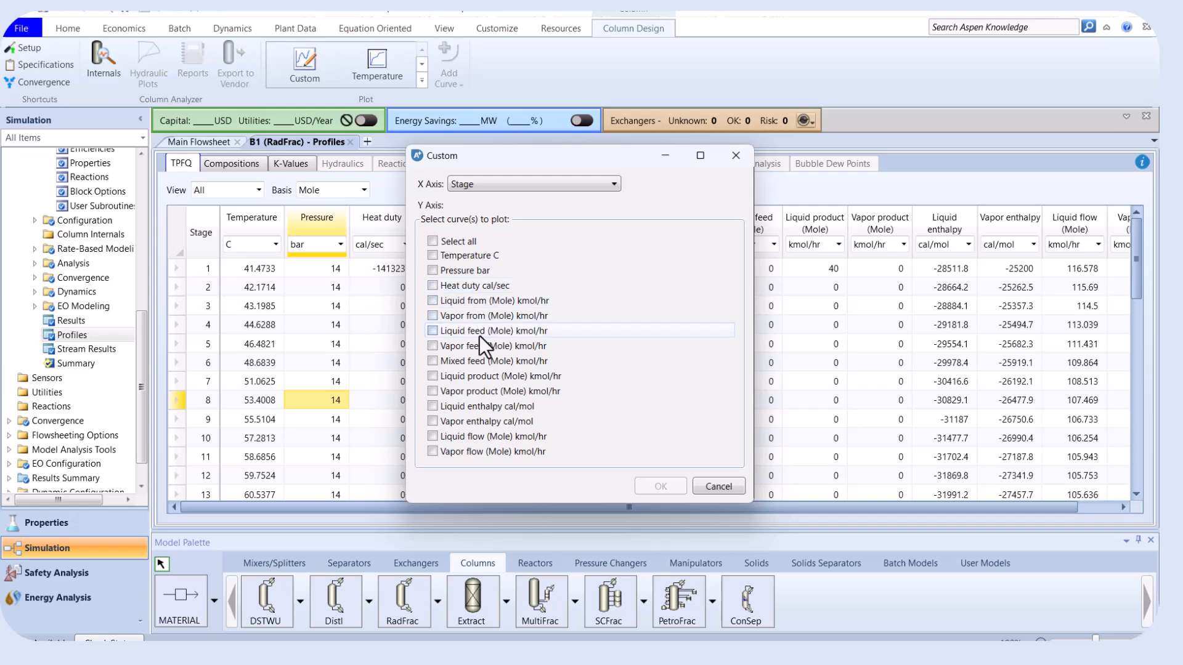
left_click(434, 300)
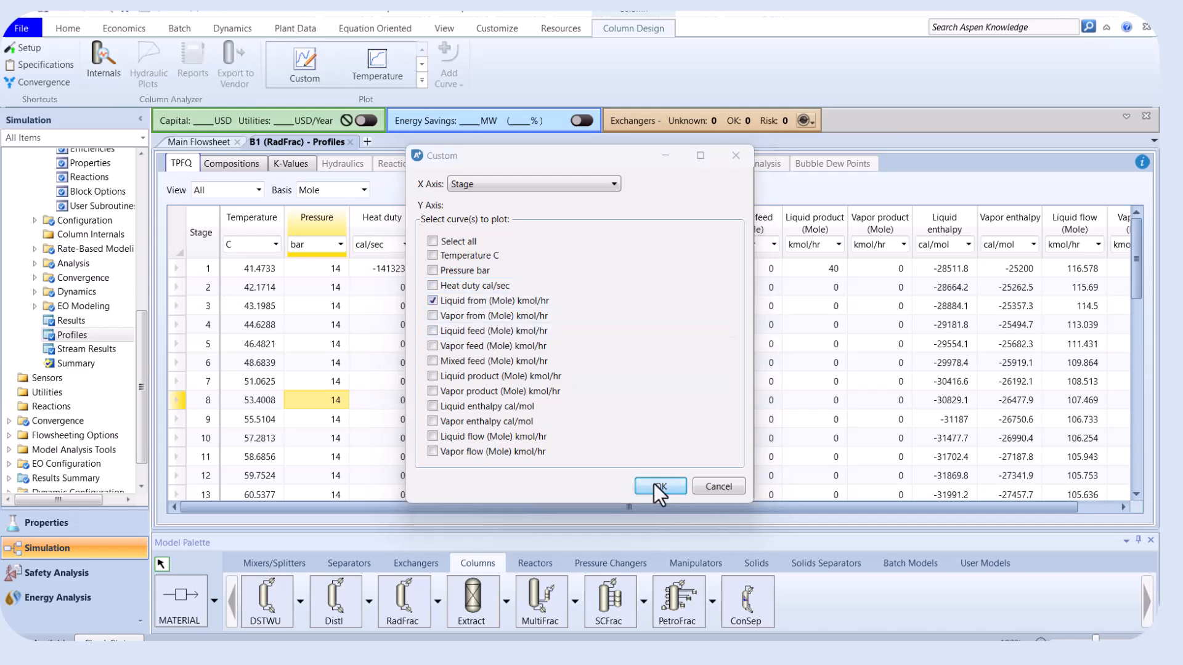
Generate and review the liquid flow plot, which jumps at feed stage 20, then close it.
left_click(658, 484)
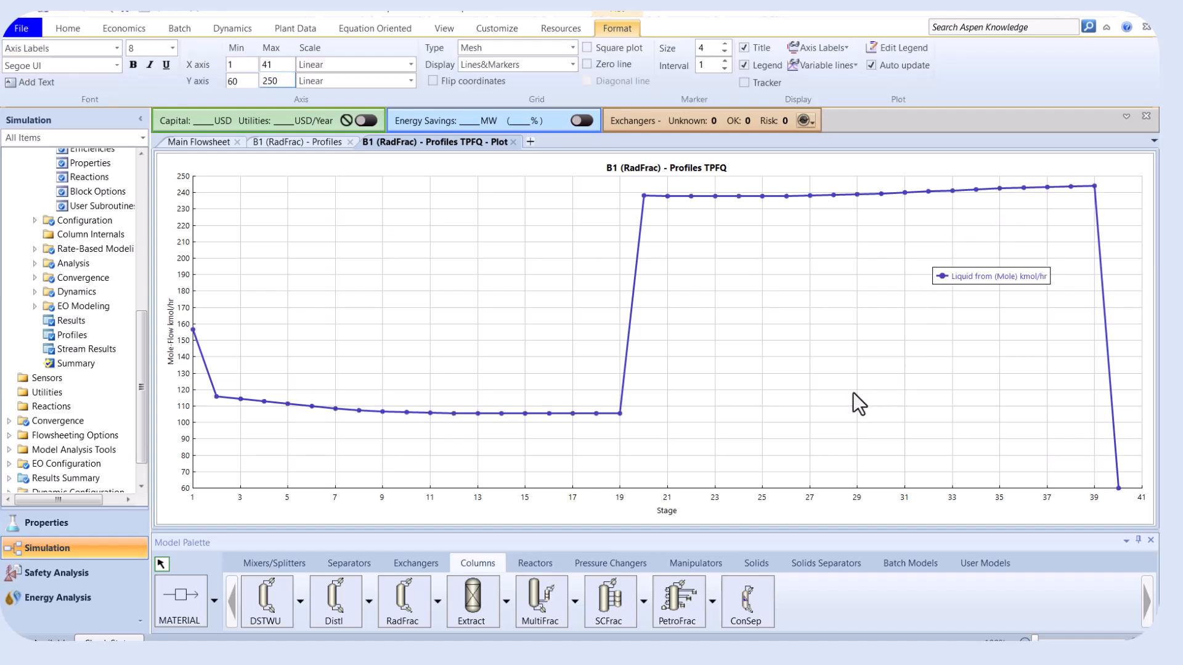
mouse_move(672, 414)
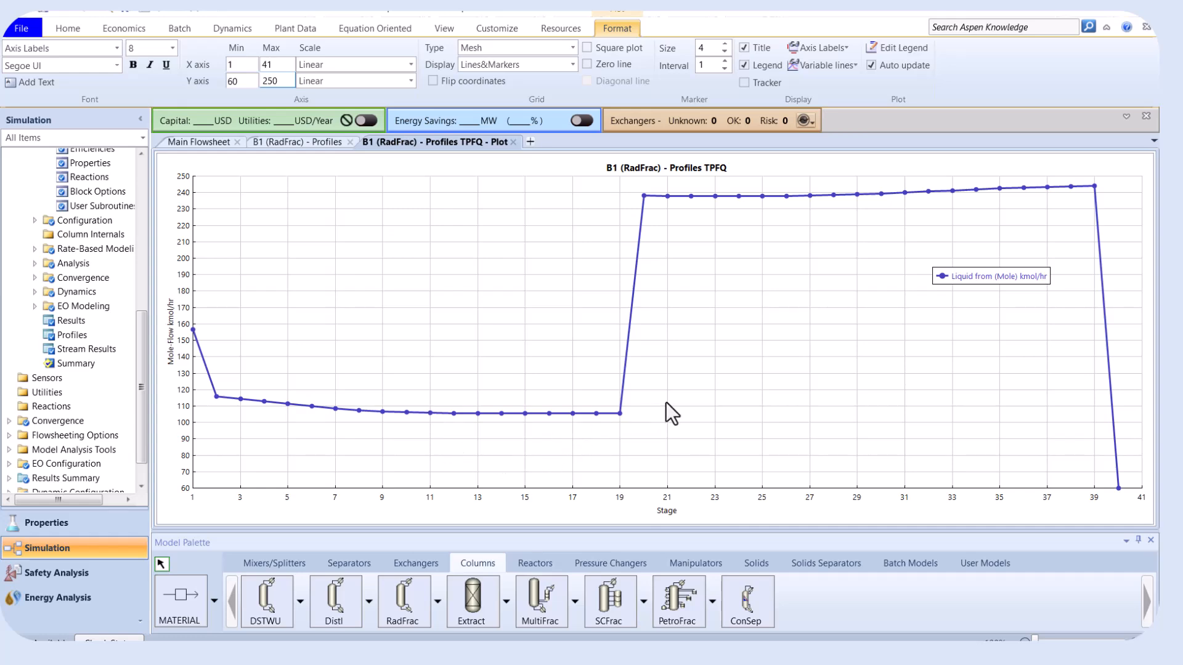
mouse_move(511, 156)
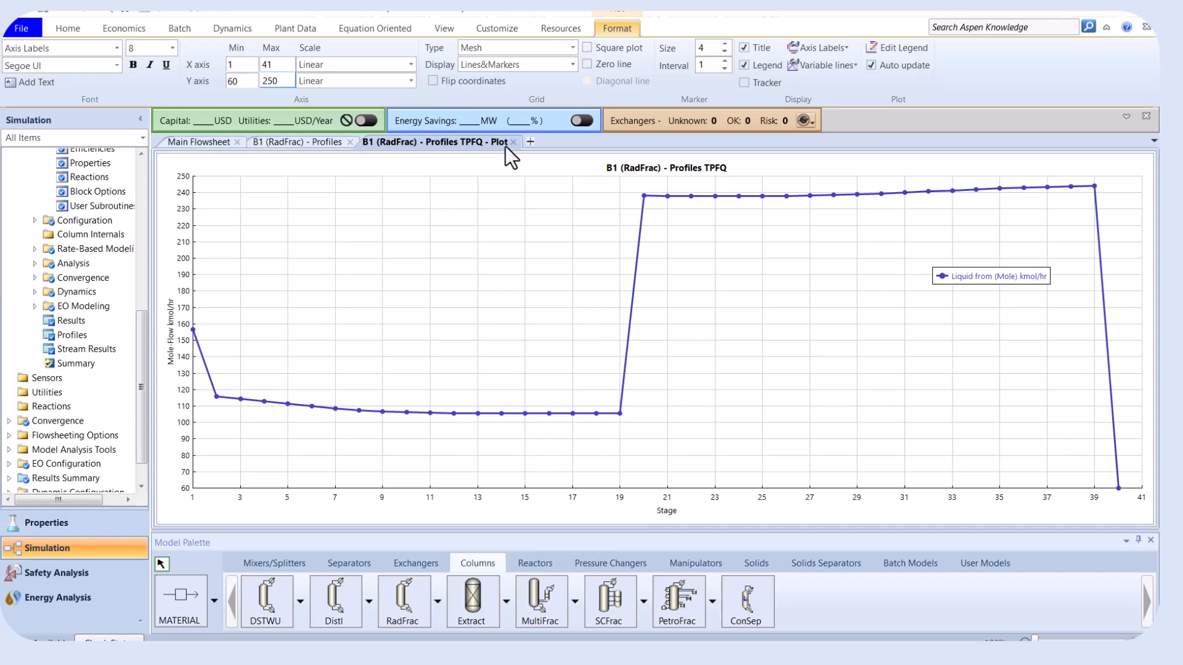
left_click(512, 141)
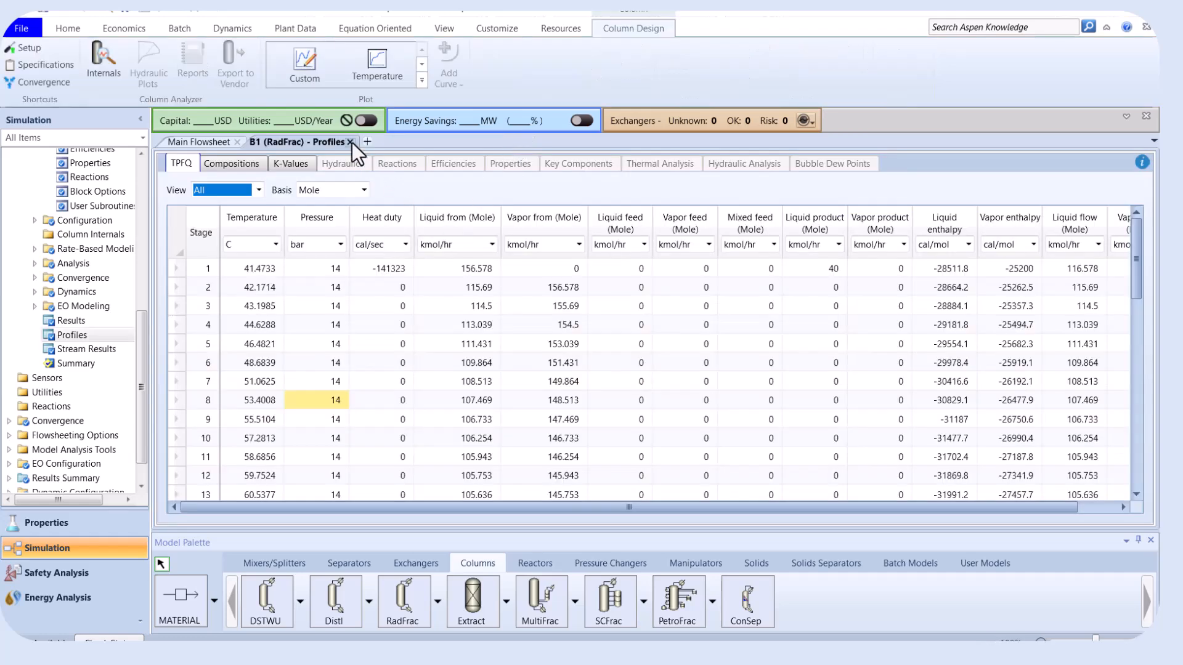
Close the B1 Profiles tab to return to the main flowsheet.
left_click(351, 142)
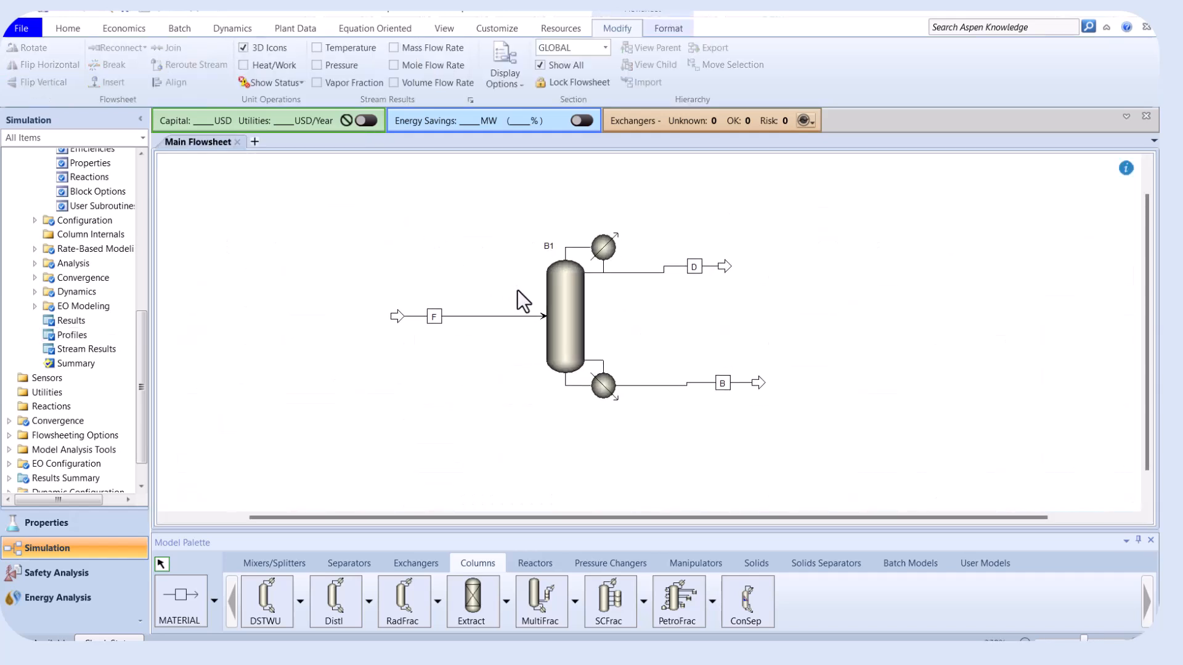
mouse_move(717, 315)
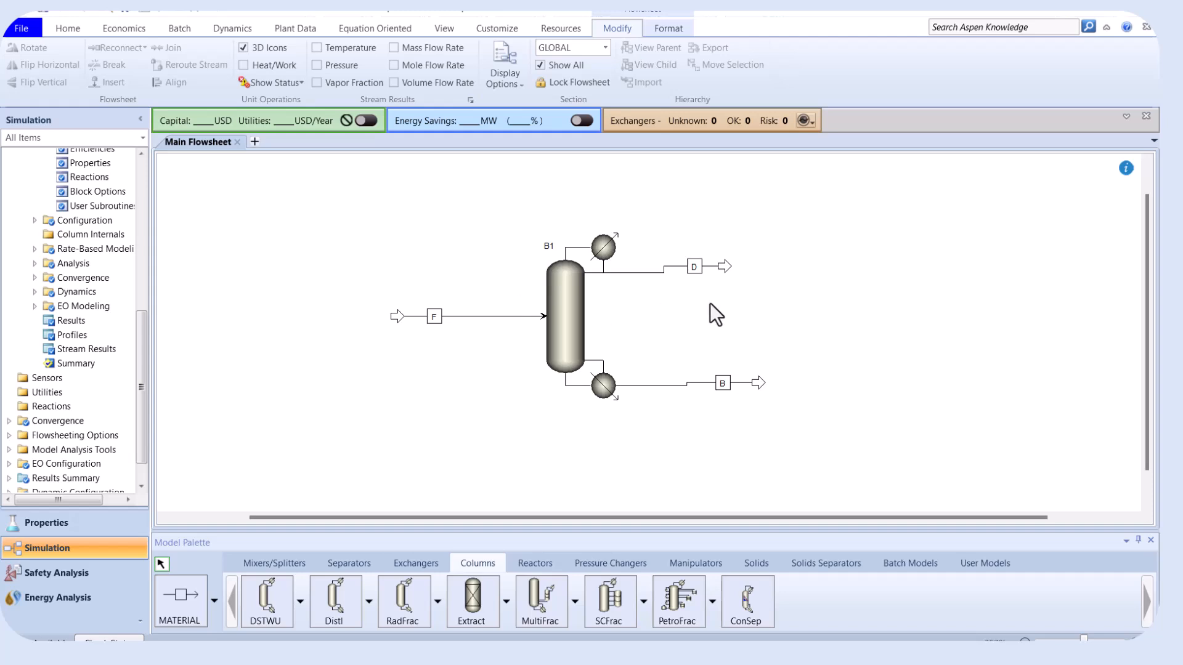
mouse_move(696, 309)
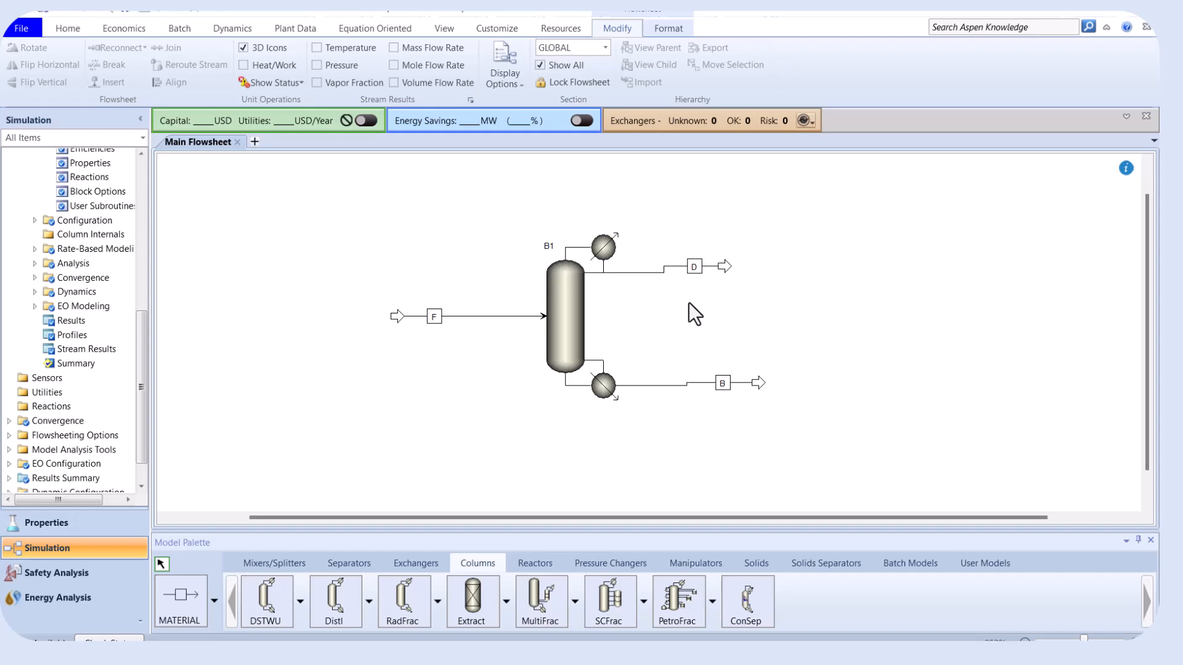
mouse_move(679, 279)
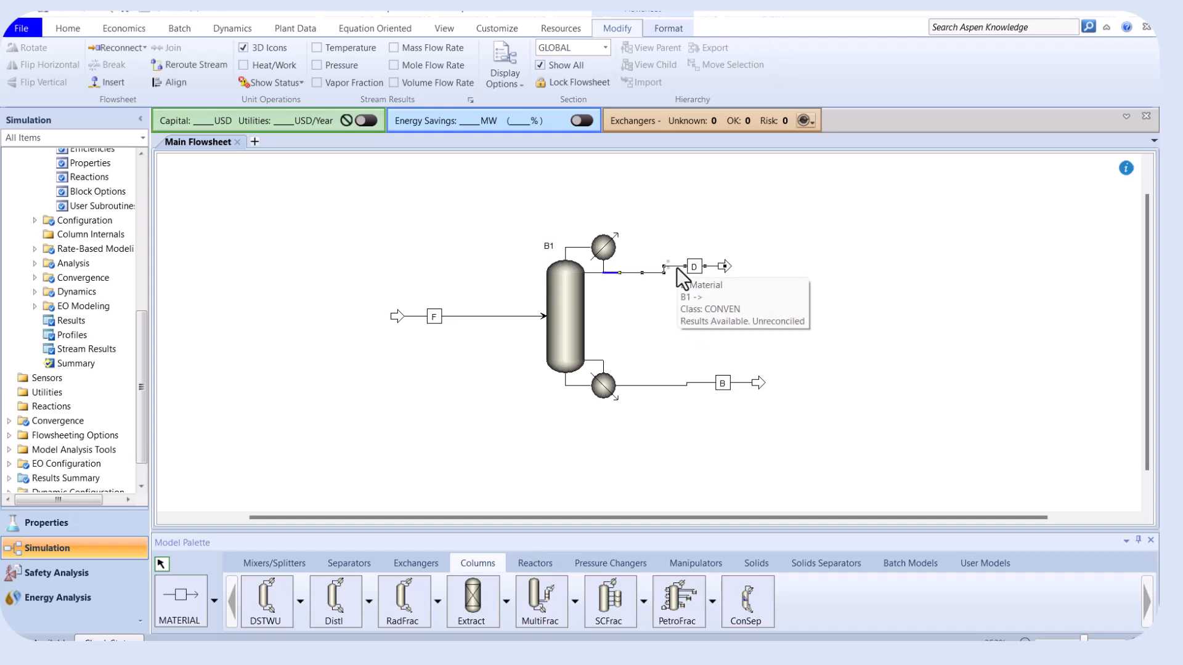
mouse_move(671, 395)
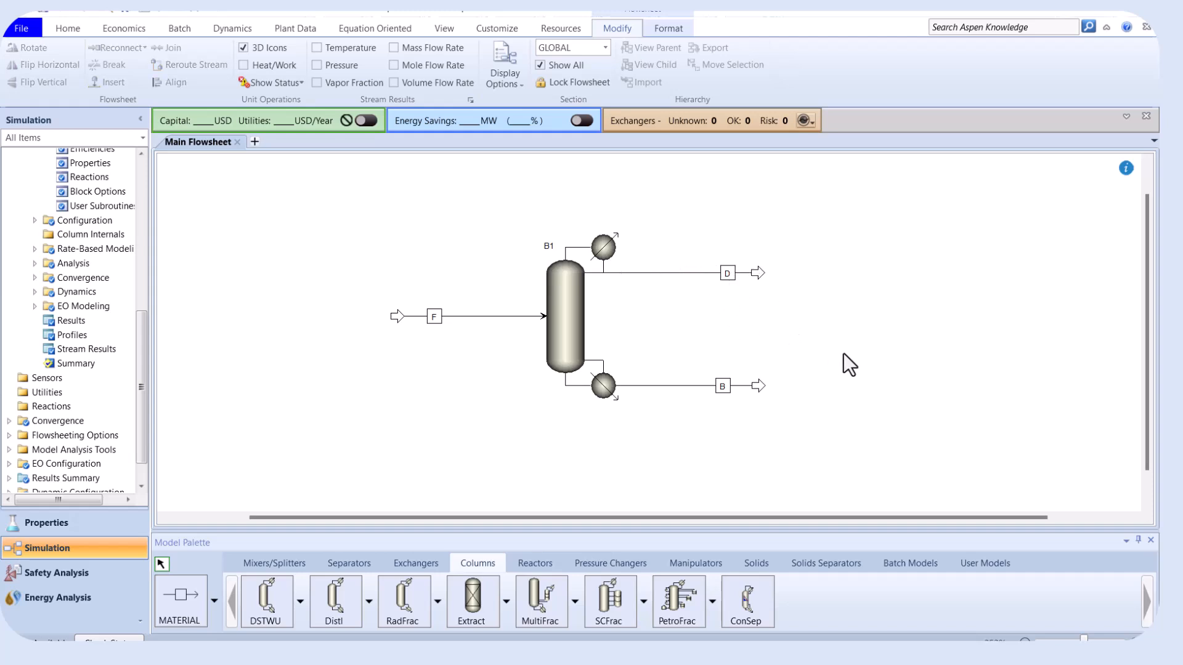
mouse_move(460, 411)
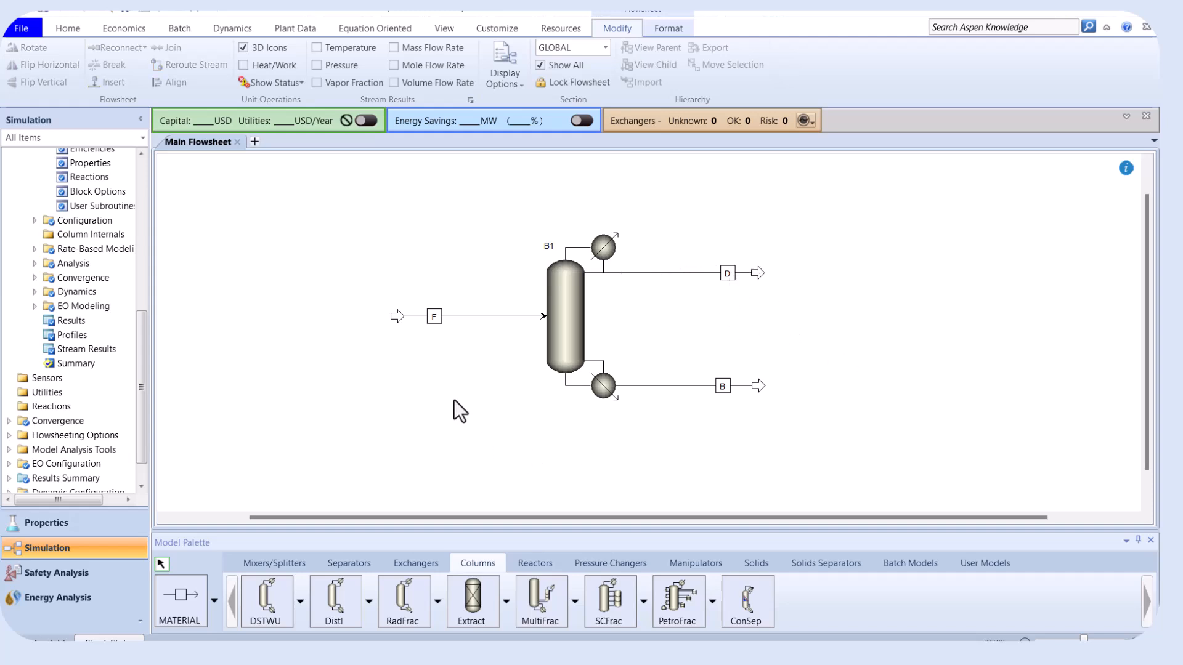